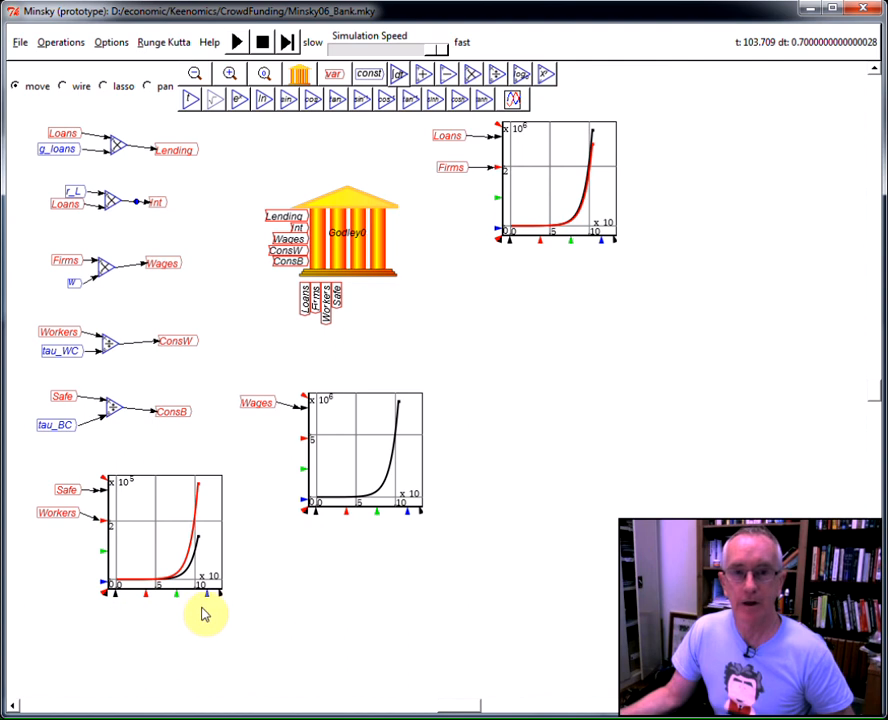
{"action": "mouse_move", "coordinate": [287, 597]}
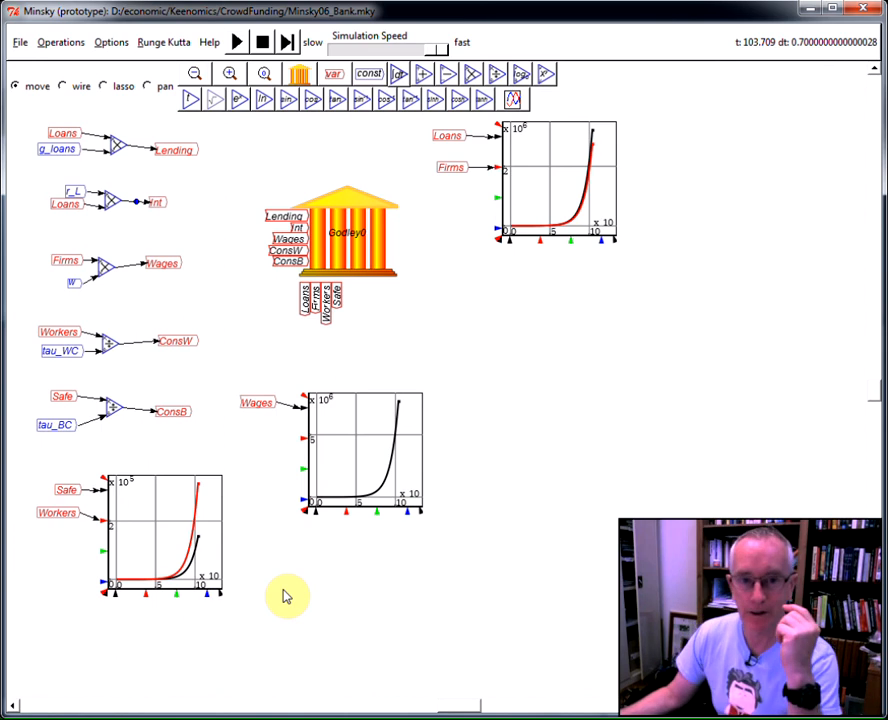
{"action": "mouse_move", "coordinate": [277, 530]}
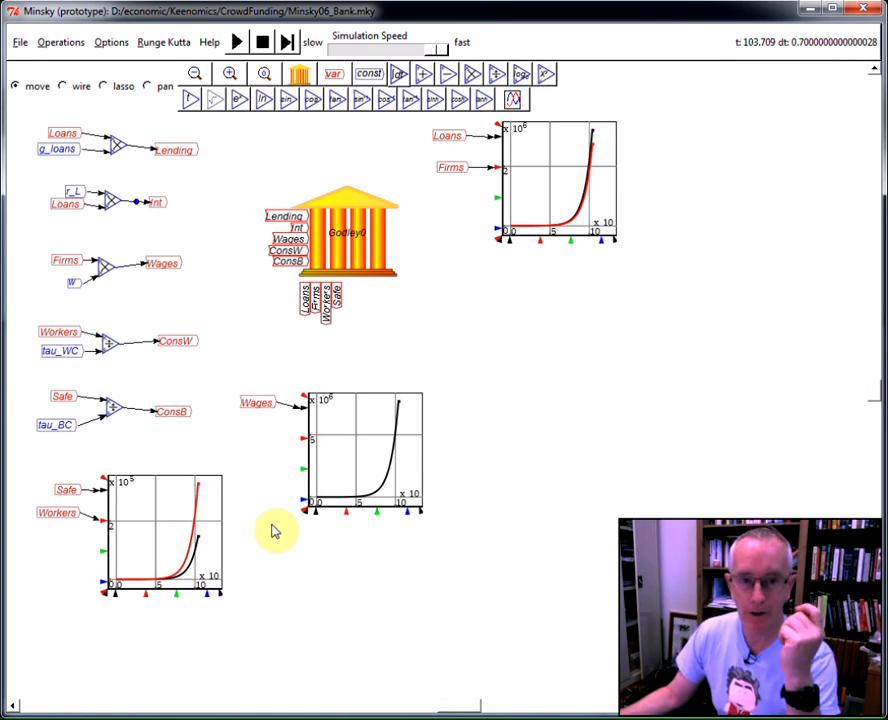
{"action": "mouse_move", "coordinate": [18, 63]}
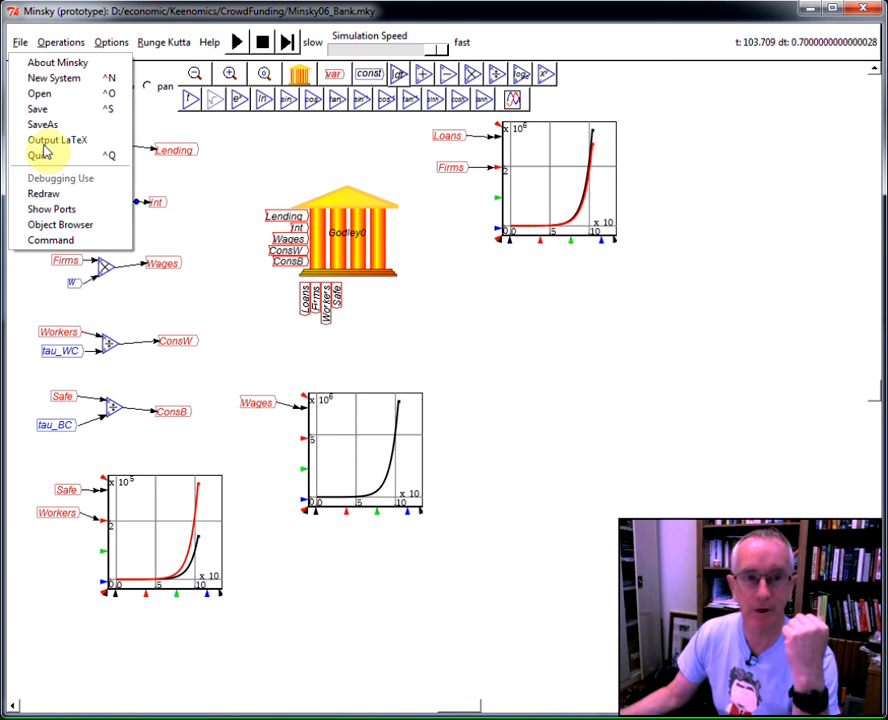
Step: Export the Minsky bank model's flow and stock equations to a LaTeX .tex file
{"action": "left_click", "coordinate": [42, 124]}
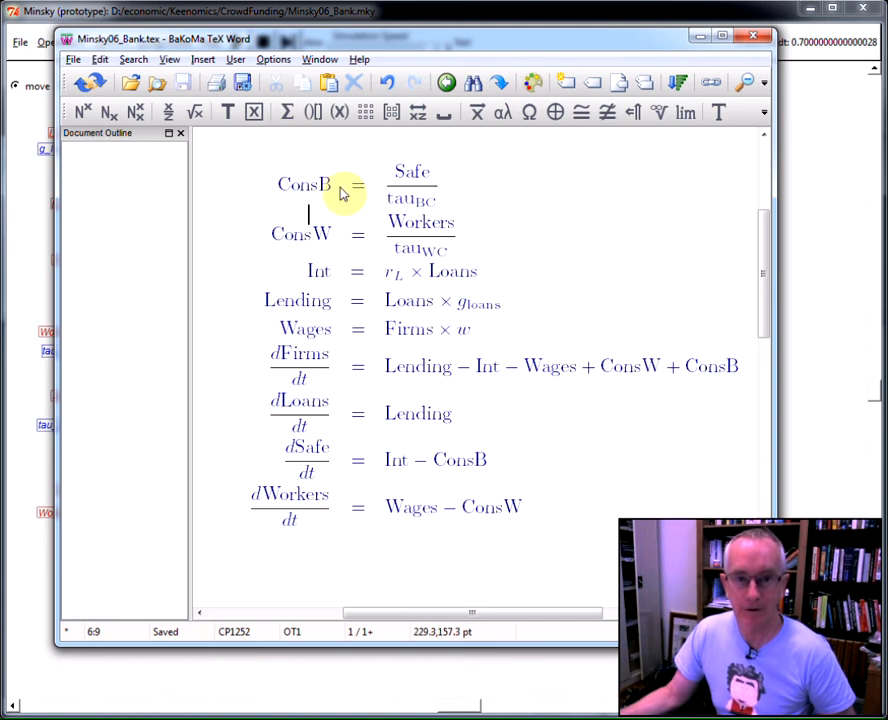
{"action": "mouse_move", "coordinate": [400, 200]}
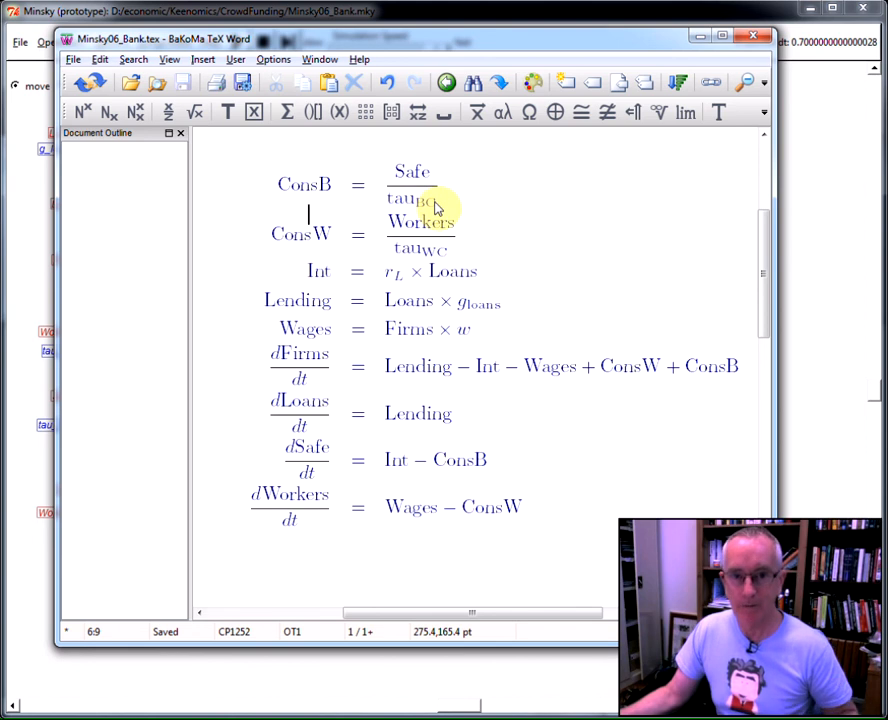
{"action": "mouse_move", "coordinate": [325, 290]}
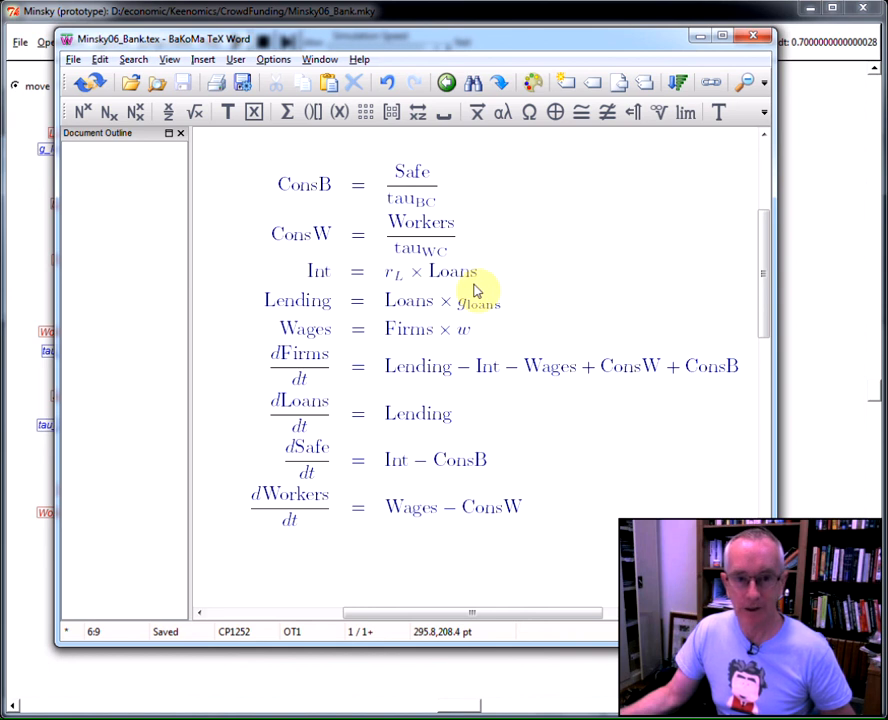
{"action": "mouse_move", "coordinate": [372, 411]}
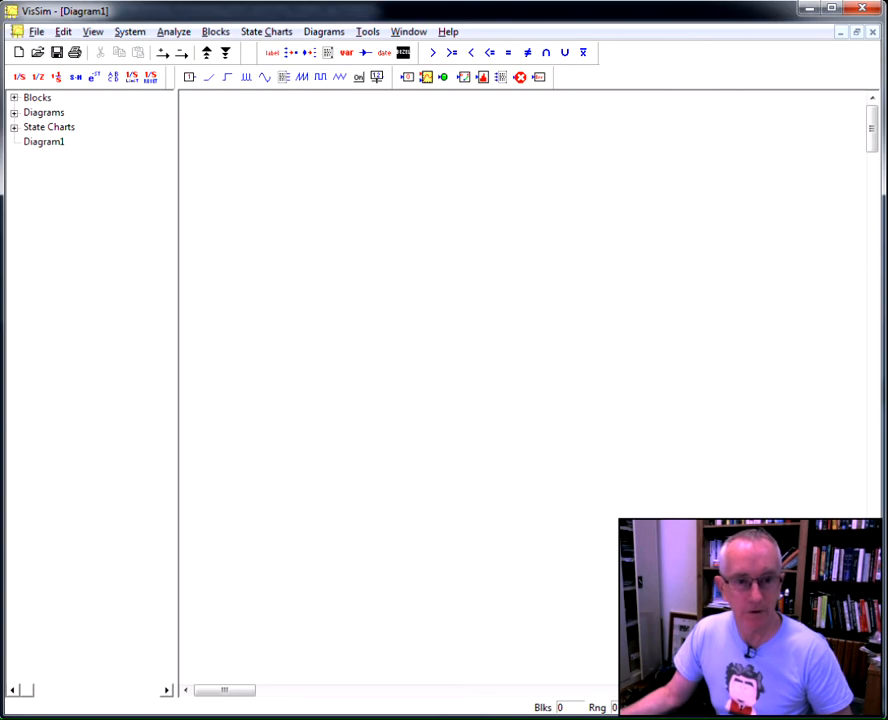
{"action": "mouse_move", "coordinate": [165, 131]}
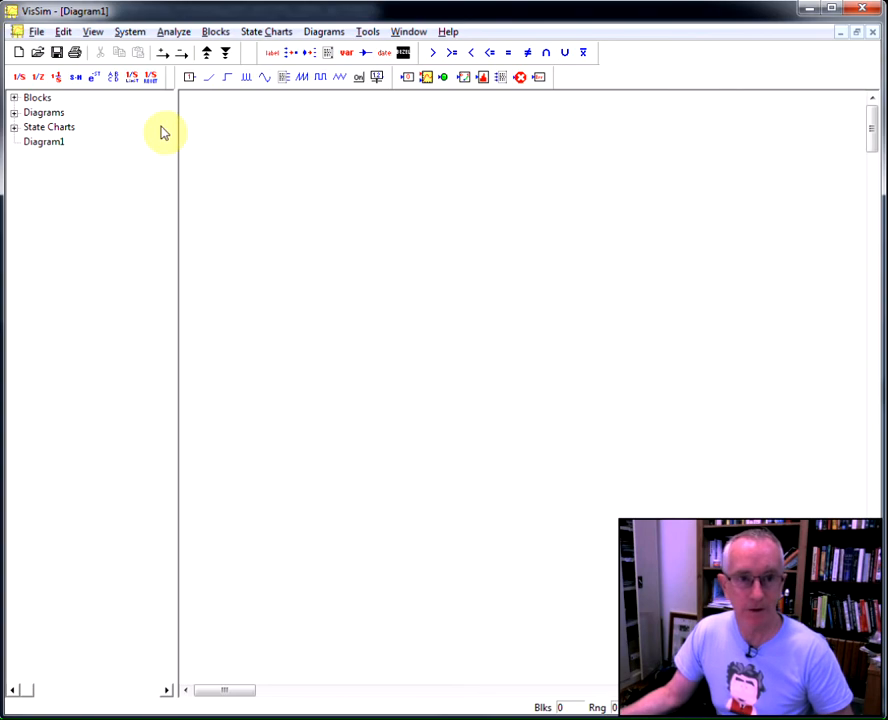
{"action": "mouse_move", "coordinate": [293, 190]}
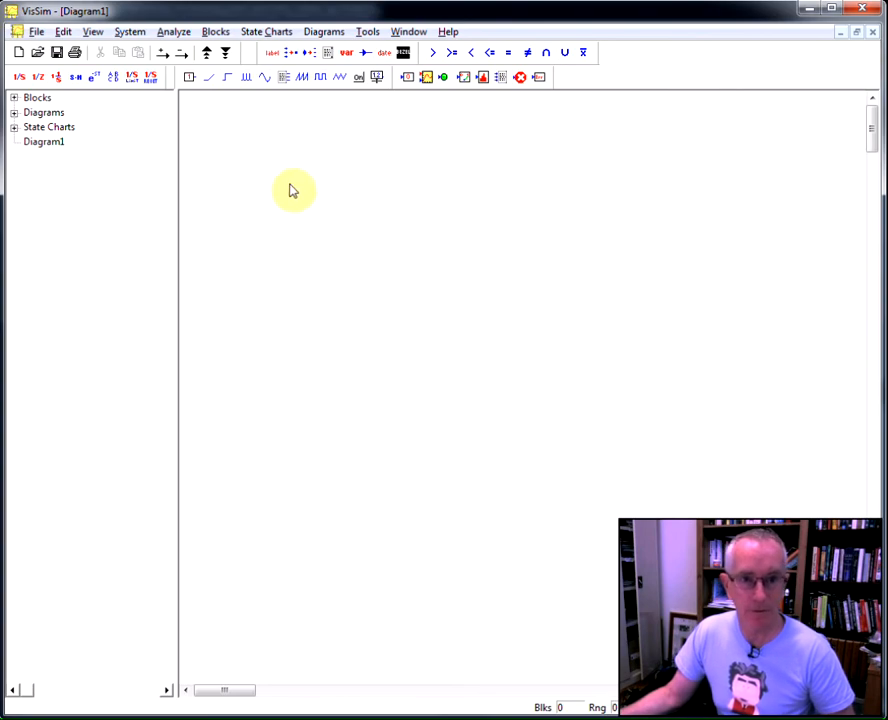
{"action": "mouse_move", "coordinate": [308, 181]}
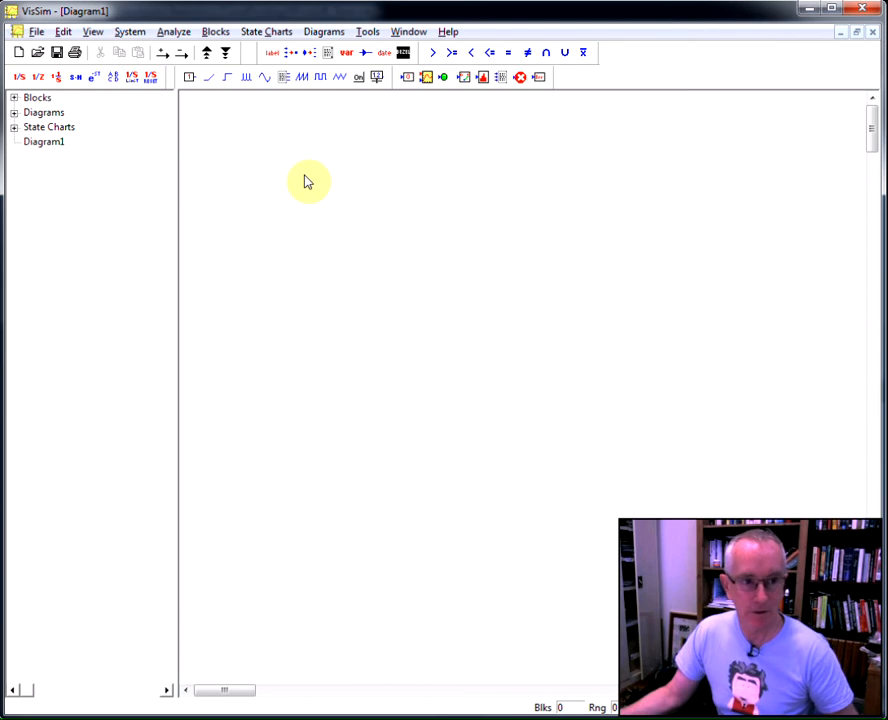
{"action": "mouse_move", "coordinate": [353, 136]}
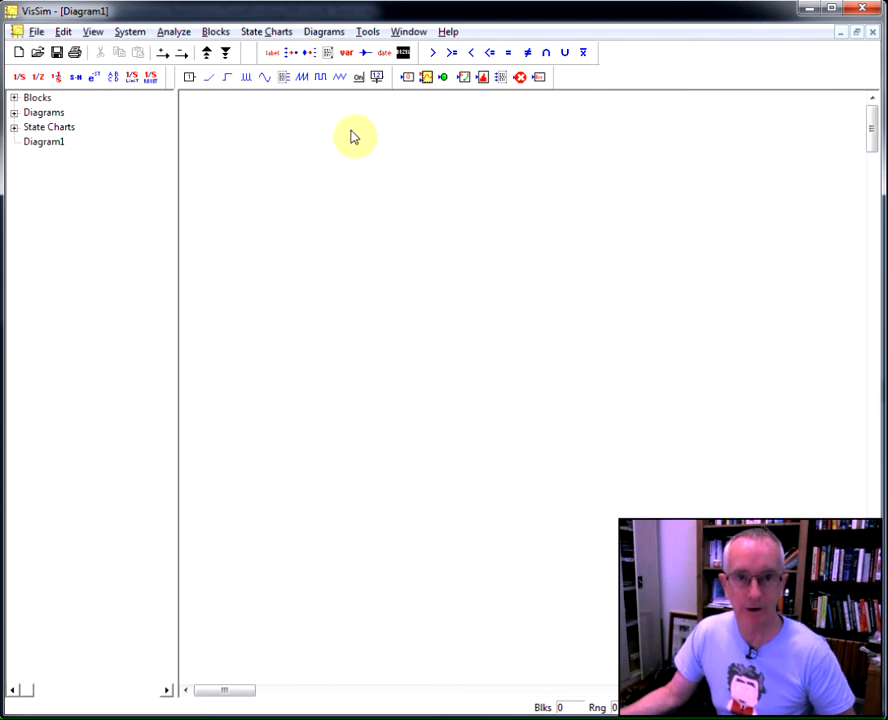
{"action": "mouse_move", "coordinate": [346, 52]}
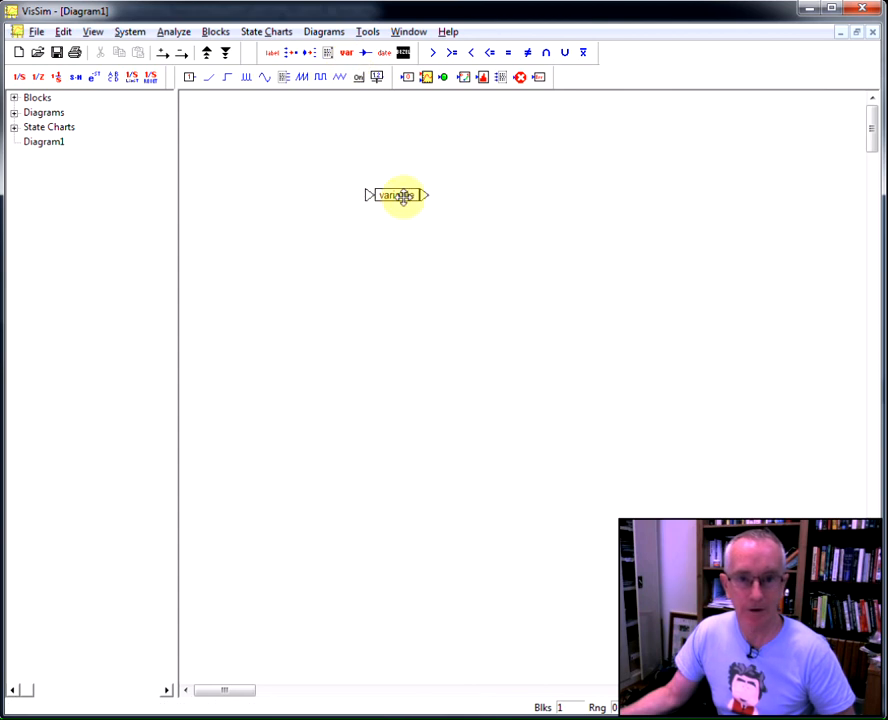
{"action": "mouse_move", "coordinate": [398, 195]}
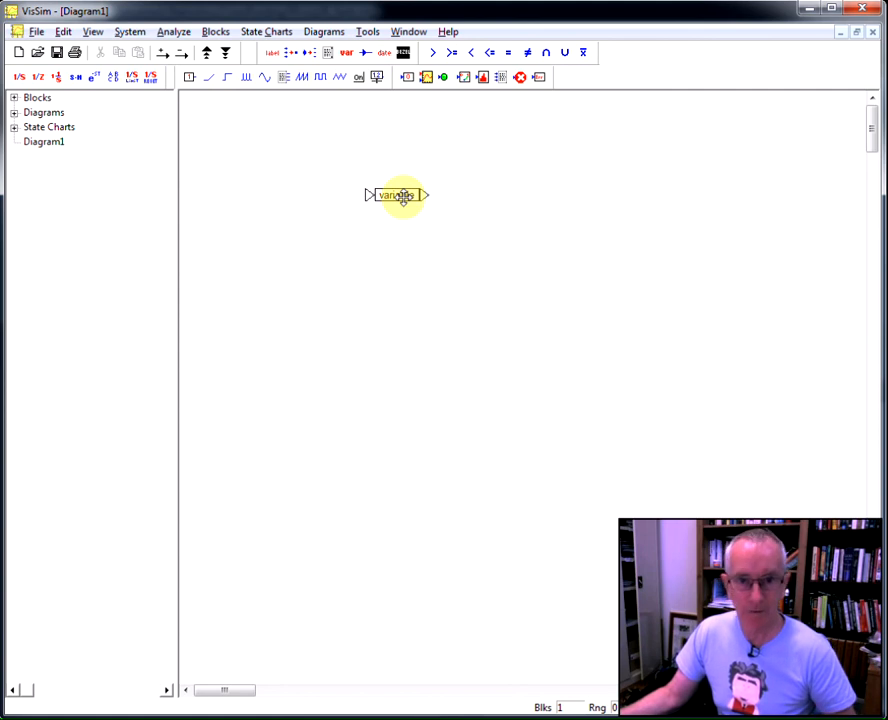
Step: Name the first two variable blocks Safe and Loans
{"action": "double_click", "coordinate": [397, 194]}
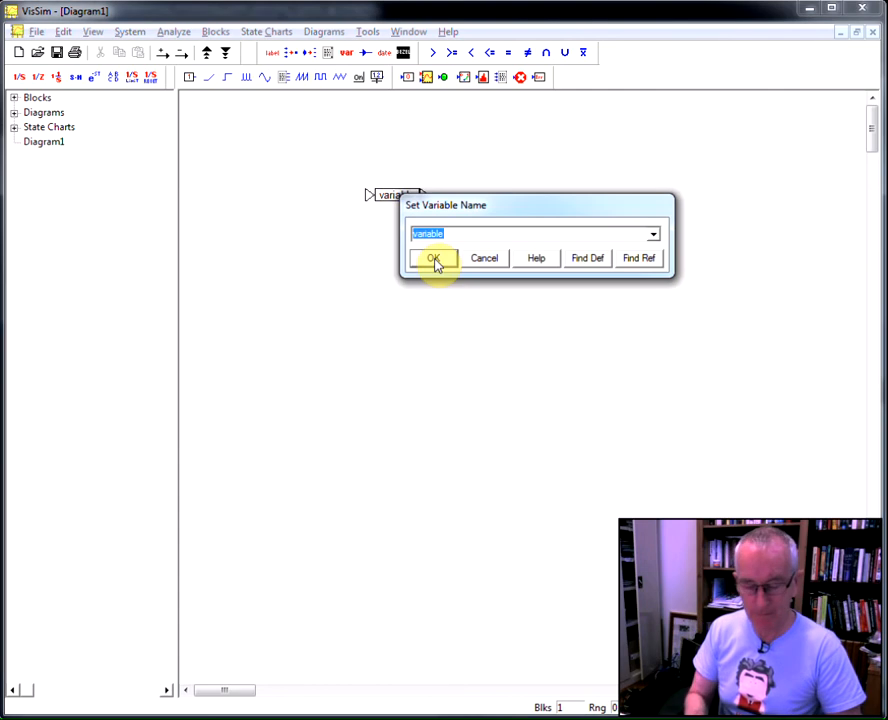
{"action": "type", "text": "Saf"}
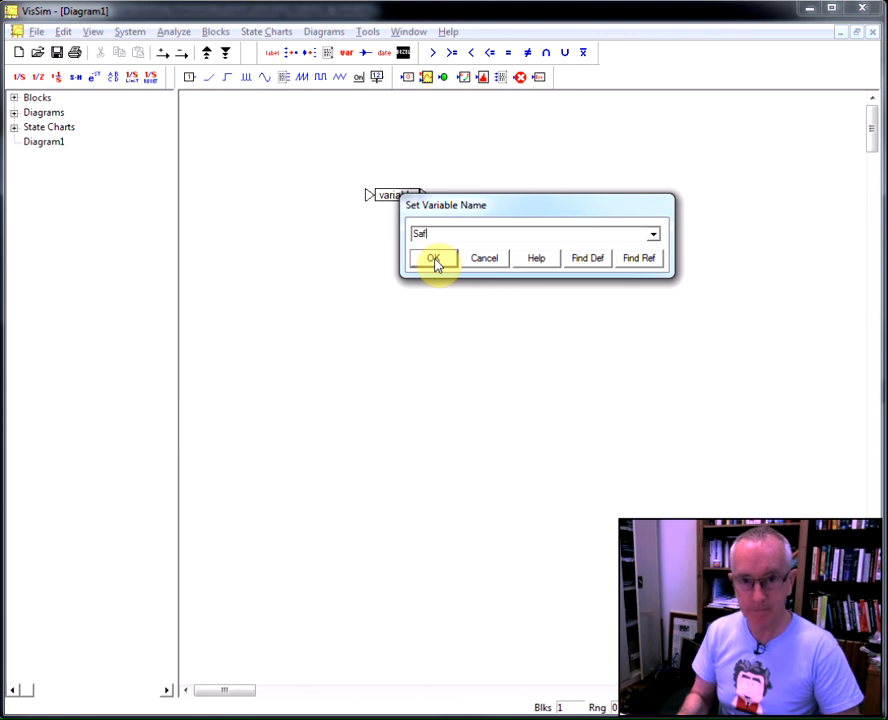
{"action": "left_click", "coordinate": [433, 258]}
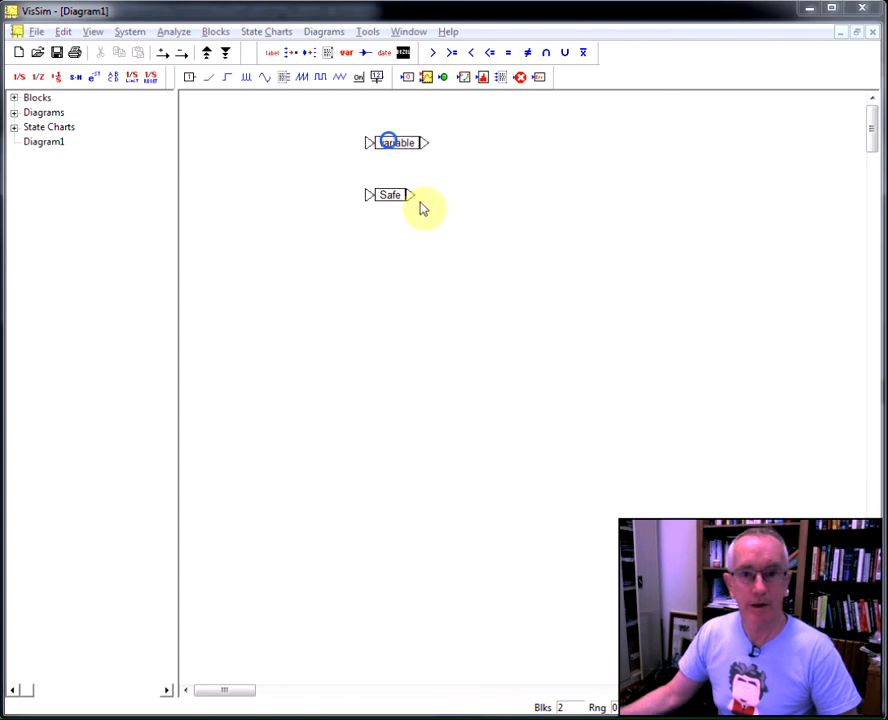
{"action": "double_click", "coordinate": [397, 142]}
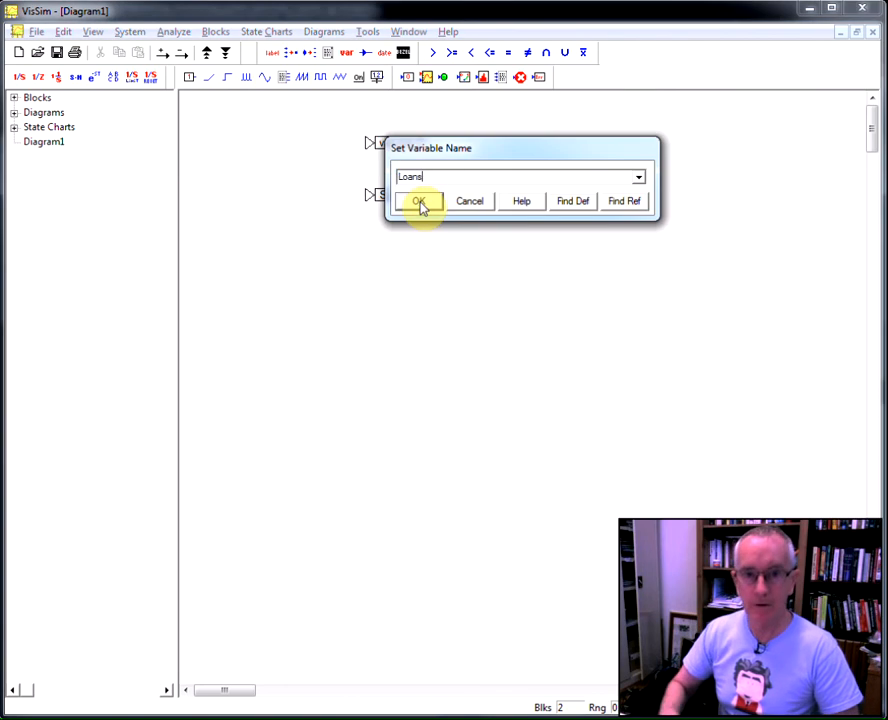
{"action": "left_click", "coordinate": [420, 201]}
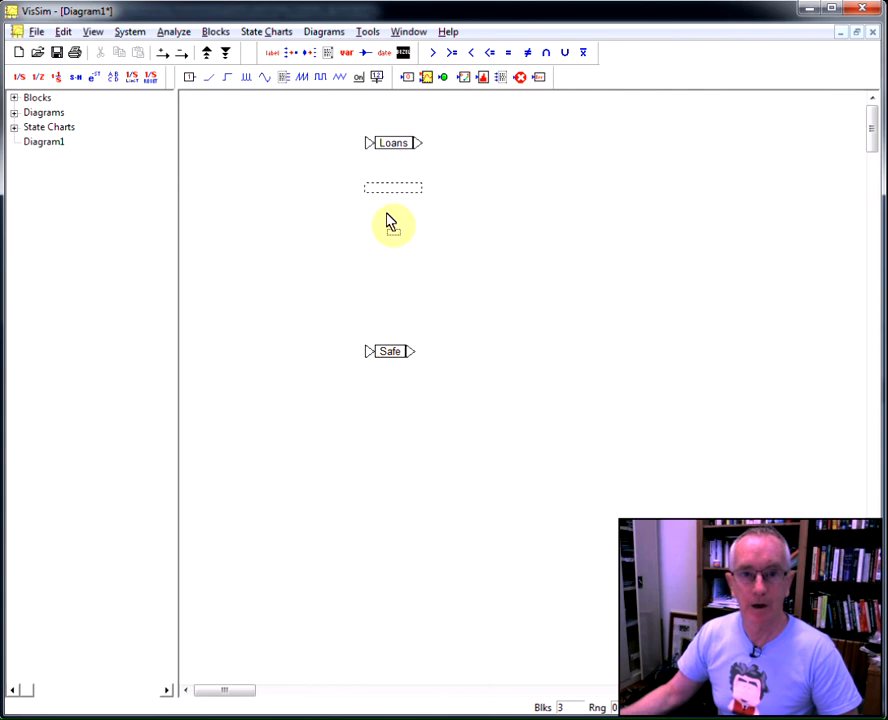
Step: Name the remaining variable blocks Firms and Workers, then select Loans
{"action": "double_click", "coordinate": [393, 207]}
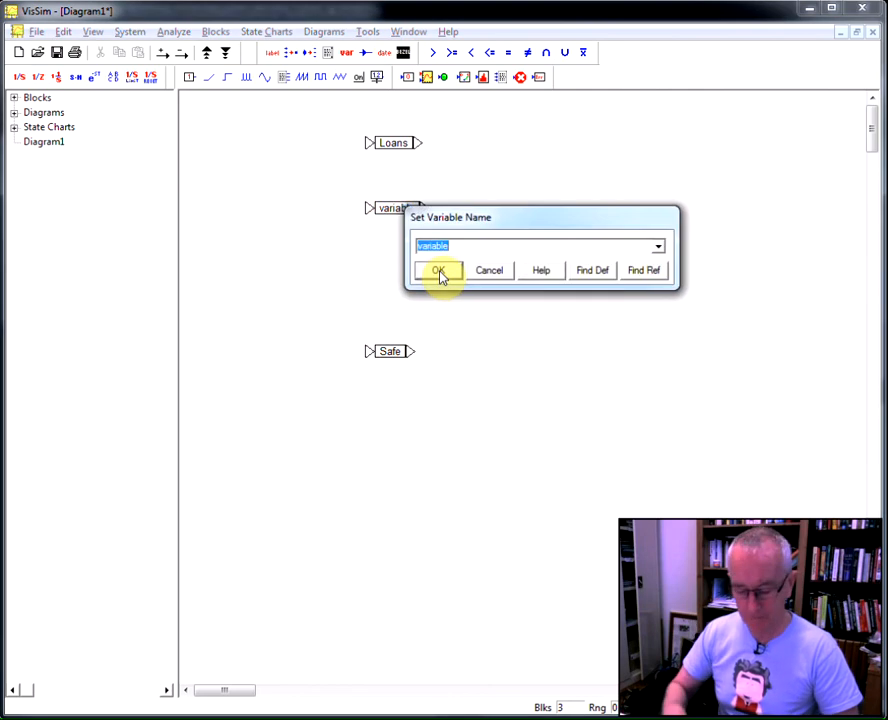
{"action": "left_click", "coordinate": [438, 270]}
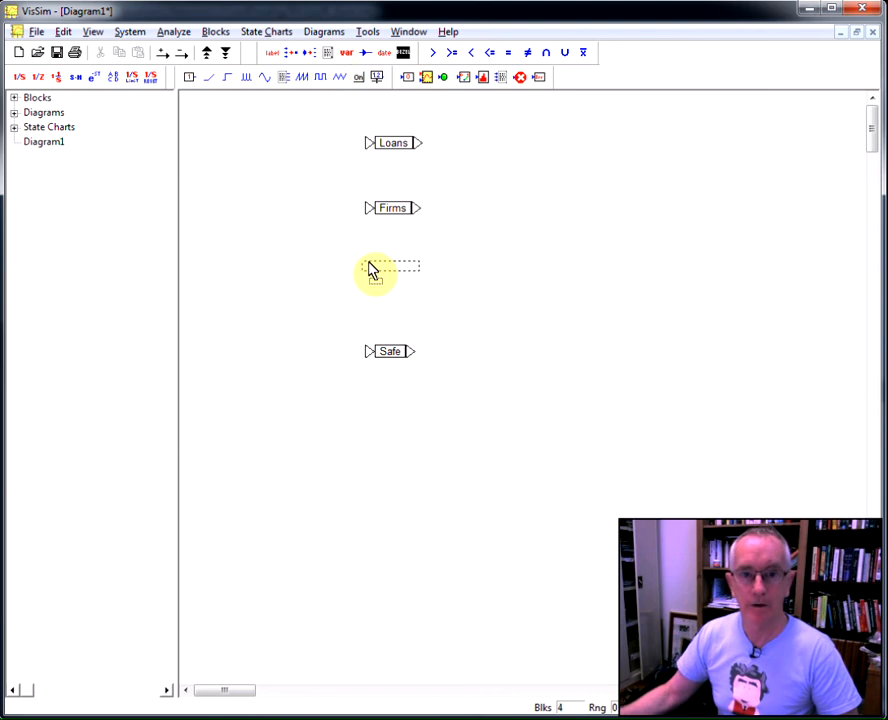
{"action": "double_click", "coordinate": [375, 268]}
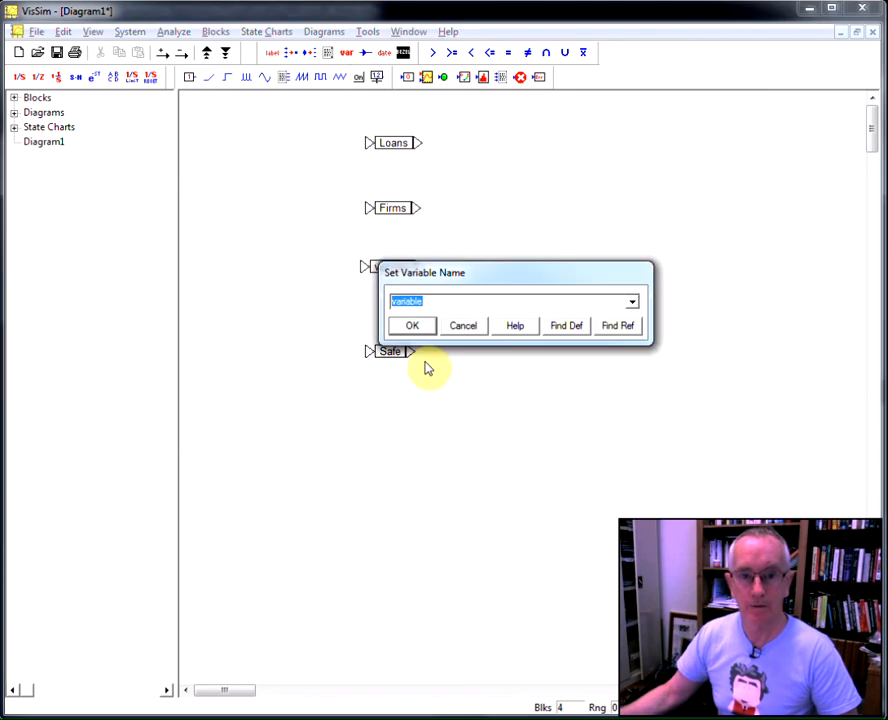
{"action": "type", "text": "Workers"}
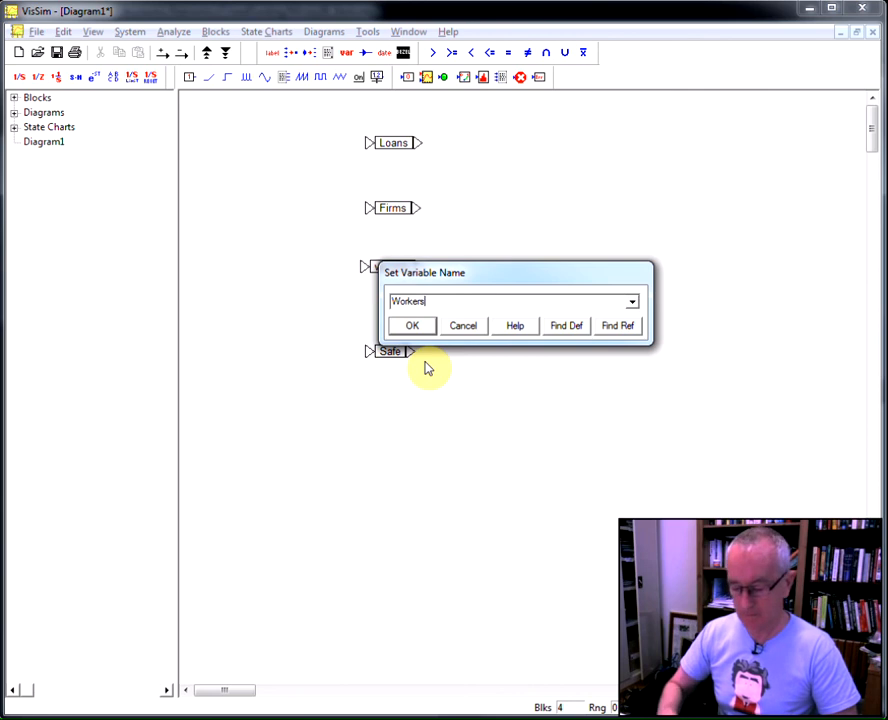
{"action": "left_click", "coordinate": [412, 325]}
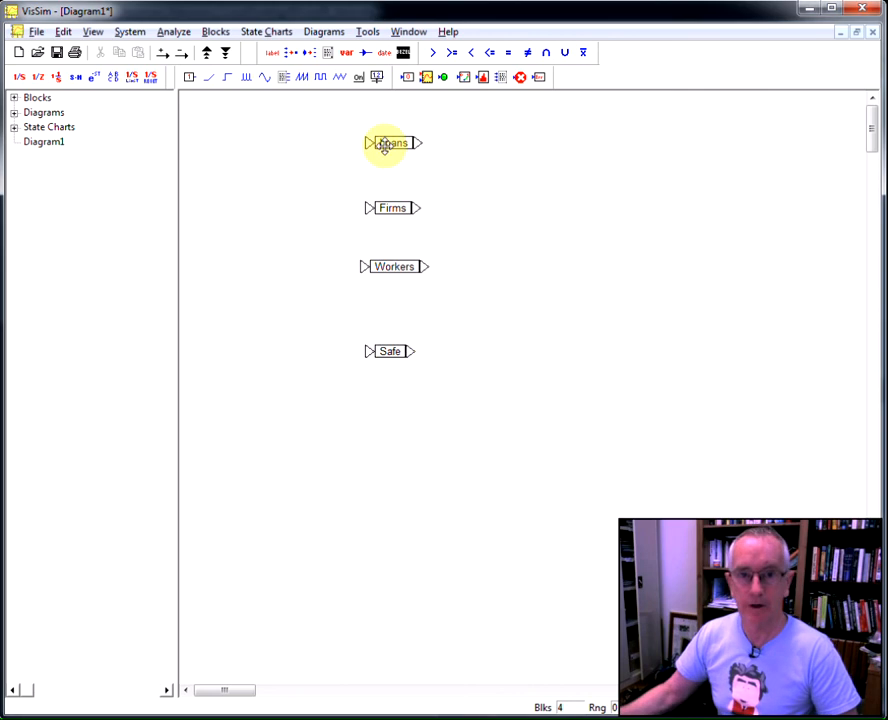
{"action": "left_click", "coordinate": [485, 425]}
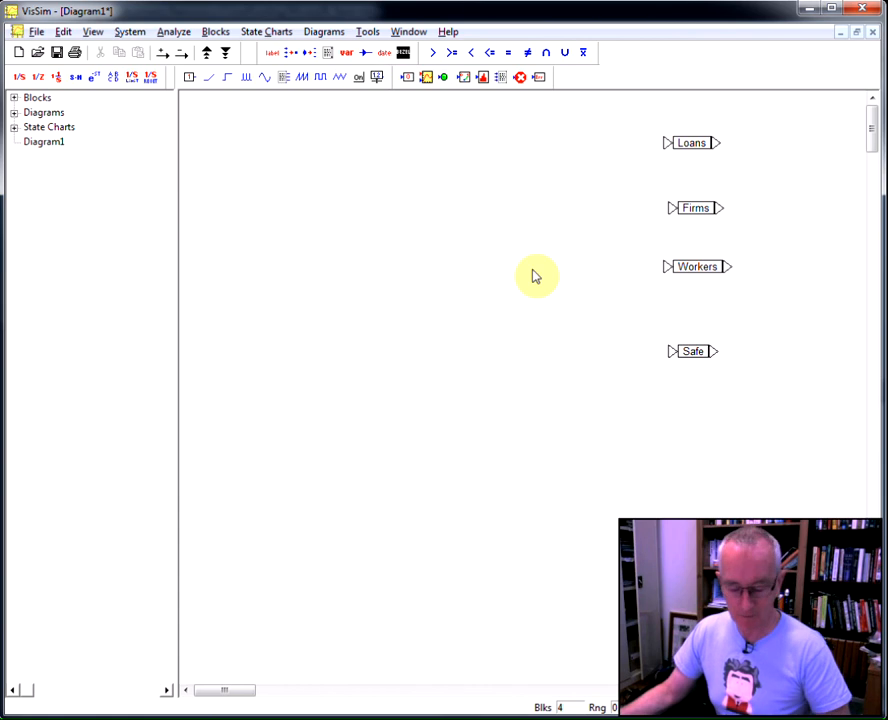
{"action": "mouse_move", "coordinate": [491, 288]}
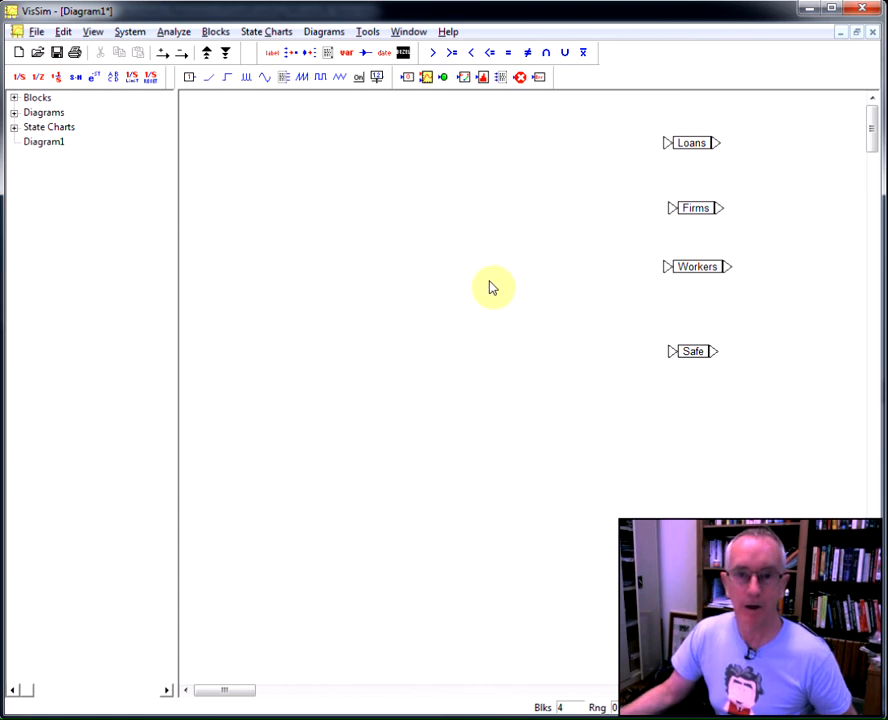
{"action": "mouse_move", "coordinate": [258, 164]}
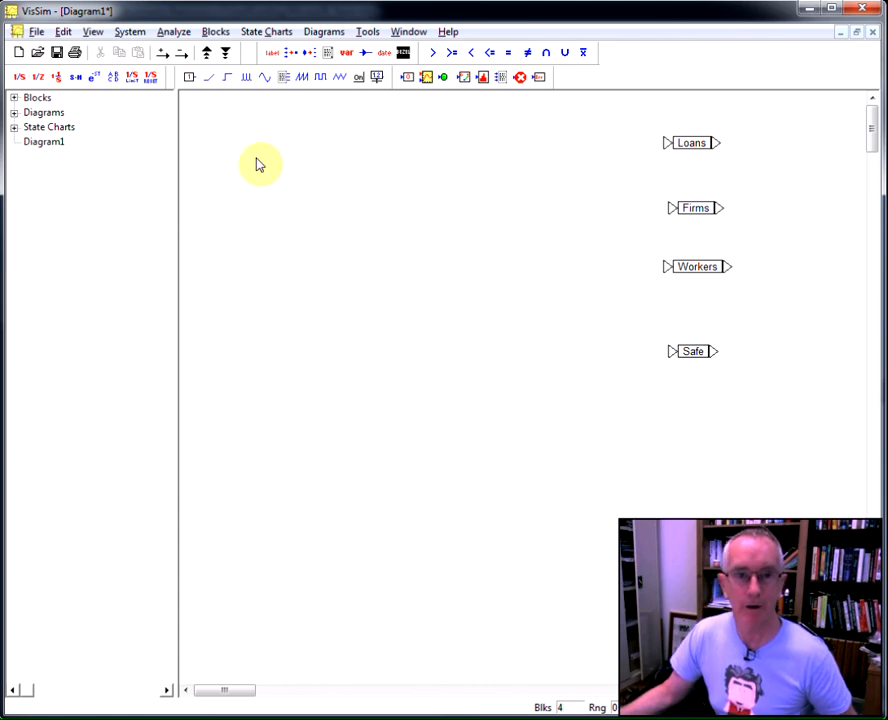
{"action": "mouse_move", "coordinate": [360, 122]}
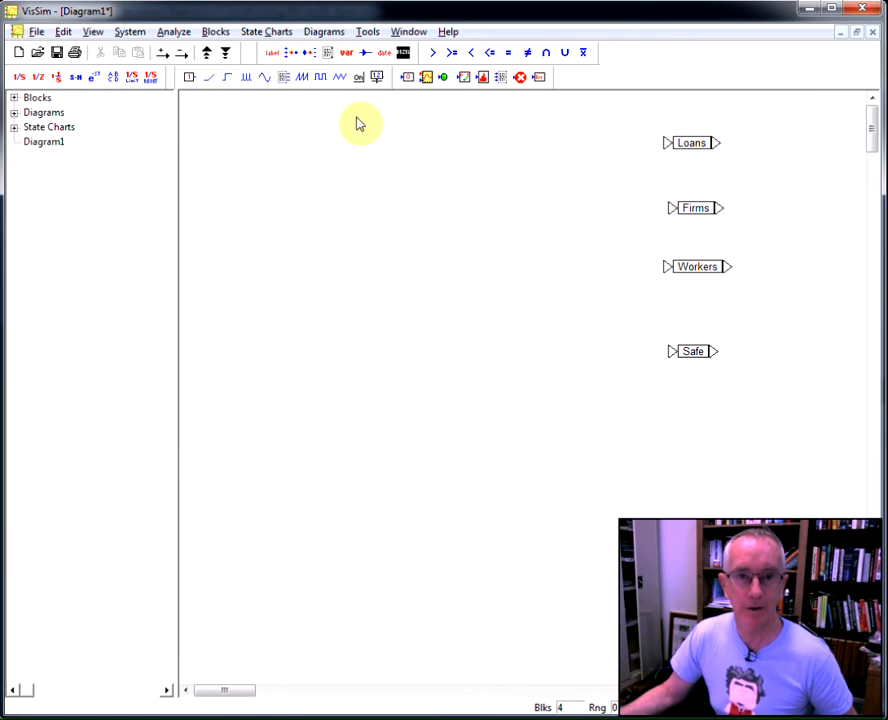
{"action": "mouse_move", "coordinate": [377, 157]}
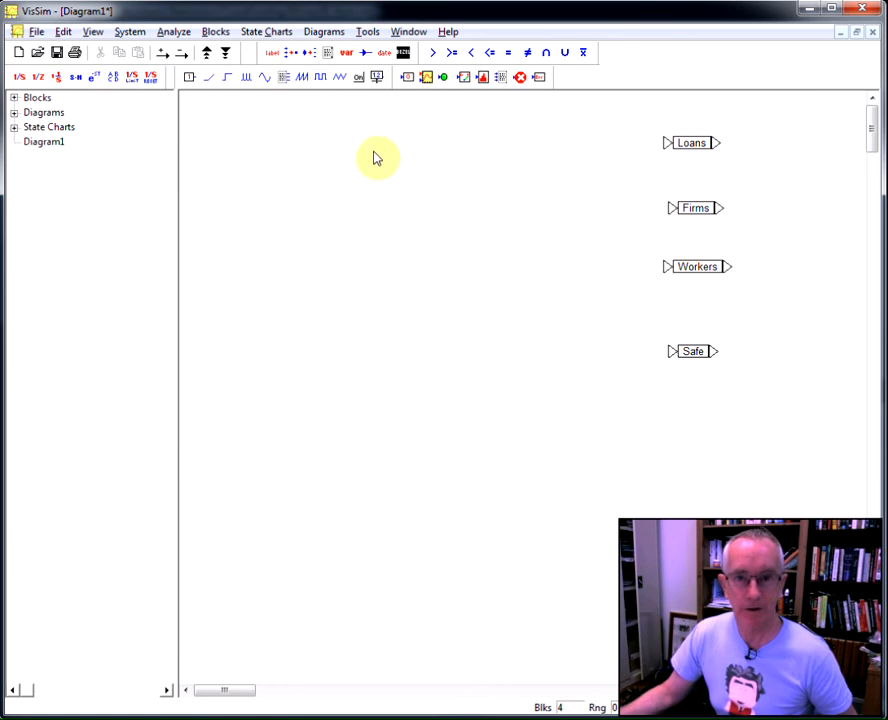
{"action": "mouse_move", "coordinate": [340, 148]}
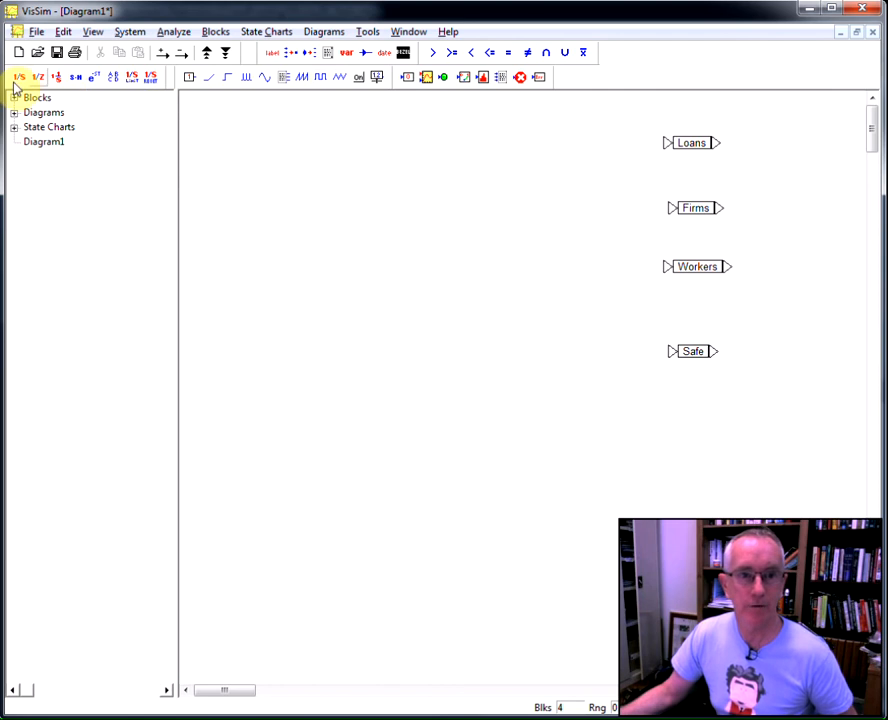
Step: Place a 1/S integrator block just left of the Loans variable
{"action": "left_click", "coordinate": [463, 155]}
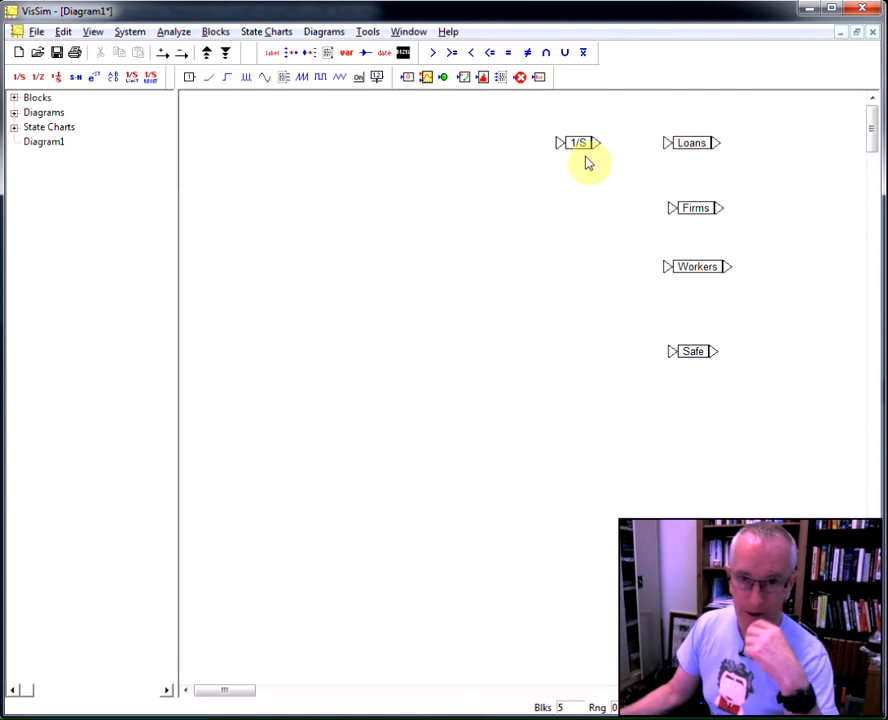
{"action": "mouse_move", "coordinate": [643, 162]}
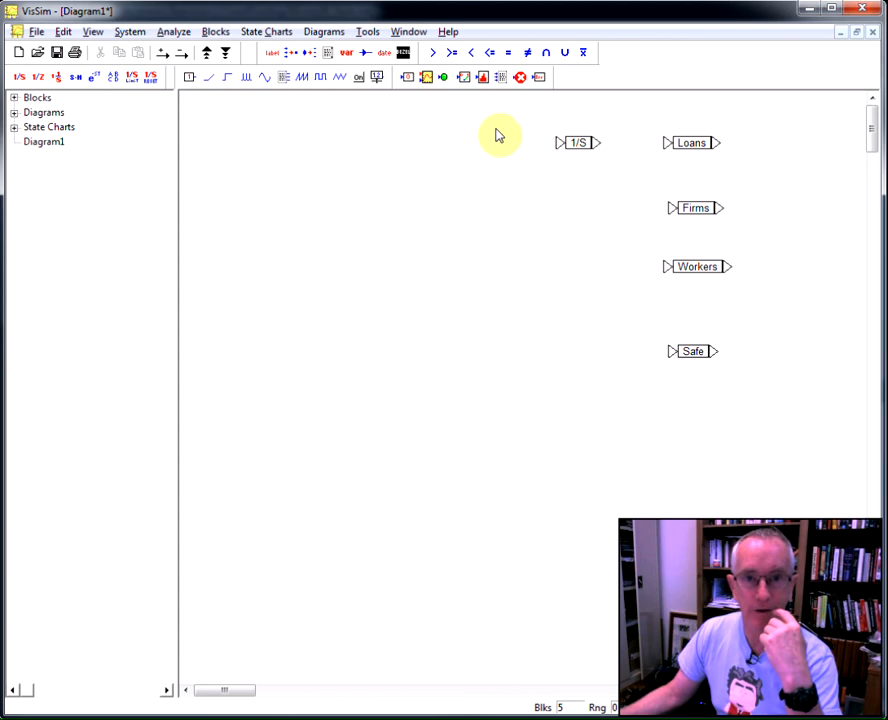
{"action": "mouse_move", "coordinate": [340, 98]}
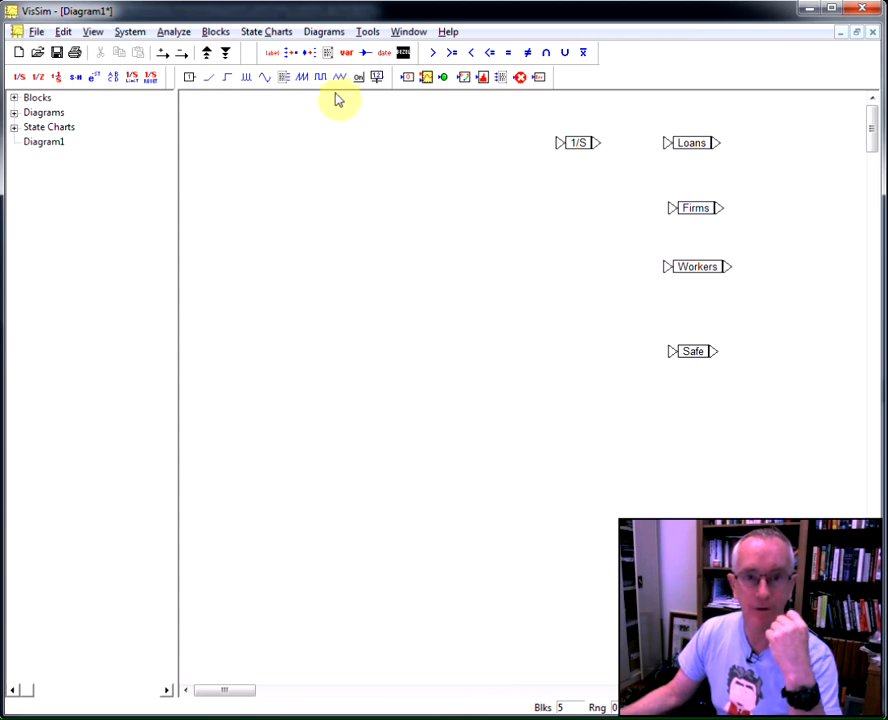
{"action": "mouse_move", "coordinate": [253, 95]}
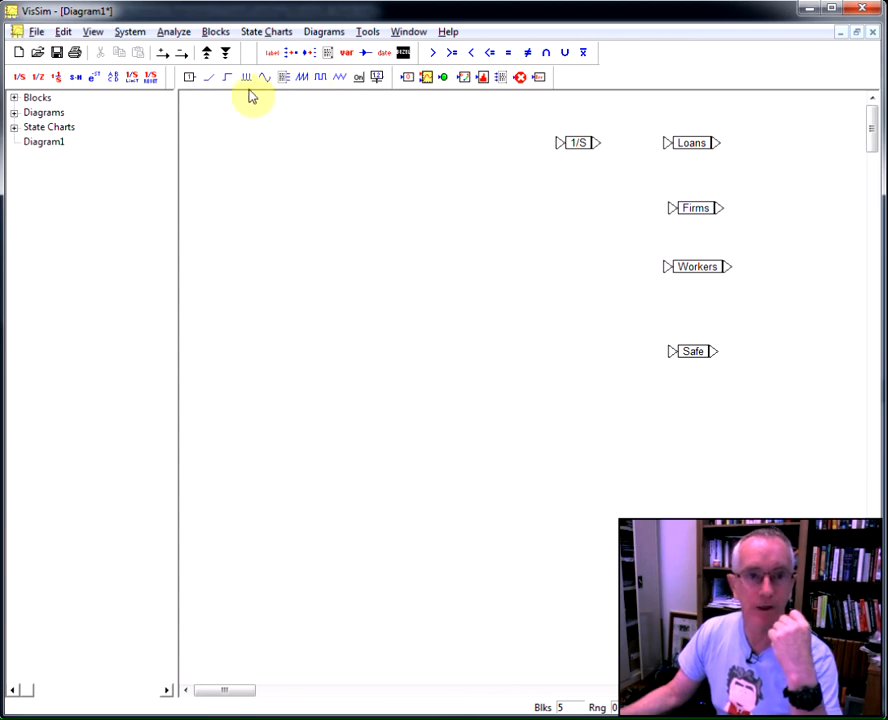
{"action": "mouse_move", "coordinate": [174, 31]}
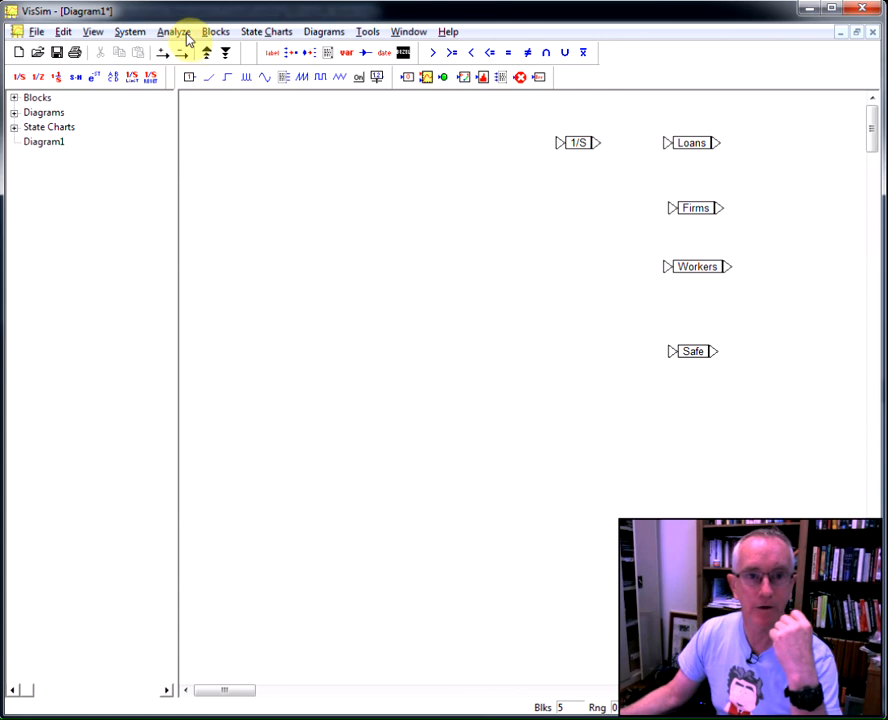
Step: Add a summingJunction from Blocks > Arithmetic between the integrator and Loans
{"action": "left_click", "coordinate": [216, 31]}
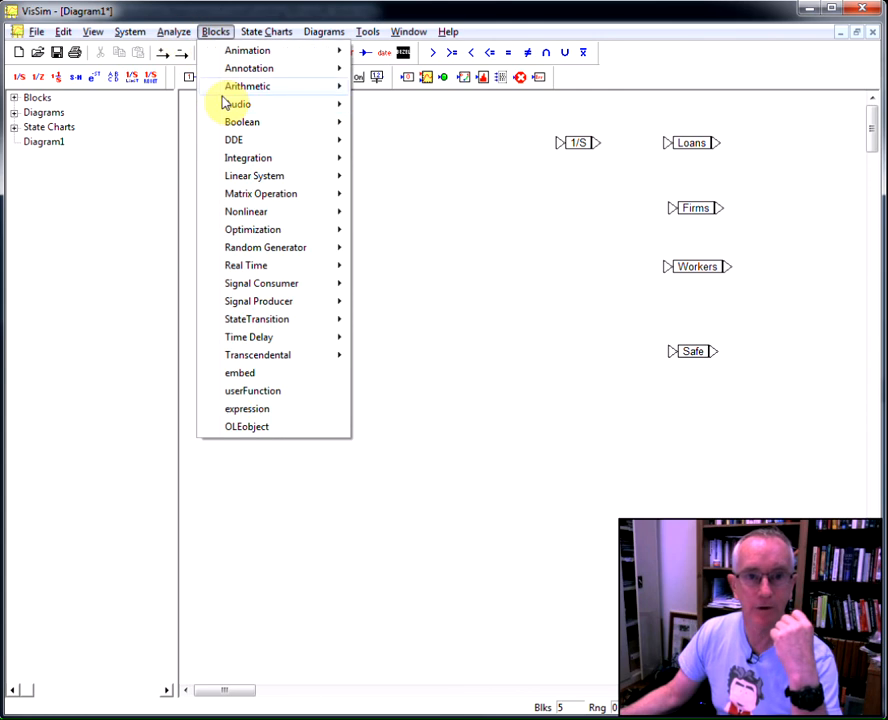
{"action": "left_click", "coordinate": [247, 85]}
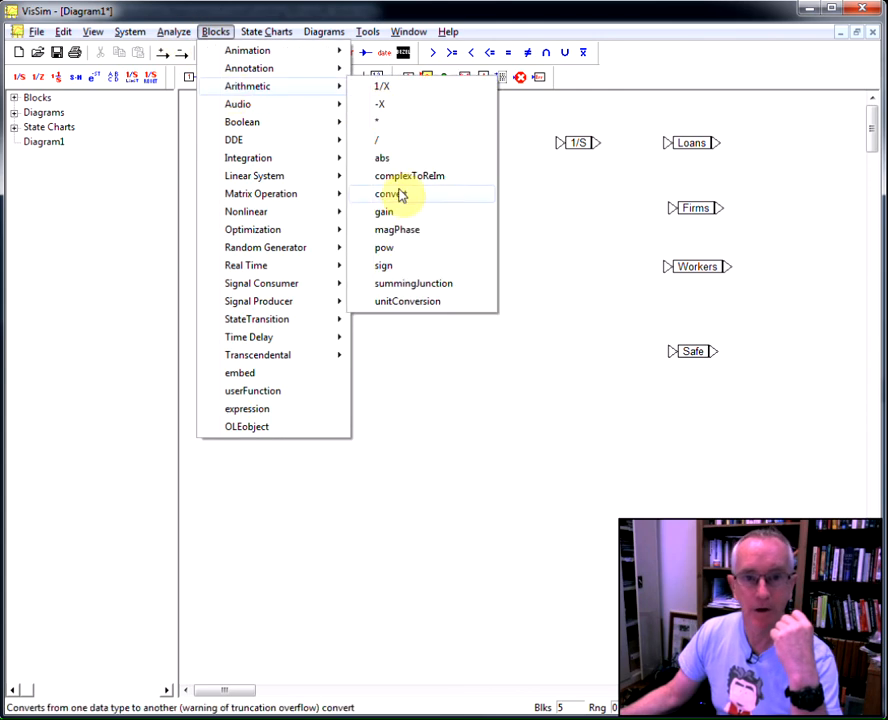
{"action": "left_click", "coordinate": [389, 193]}
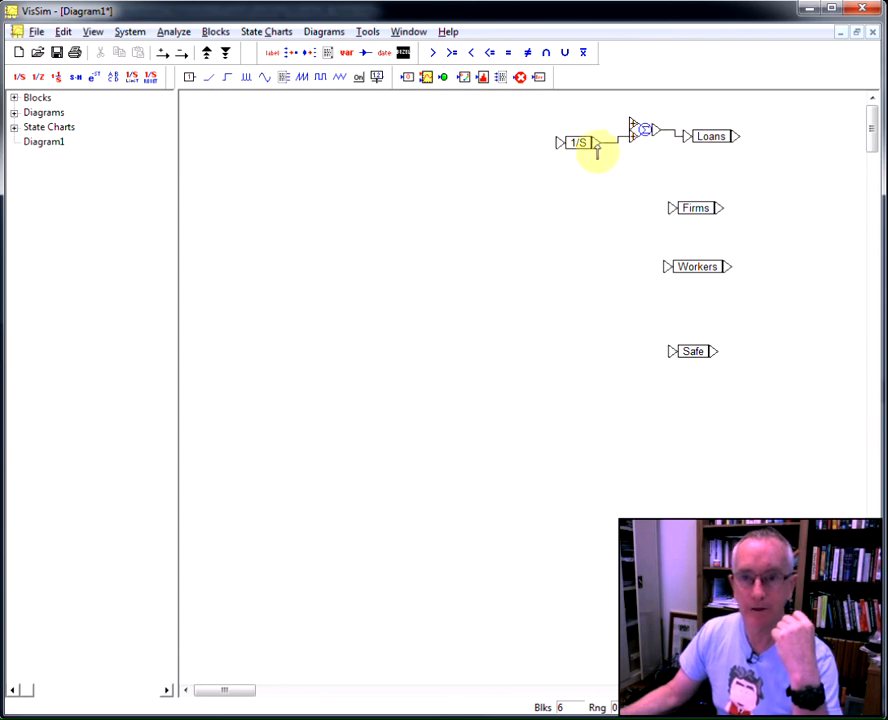
{"action": "mouse_move", "coordinate": [637, 128]}
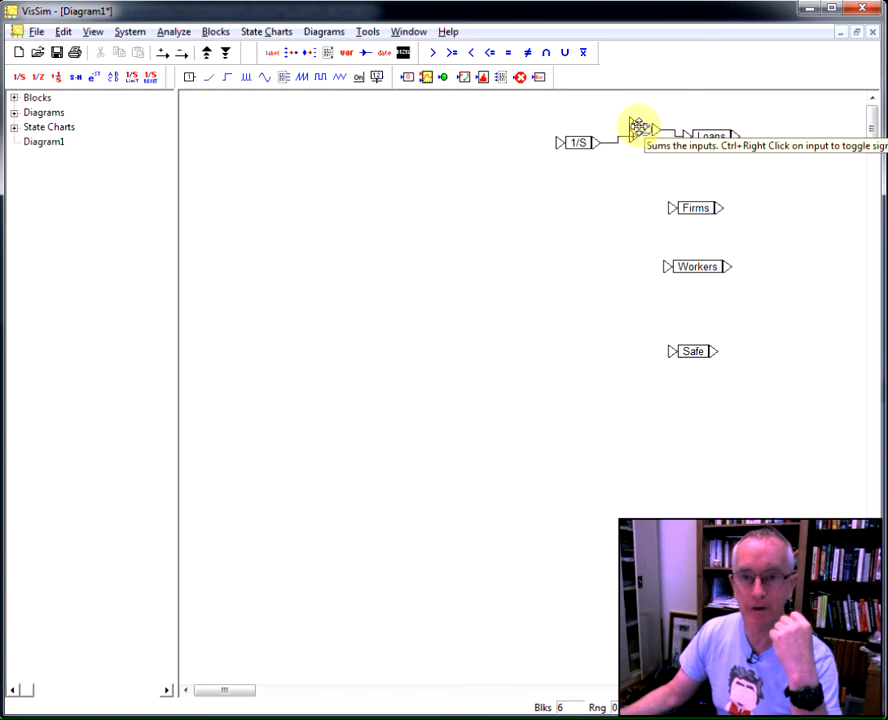
{"action": "mouse_move", "coordinate": [337, 109]}
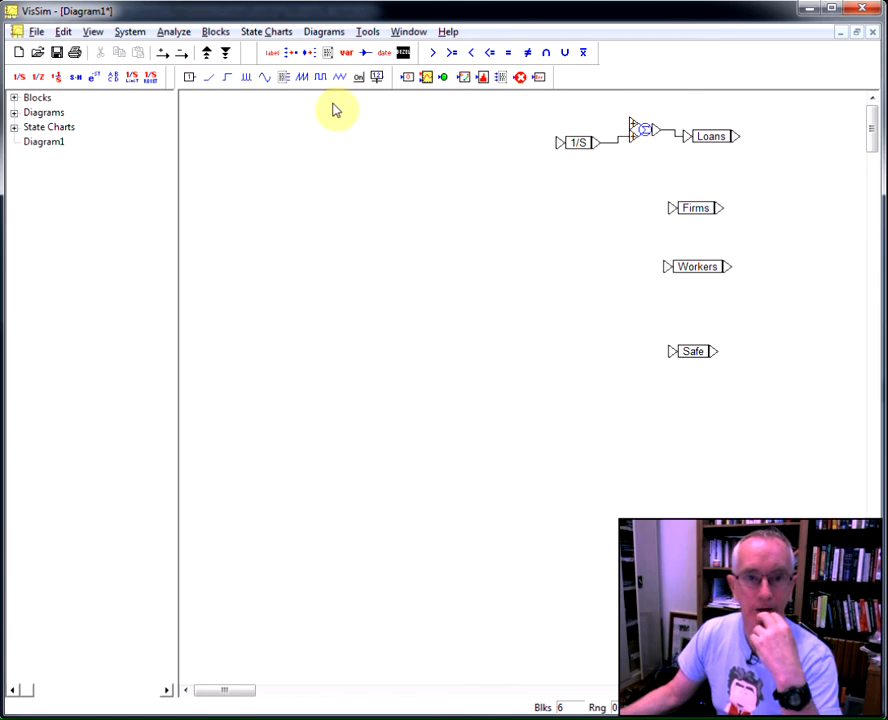
{"action": "mouse_move", "coordinate": [277, 98]}
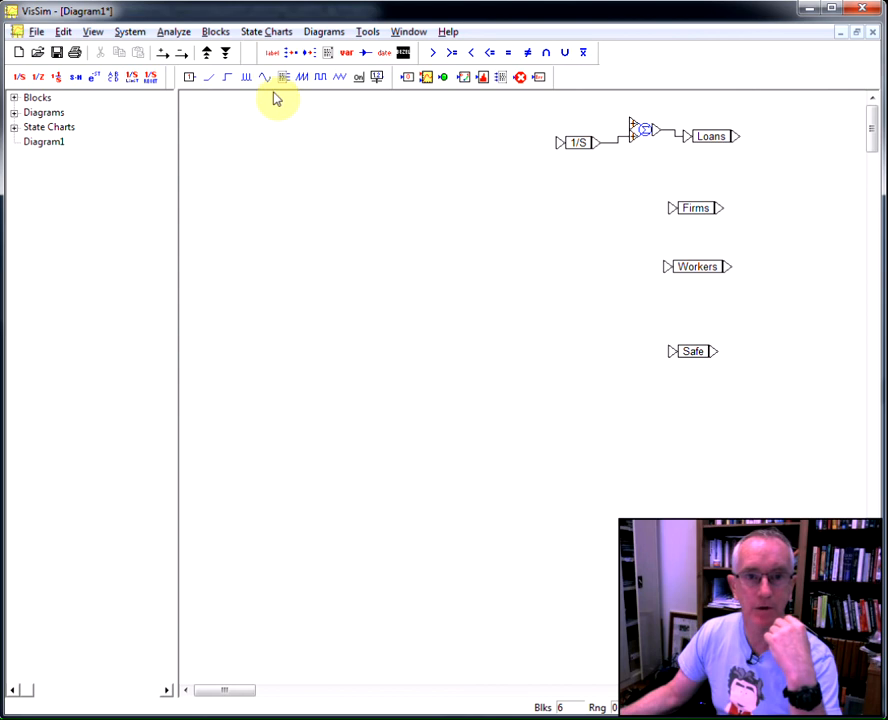
{"action": "mouse_move", "coordinate": [130, 31]}
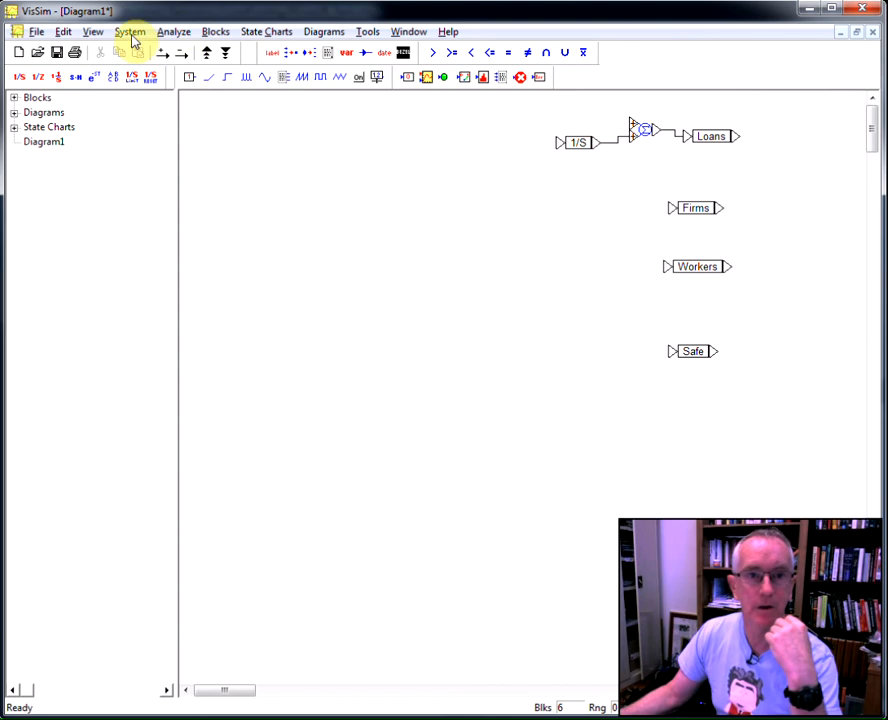
Step: Add a constant of value 100 labelled Initial Loans and nudge it slightly left
{"action": "left_click", "coordinate": [215, 31]}
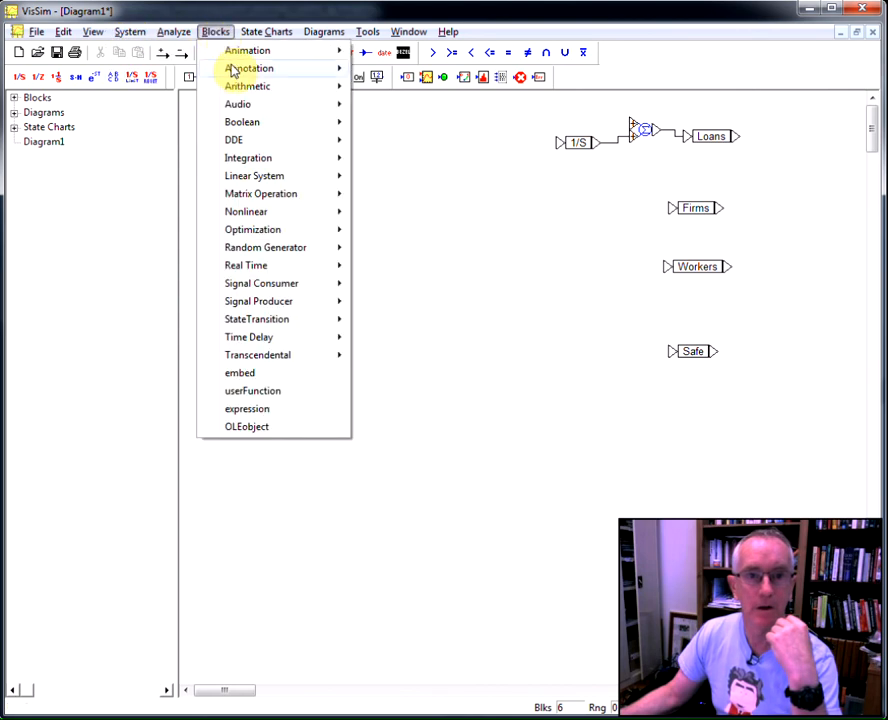
{"action": "left_click", "coordinate": [247, 85]}
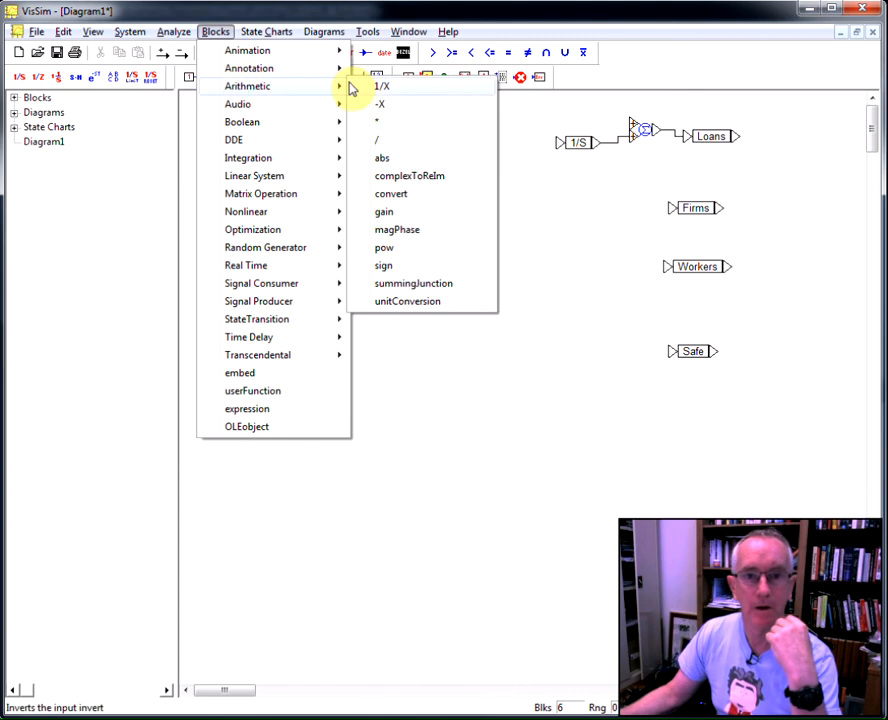
{"action": "mouse_move", "coordinate": [258, 301]}
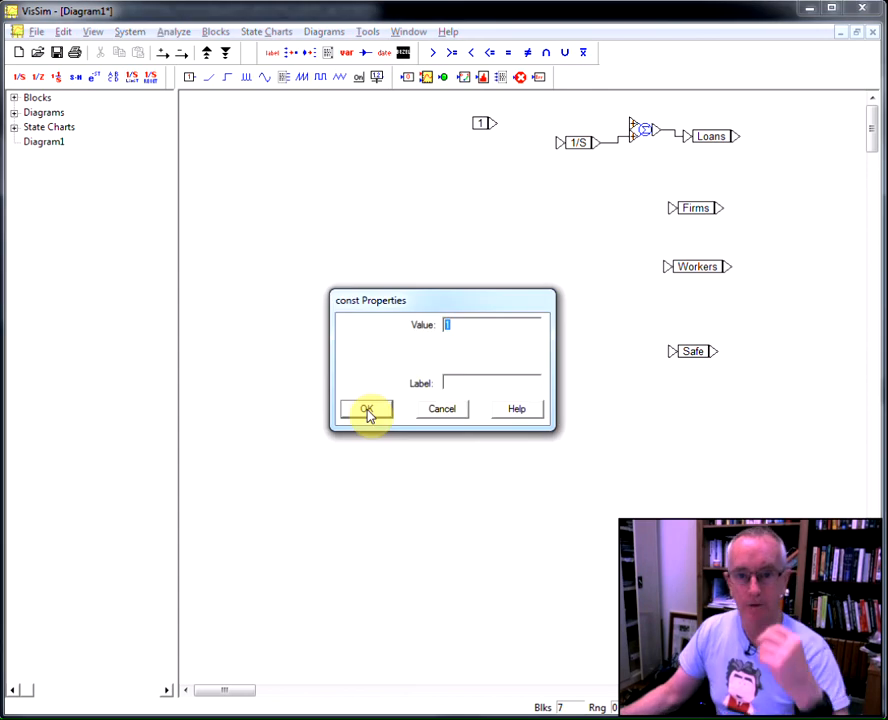
{"action": "type", "text": "100"}
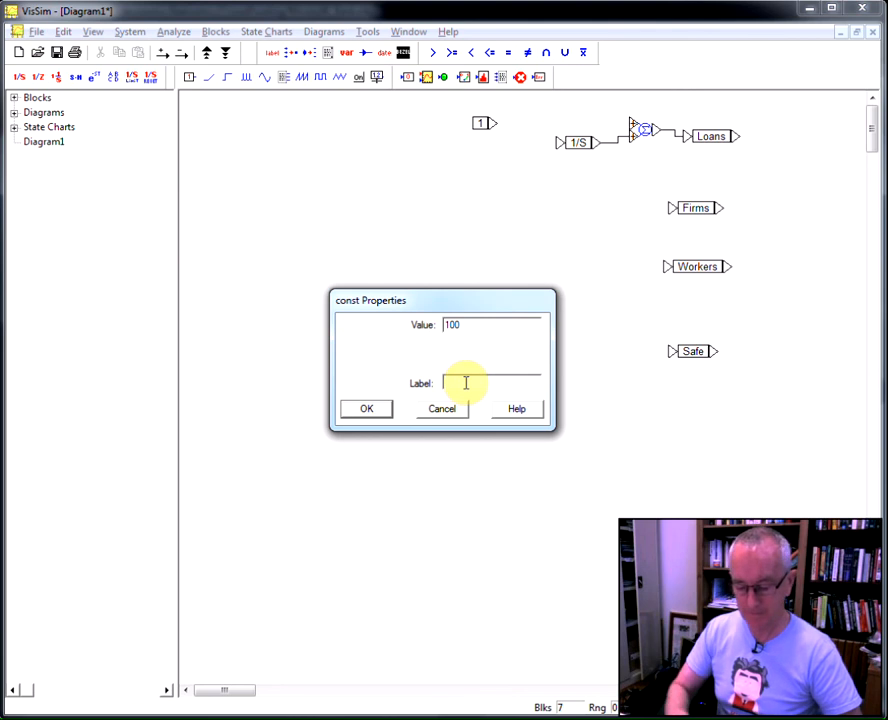
{"action": "type", "text": "Initial"}
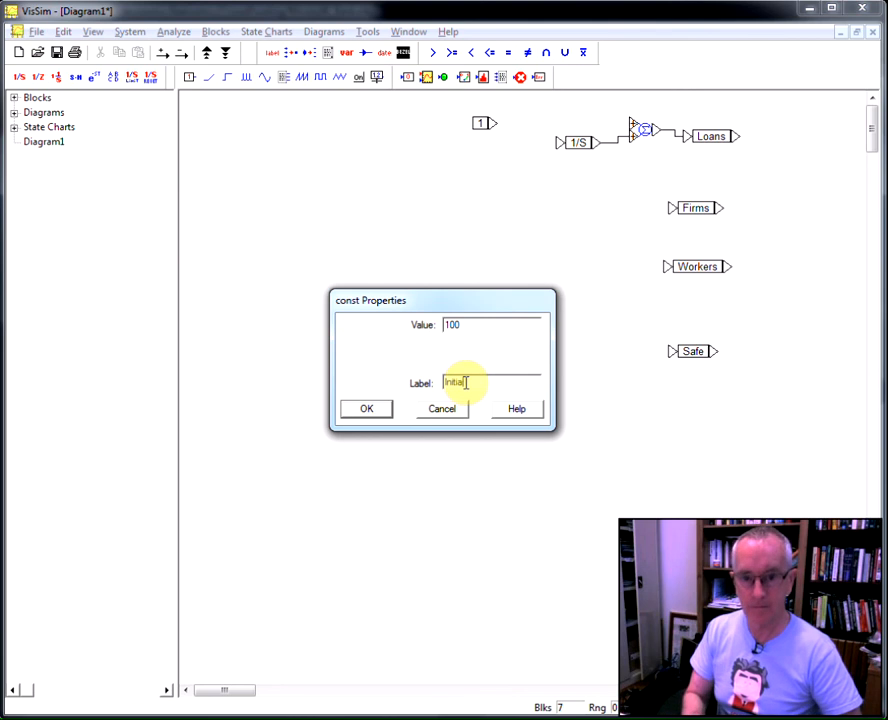
{"action": "type", "text": "Loans"}
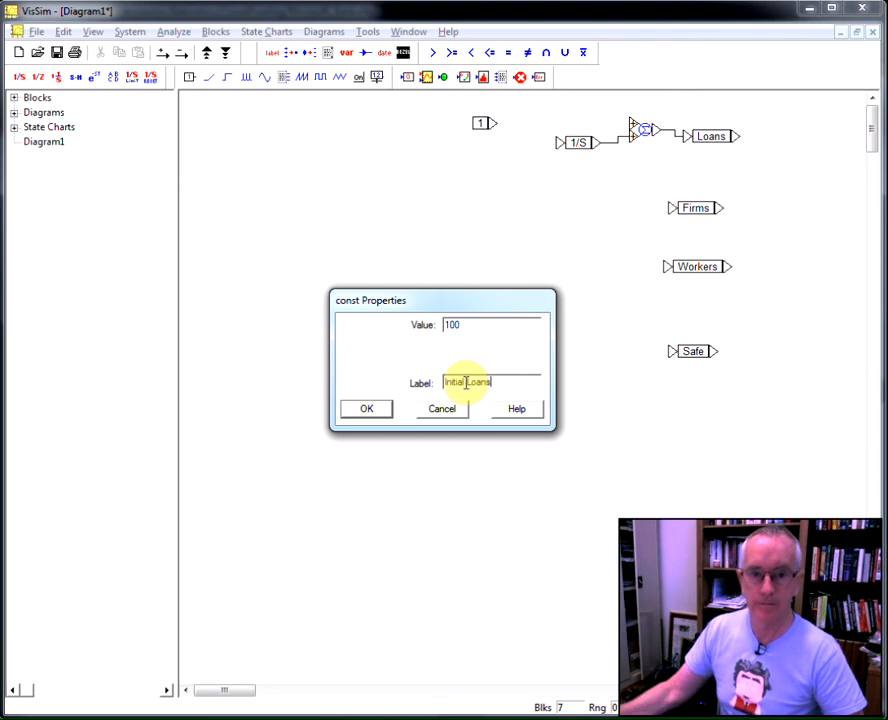
{"action": "left_click", "coordinate": [366, 408]}
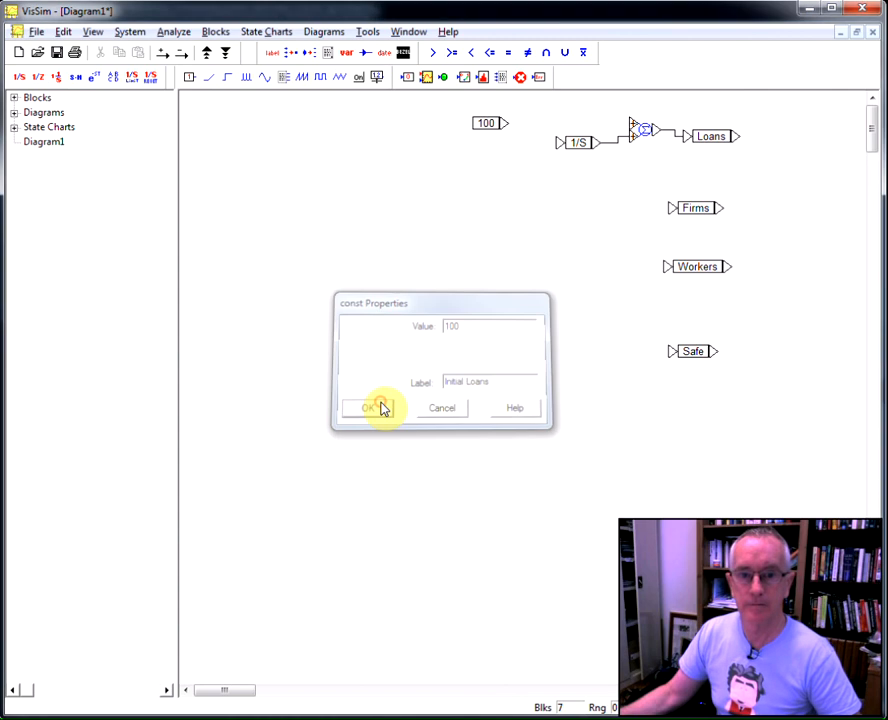
{"action": "left_click", "coordinate": [372, 408]}
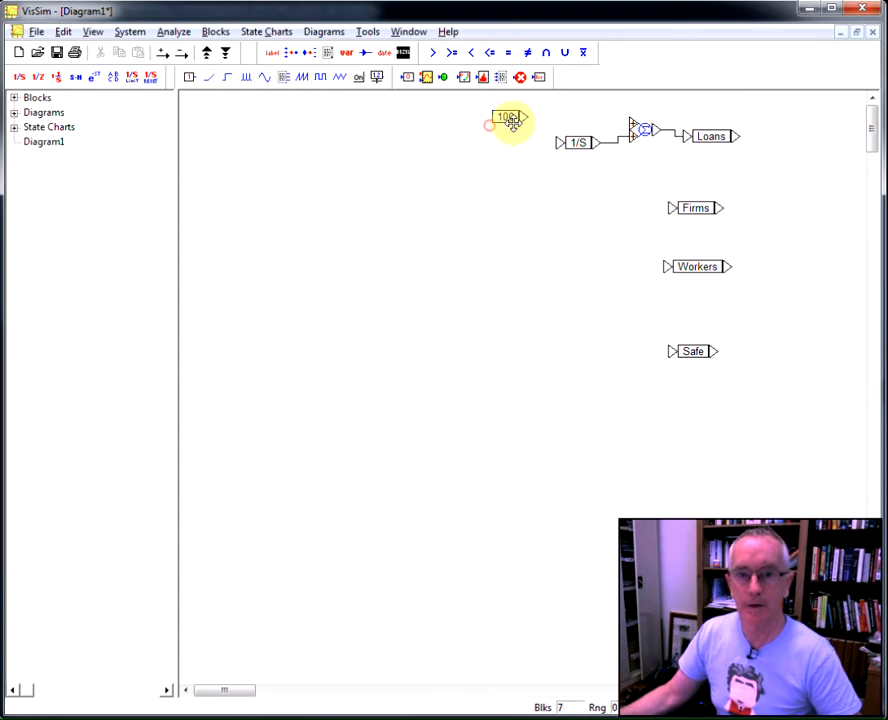
{"action": "left_click_drag", "start_coordinate": [508, 120], "coordinate": [485, 124]}
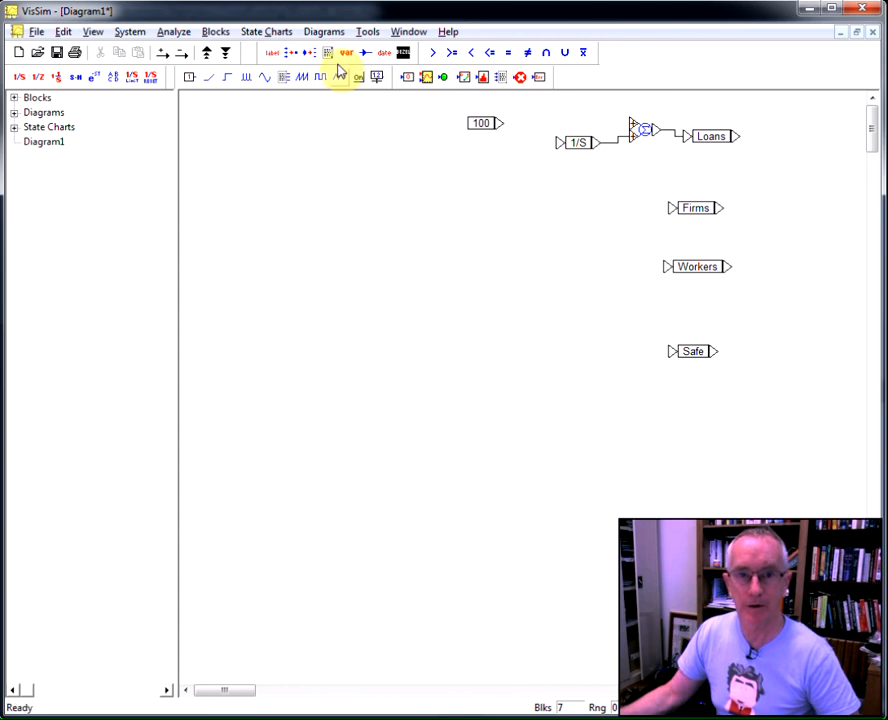
Step: Add a variable named InitialLoan and move it beside the 100 constant
{"action": "left_click", "coordinate": [357, 152]}
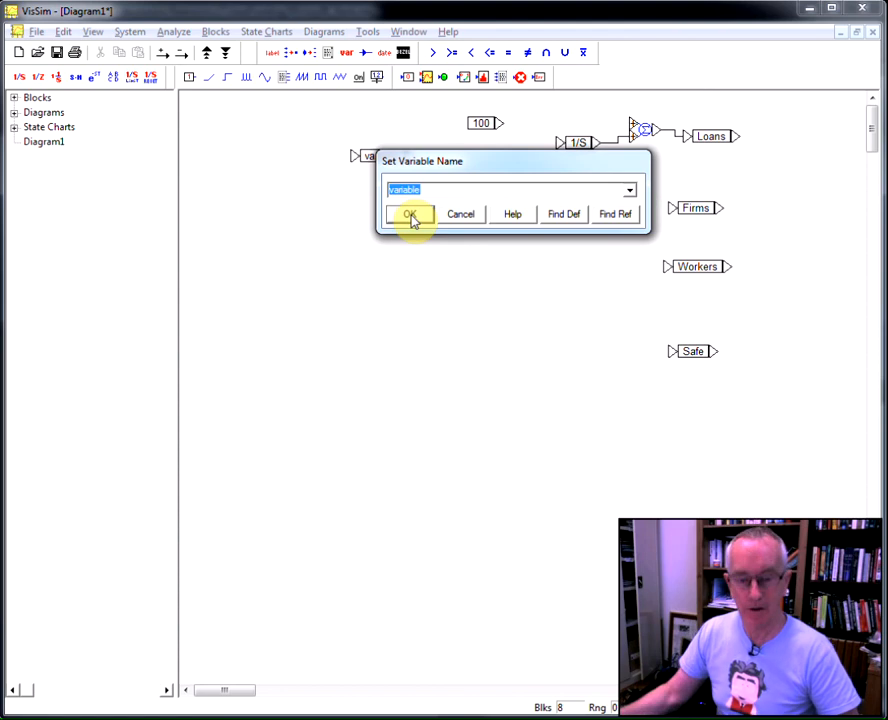
{"action": "type", "text": "Init"}
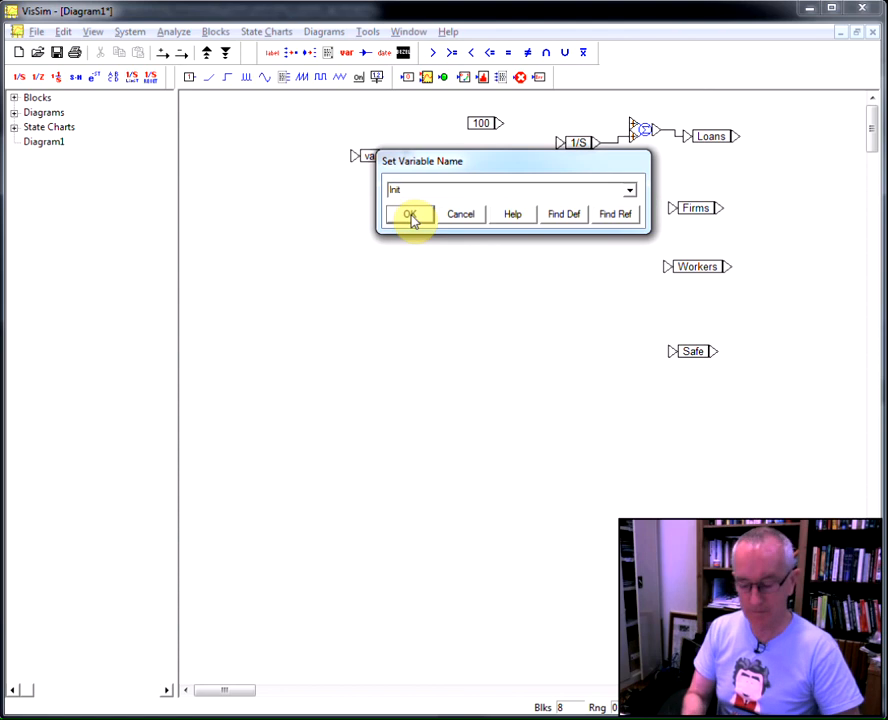
{"action": "type", "text": "InitialLoan"}
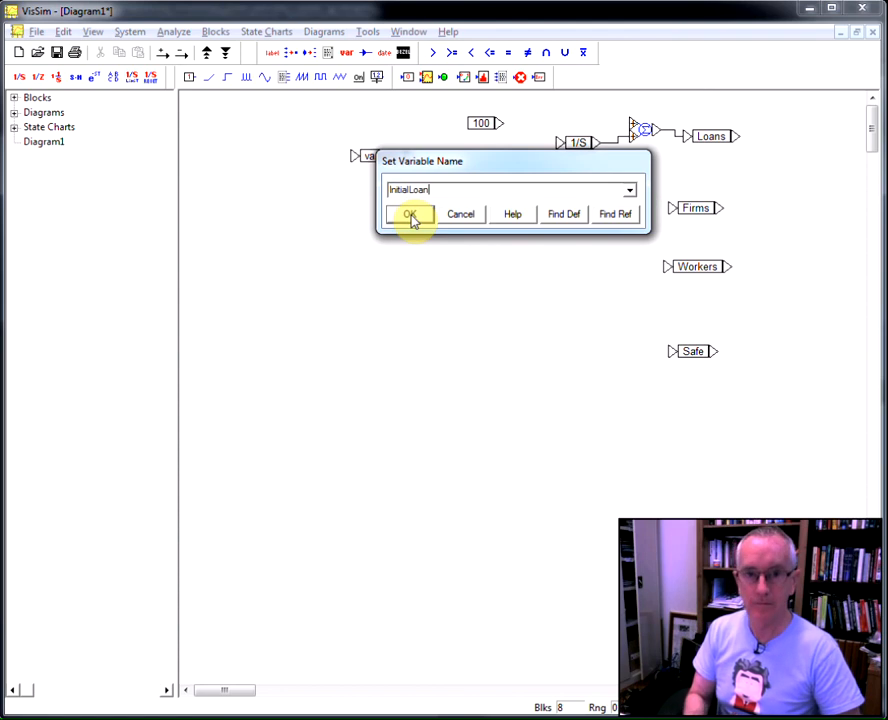
{"action": "left_click", "coordinate": [410, 214]}
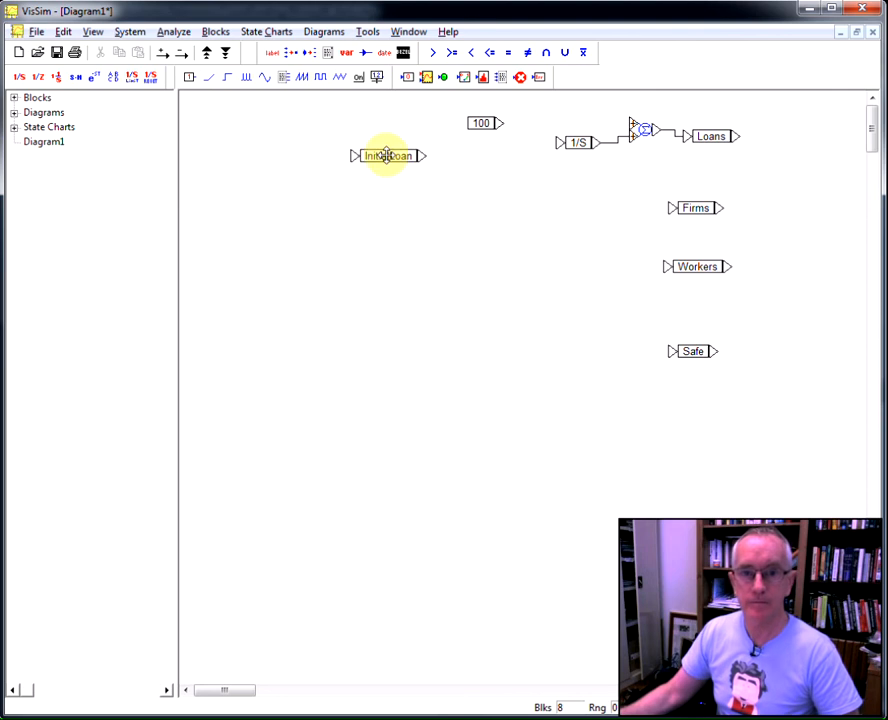
{"action": "left_click_drag", "start_coordinate": [388, 156], "coordinate": [553, 123]}
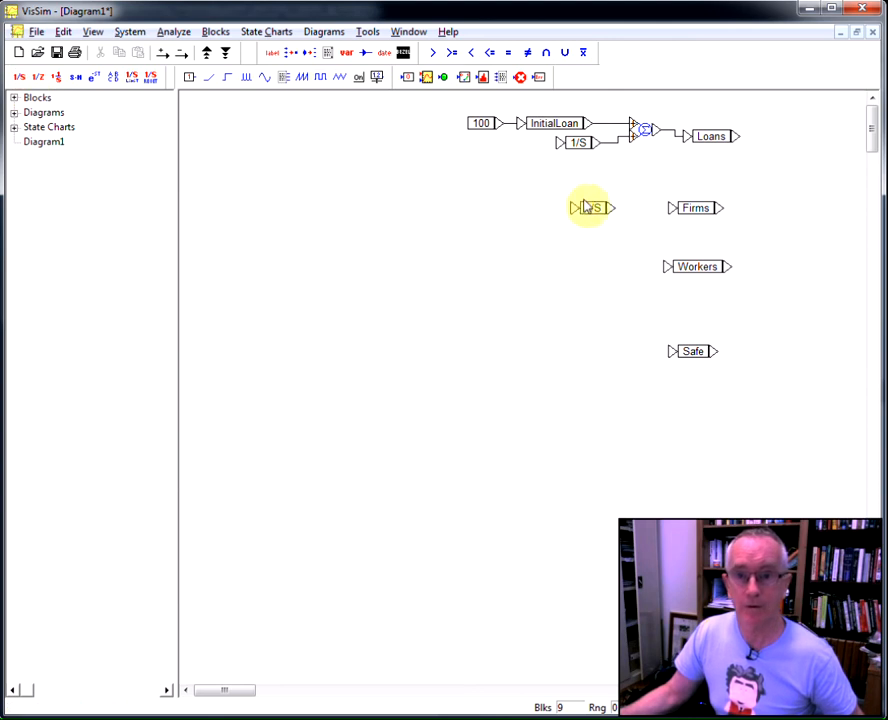
Step: Align the new Firms integrator with its neighbour and check the Safe integrator's settings unchanged
{"action": "right_click", "coordinate": [589, 207]}
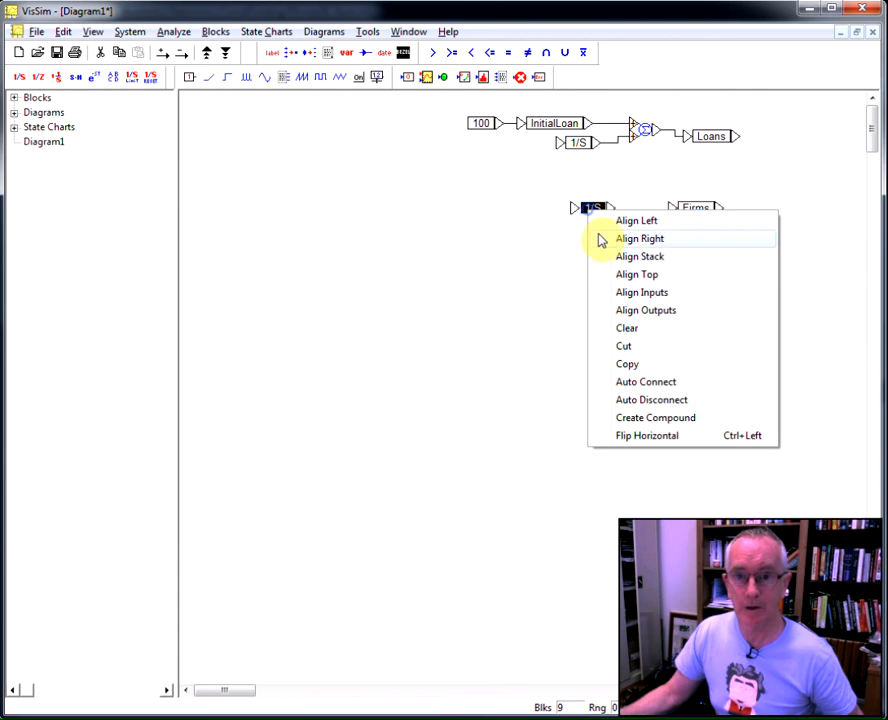
{"action": "left_click", "coordinate": [595, 300]}
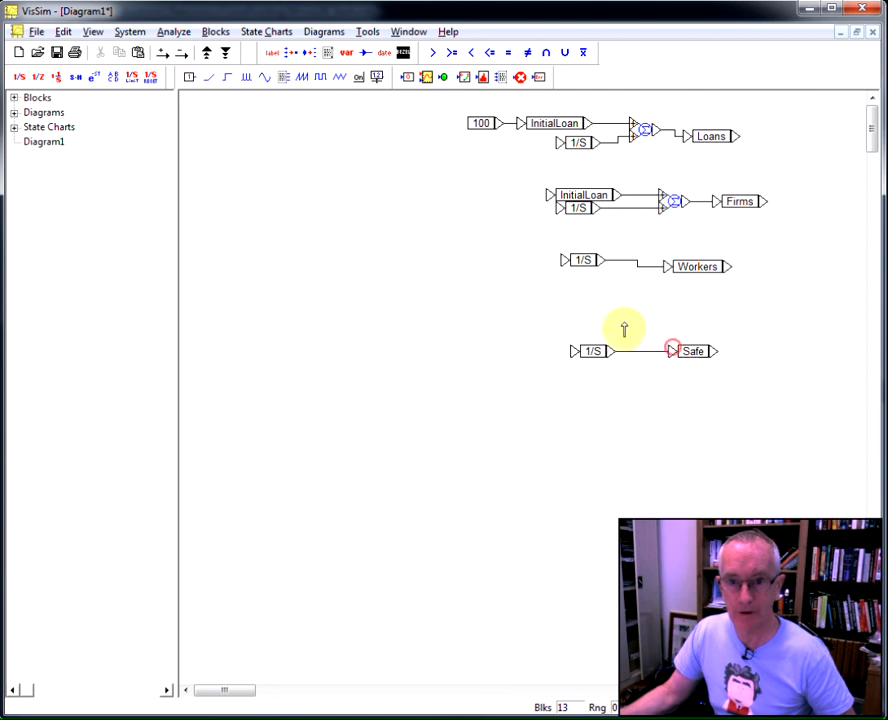
{"action": "double_click", "coordinate": [594, 351]}
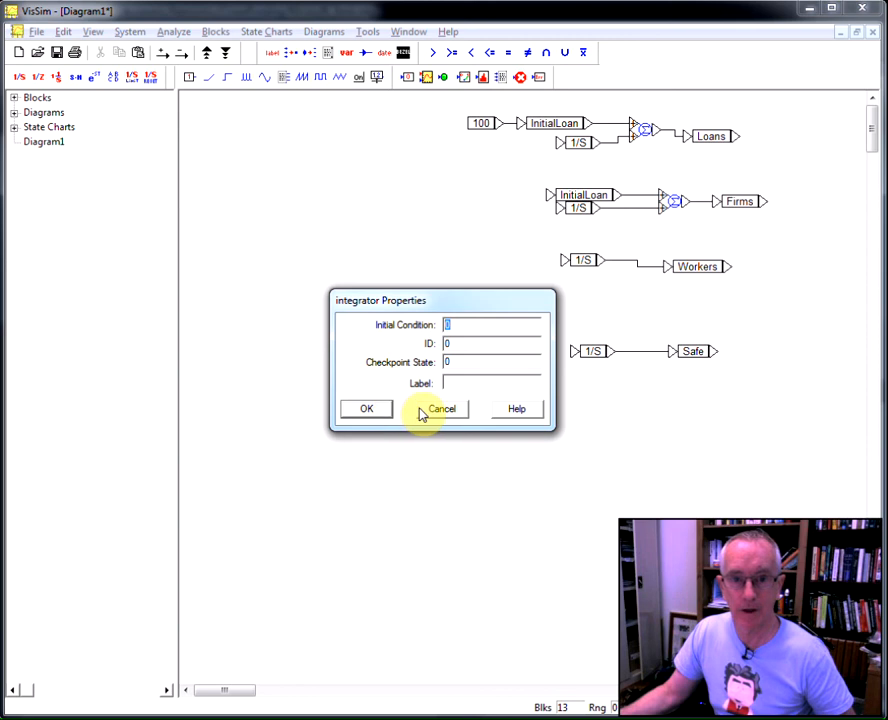
{"action": "left_click", "coordinate": [441, 408]}
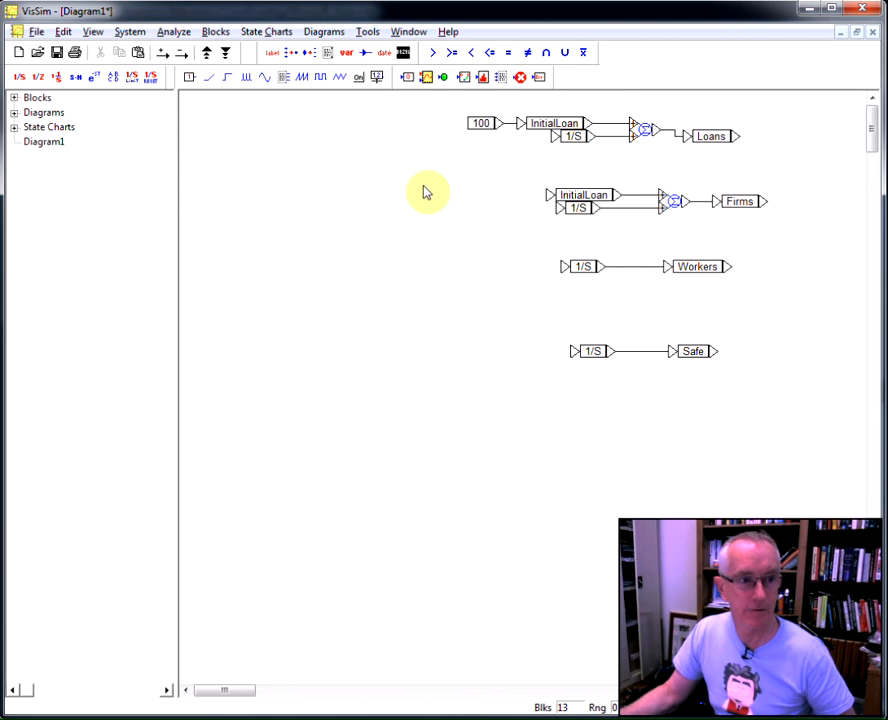
{"action": "mouse_move", "coordinate": [582, 159]}
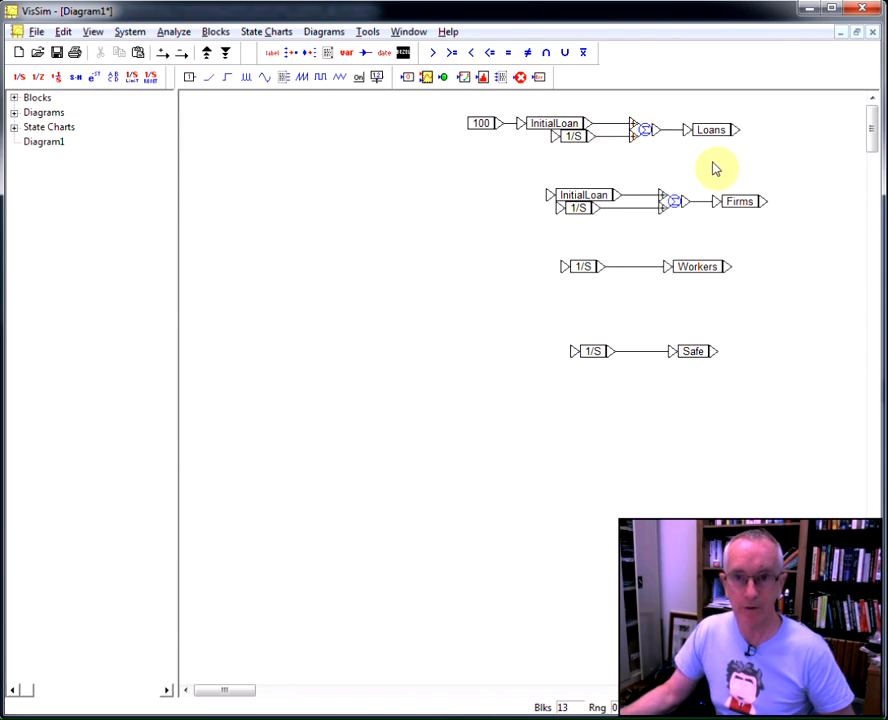
{"action": "mouse_move", "coordinate": [615, 188]}
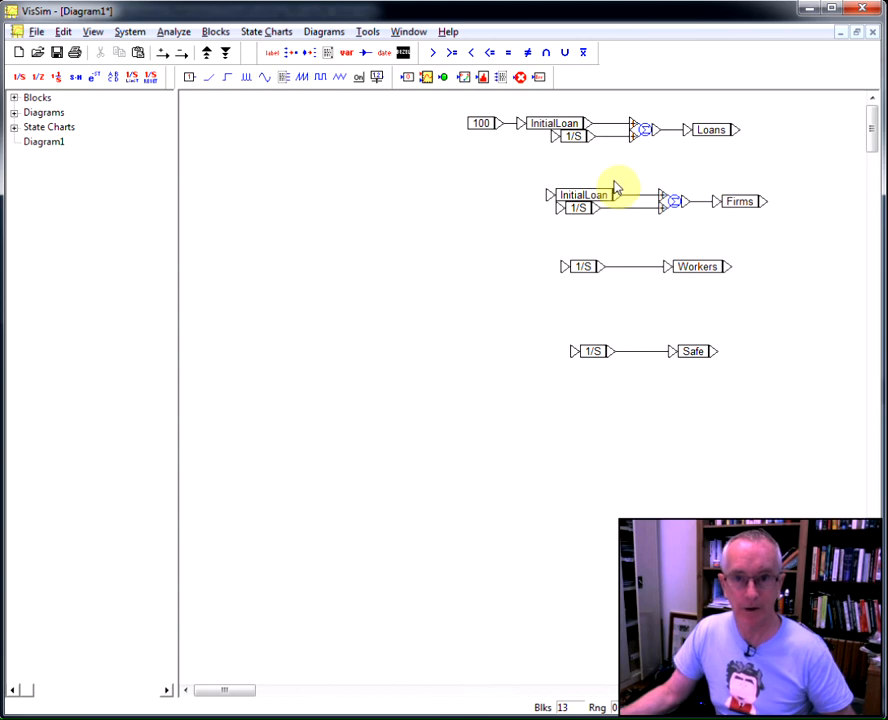
{"action": "mouse_move", "coordinate": [498, 220]}
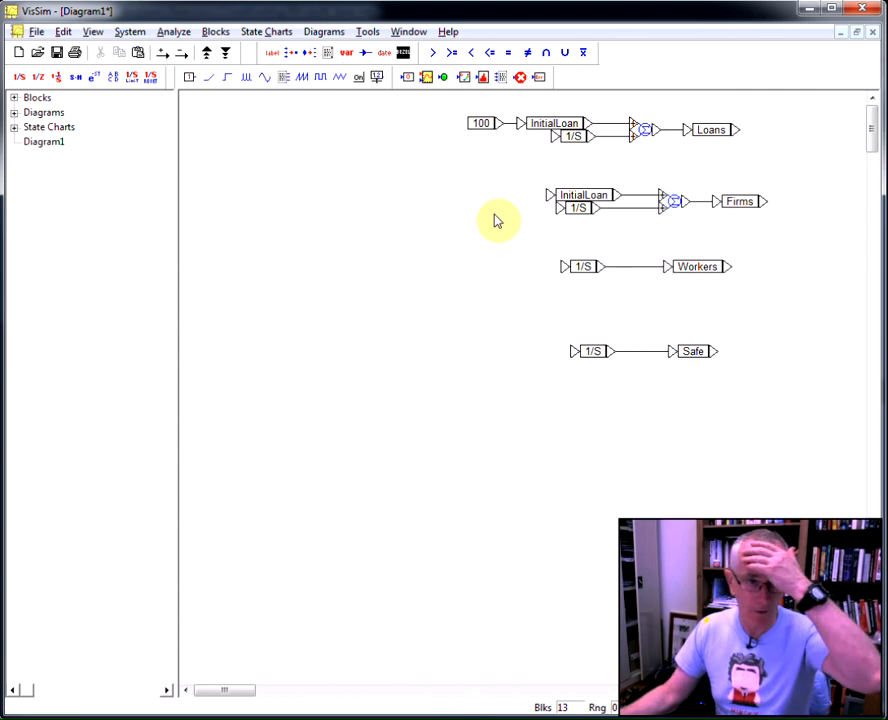
{"action": "mouse_move", "coordinate": [380, 222]}
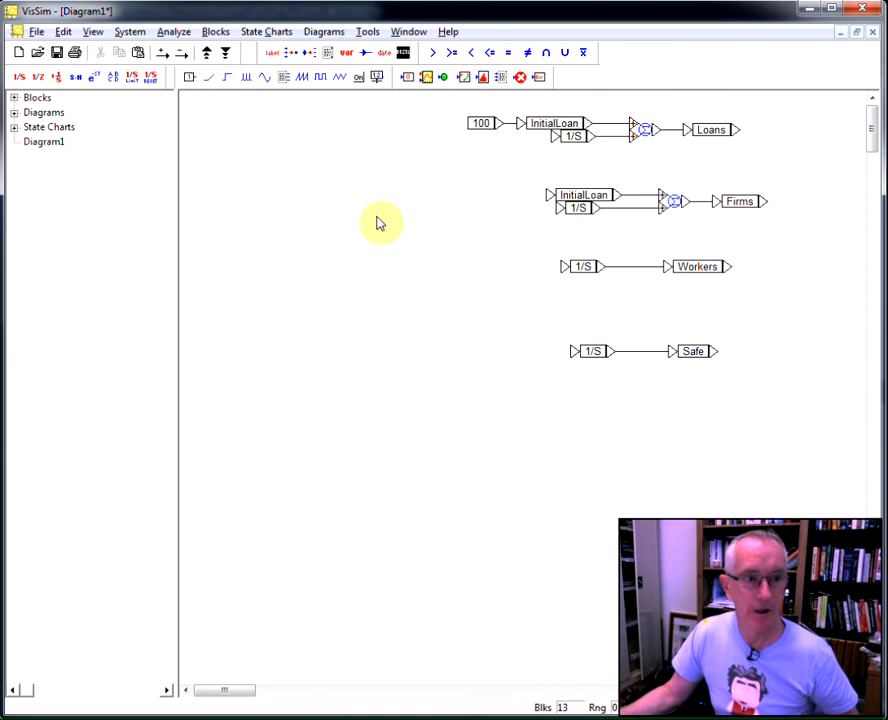
{"action": "mouse_move", "coordinate": [270, 167]}
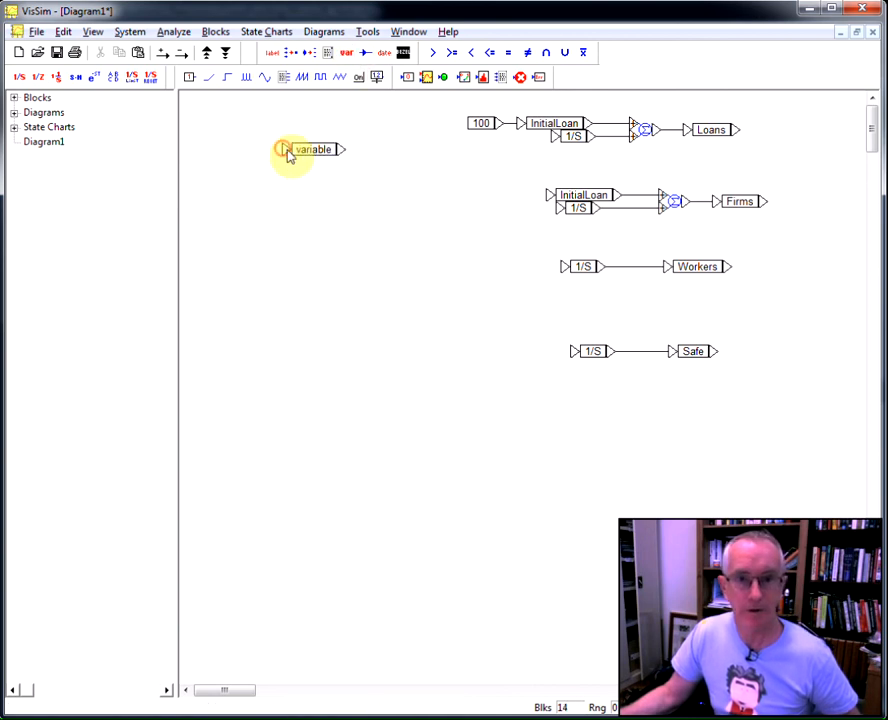
Step: Name three new flow variables ConsB, ConsW and Int
{"action": "double_click", "coordinate": [313, 149]}
{"action": "type", "text": "Cons"}
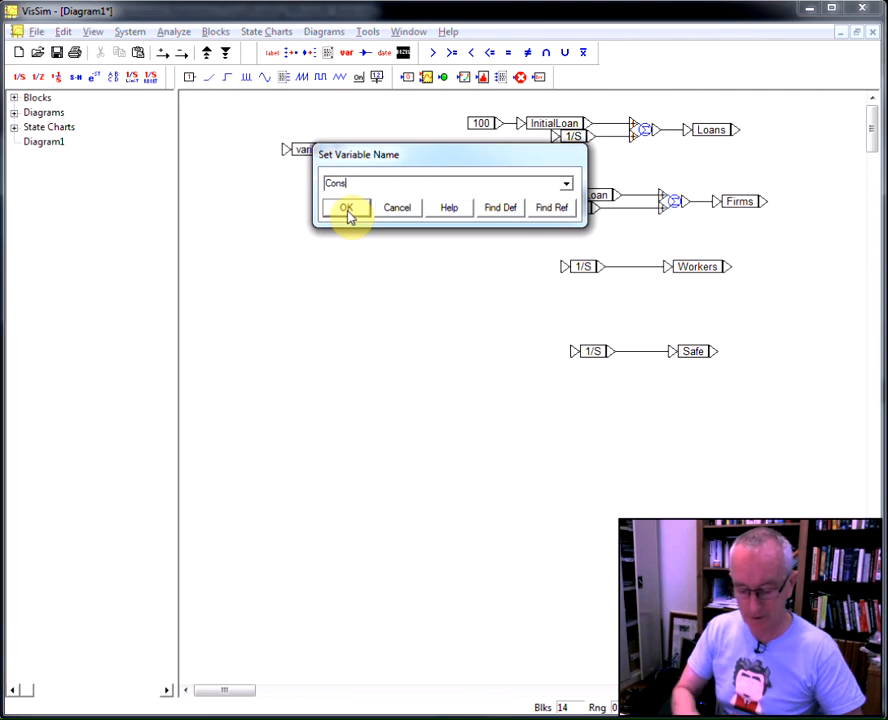
{"action": "left_click", "coordinate": [345, 207]}
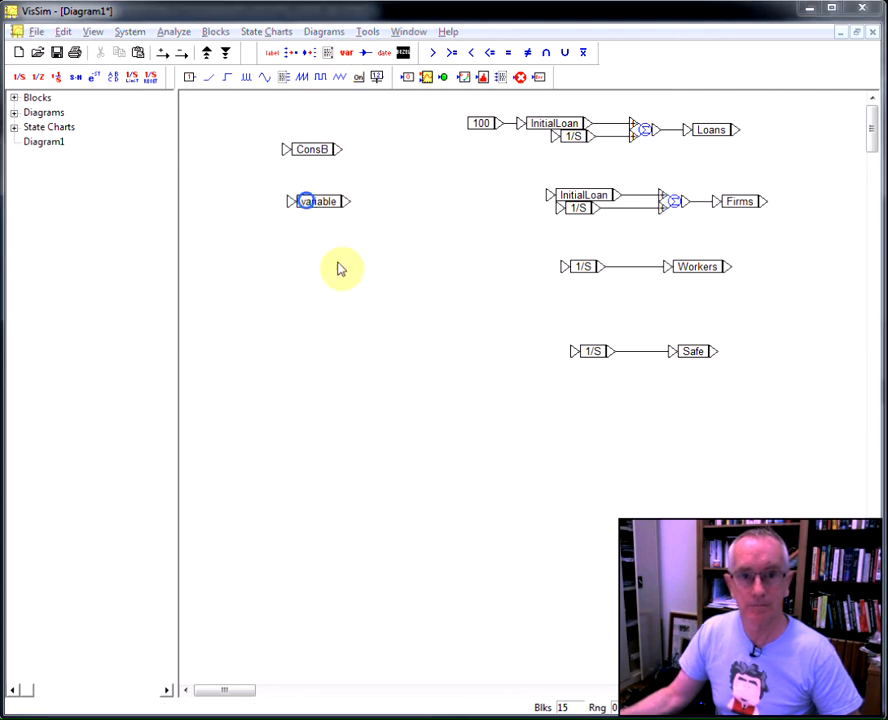
{"action": "double_click", "coordinate": [317, 201]}
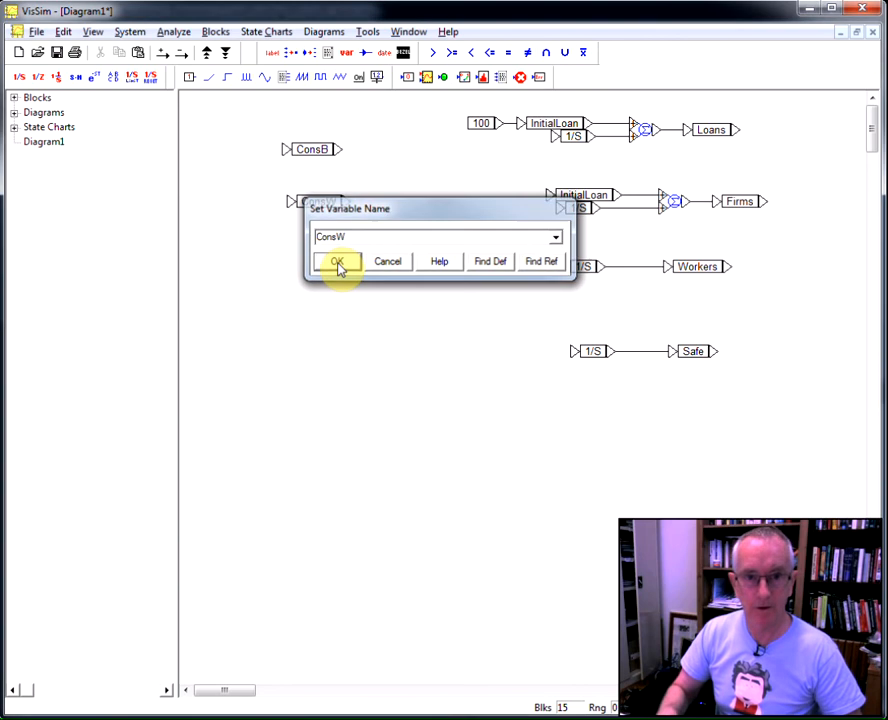
{"action": "left_click", "coordinate": [337, 261]}
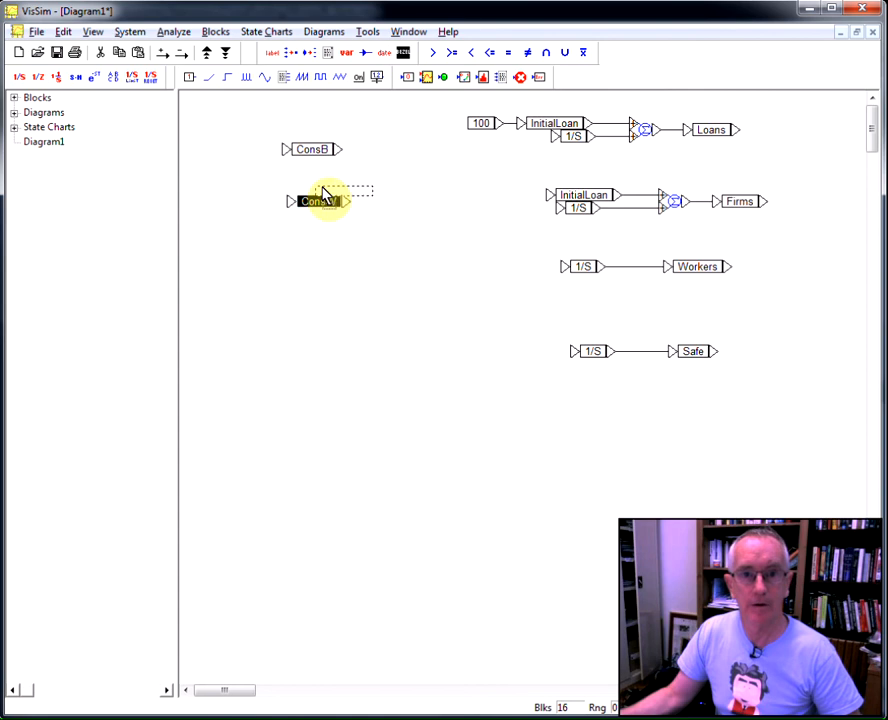
{"action": "double_click", "coordinate": [318, 201]}
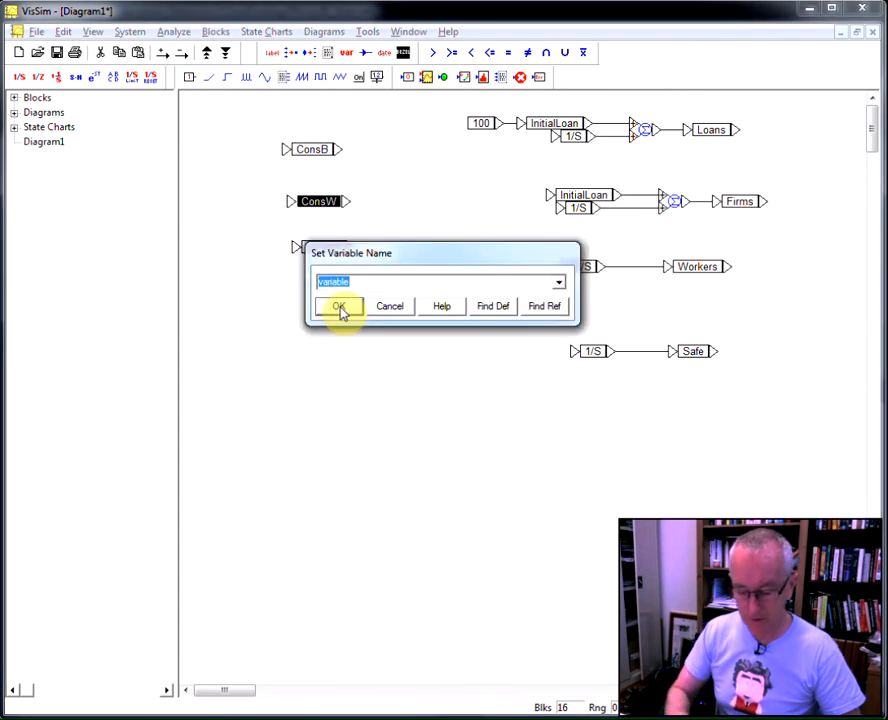
{"action": "left_click", "coordinate": [338, 305]}
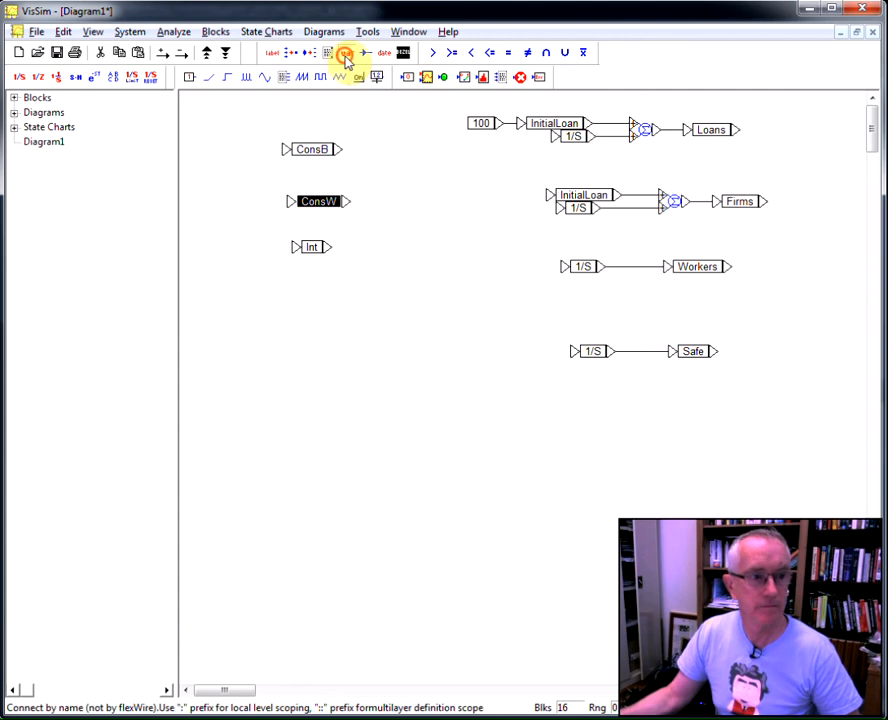
Step: Add a Lending variable, start naming the fifth one, and move Lending lower
{"action": "left_click", "coordinate": [346, 53]}
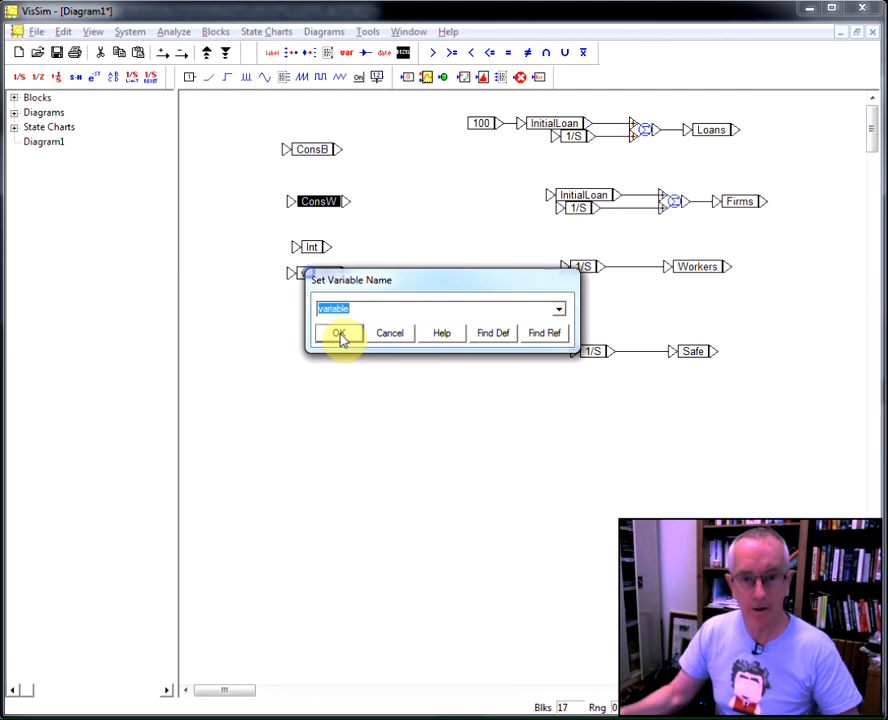
{"action": "left_click", "coordinate": [338, 332]}
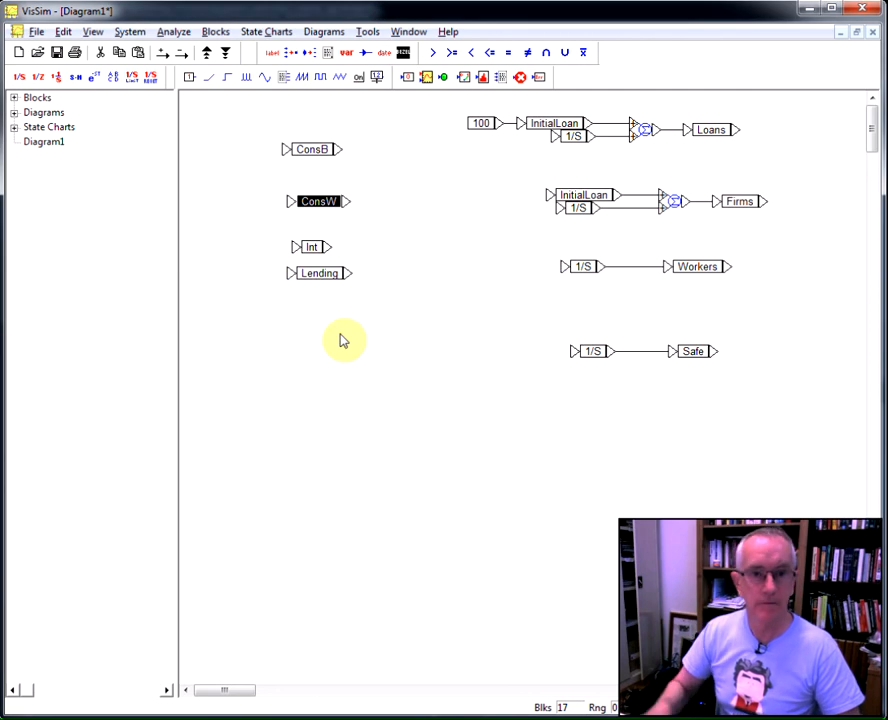
{"action": "mouse_move", "coordinate": [390, 97]}
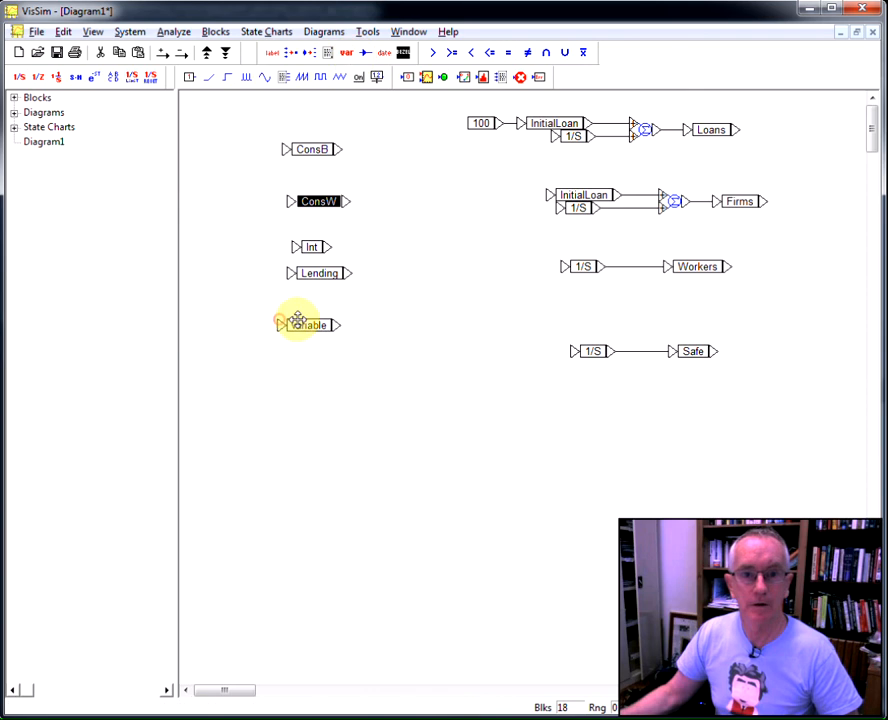
{"action": "double_click", "coordinate": [308, 325]}
{"action": "type", "text": "Wages"}
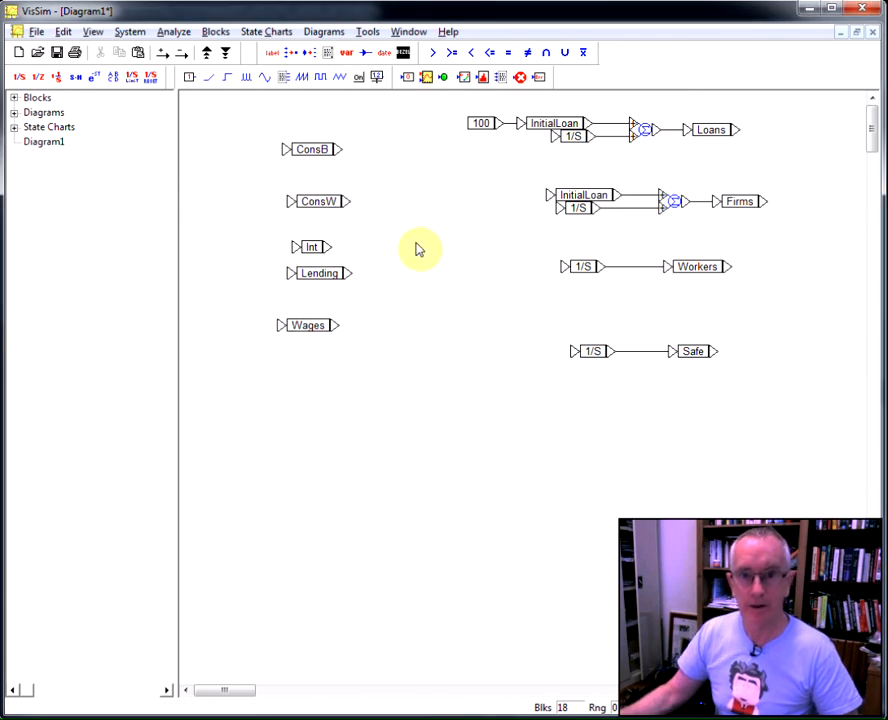
{"action": "left_click_drag", "start_coordinate": [307, 325], "coordinate": [303, 390]}
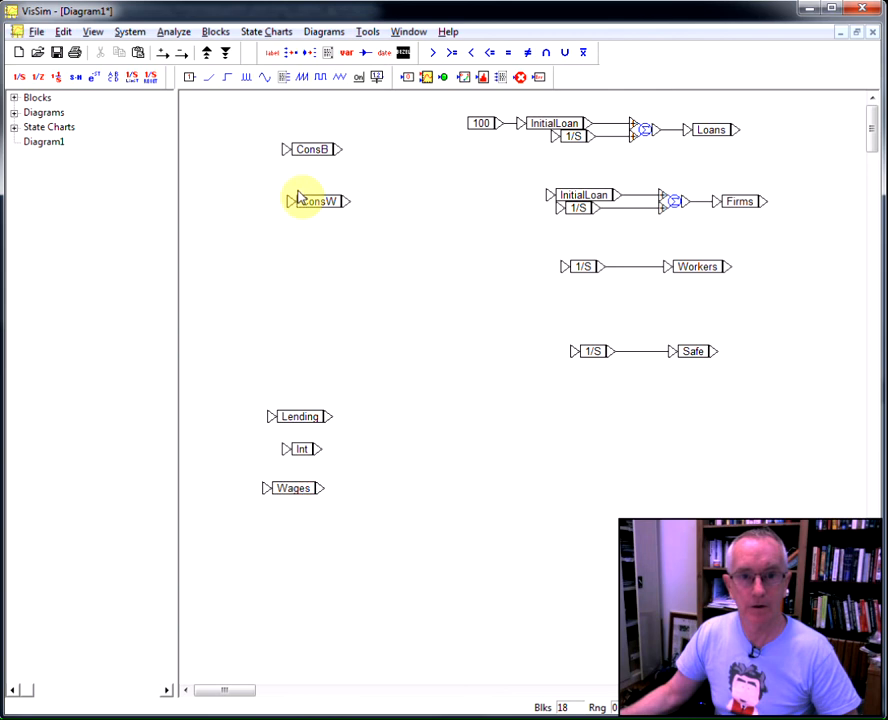
Step: Drag ConsW under Wages and ConsB to the bottom of the flow-variable column
{"action": "left_click_drag", "start_coordinate": [315, 201], "coordinate": [295, 520]}
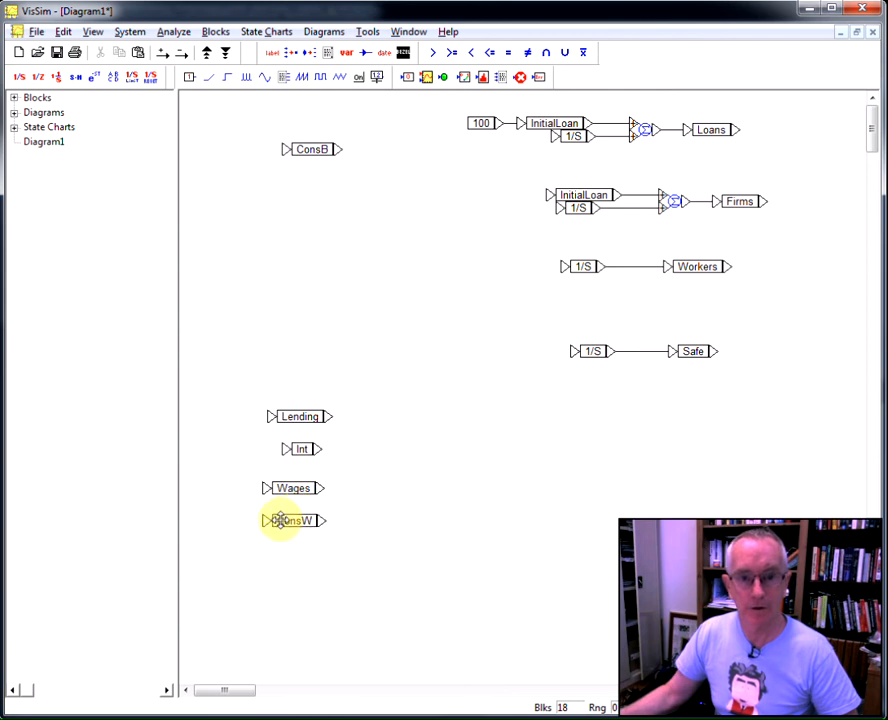
{"action": "left_click_drag", "start_coordinate": [310, 149], "coordinate": [310, 240]}
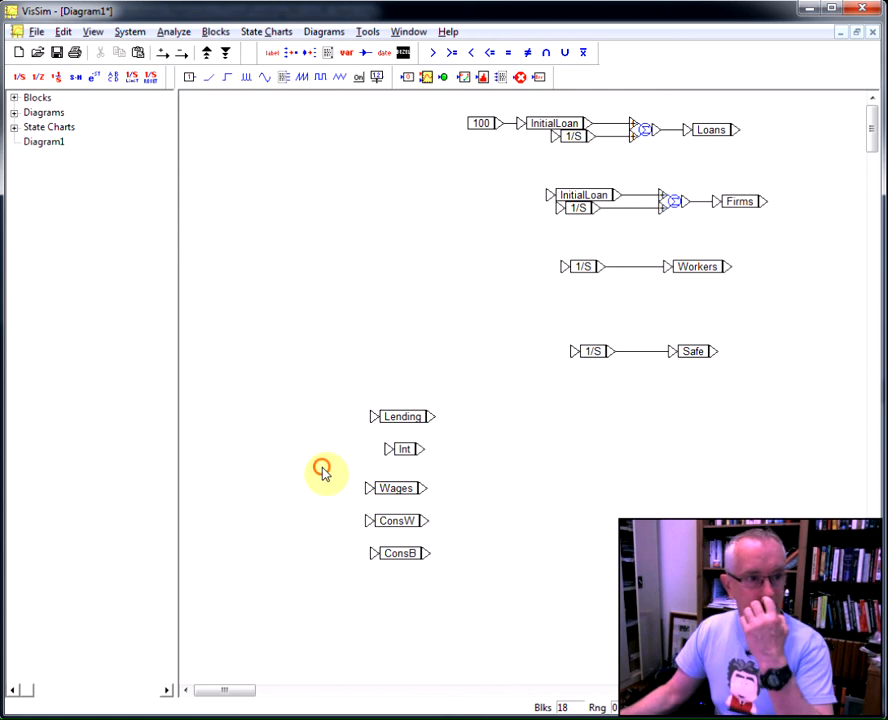
{"action": "mouse_move", "coordinate": [378, 403]}
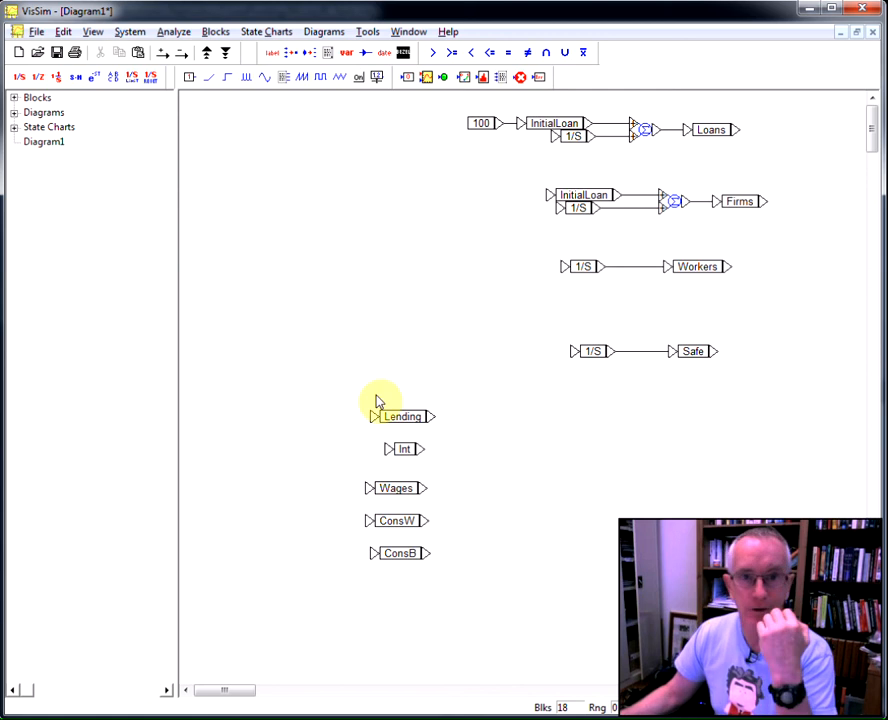
{"action": "mouse_move", "coordinate": [245, 58]}
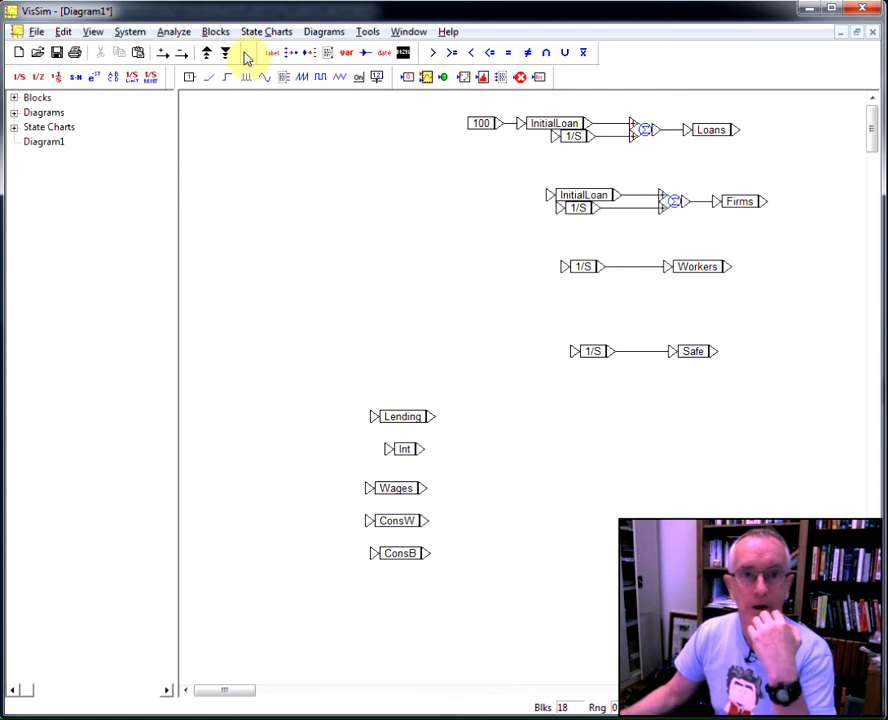
Step: Set the constant beside Int to value 0.05 with label Rate of Interest
{"action": "left_click", "coordinate": [215, 31]}
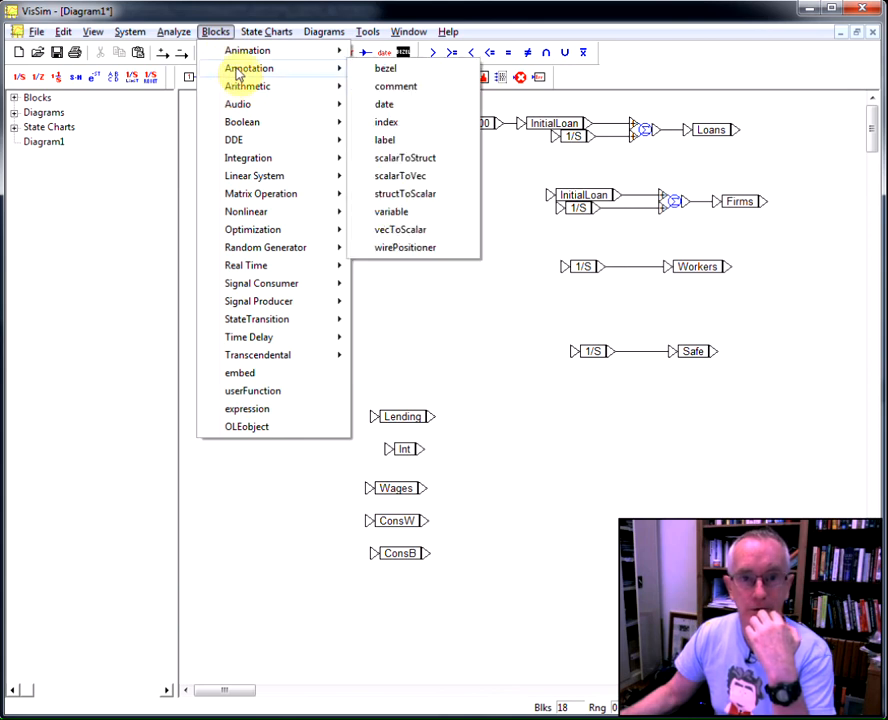
{"action": "mouse_move", "coordinate": [200, 133]}
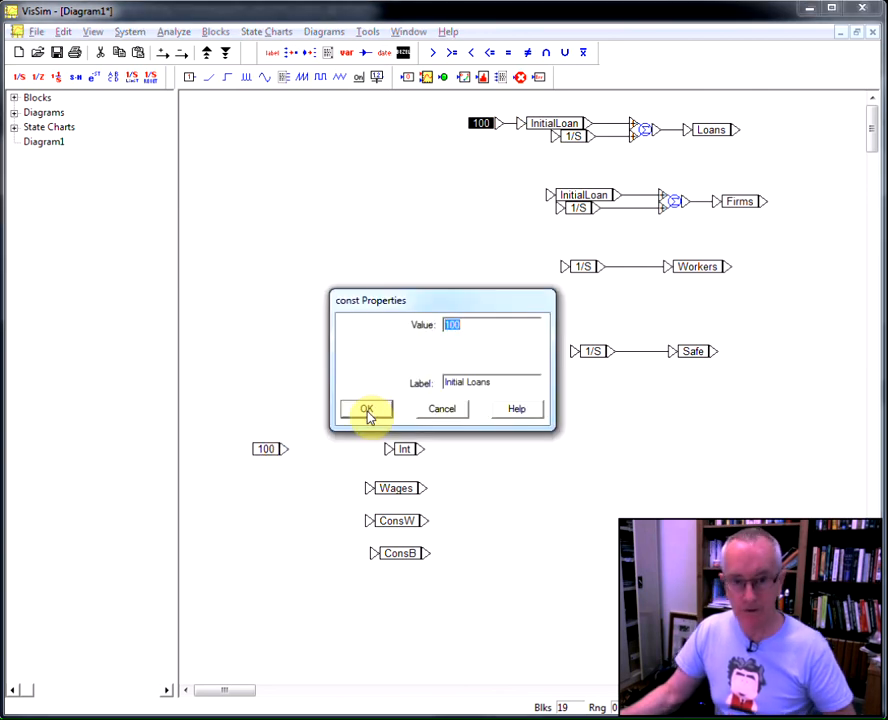
{"action": "type", "text": "0.05"}
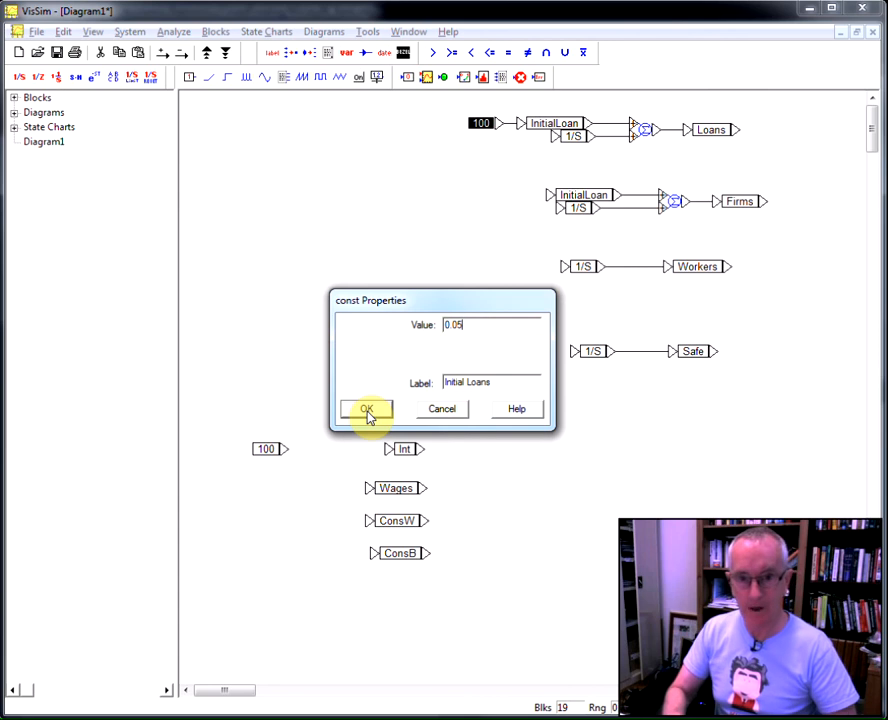
{"action": "triple_click", "coordinate": [490, 382]}
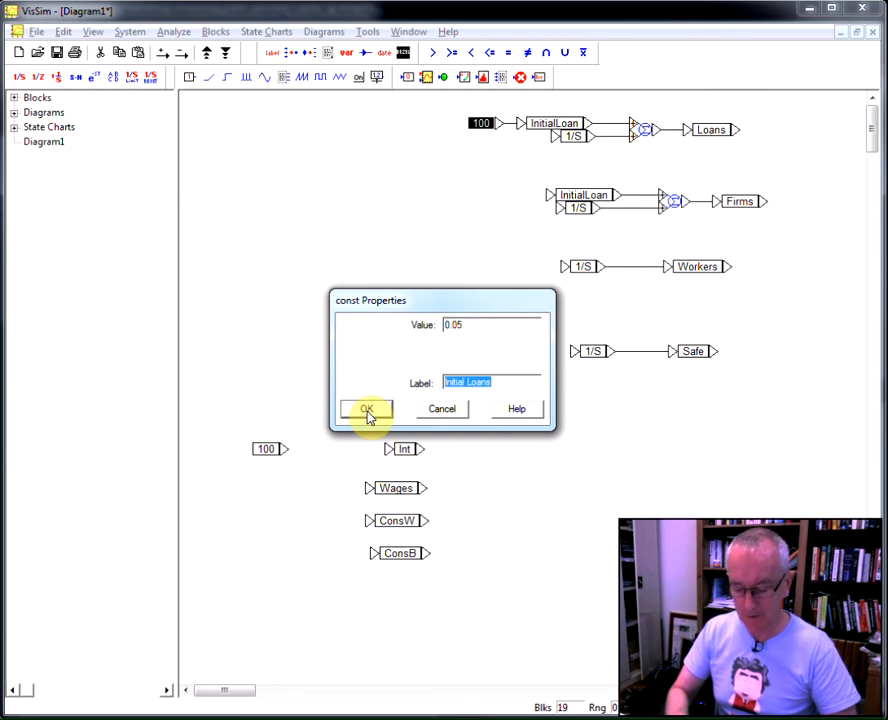
{"action": "type", "text": "Rate of Interest"}
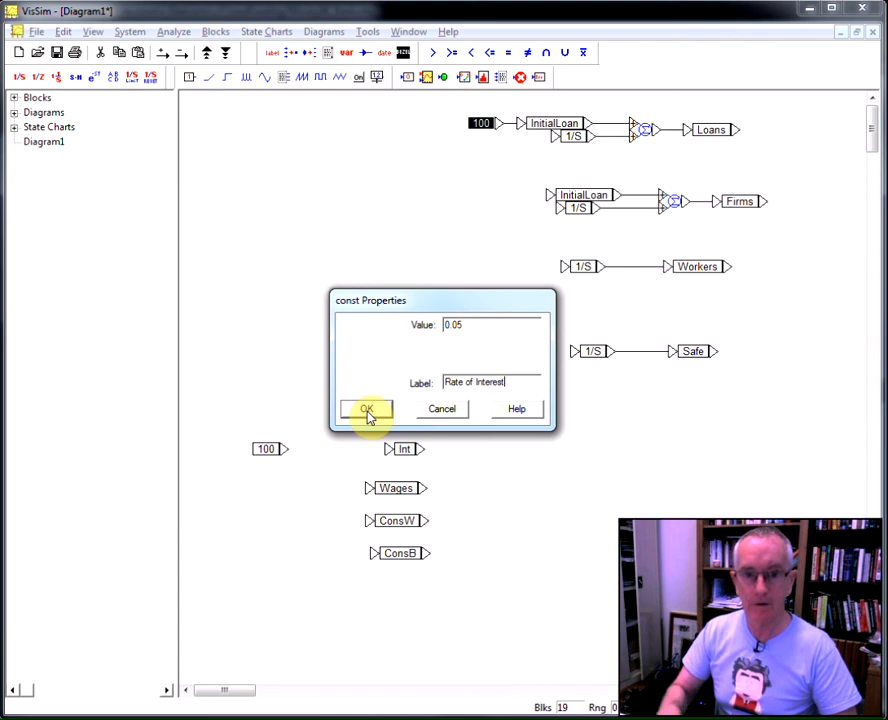
{"action": "left_click", "coordinate": [366, 410]}
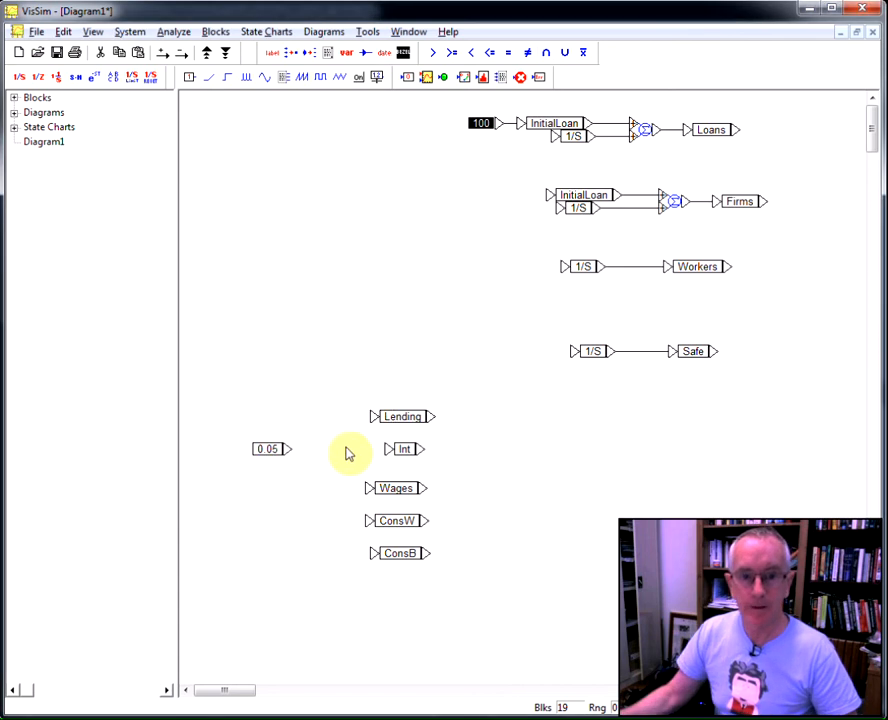
{"action": "mouse_move", "coordinate": [520, 288]}
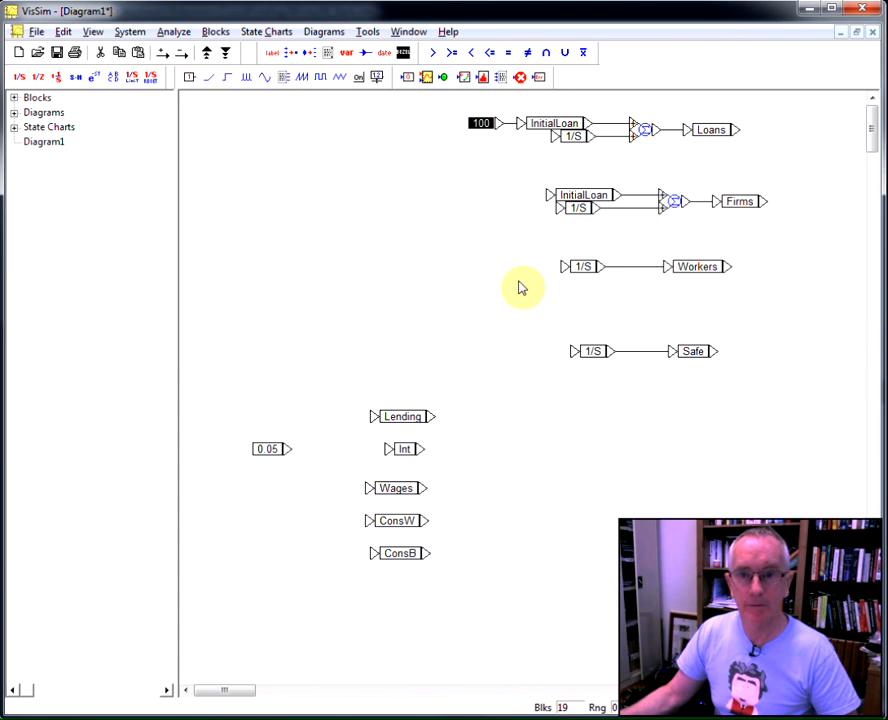
{"action": "mouse_move", "coordinate": [712, 129]}
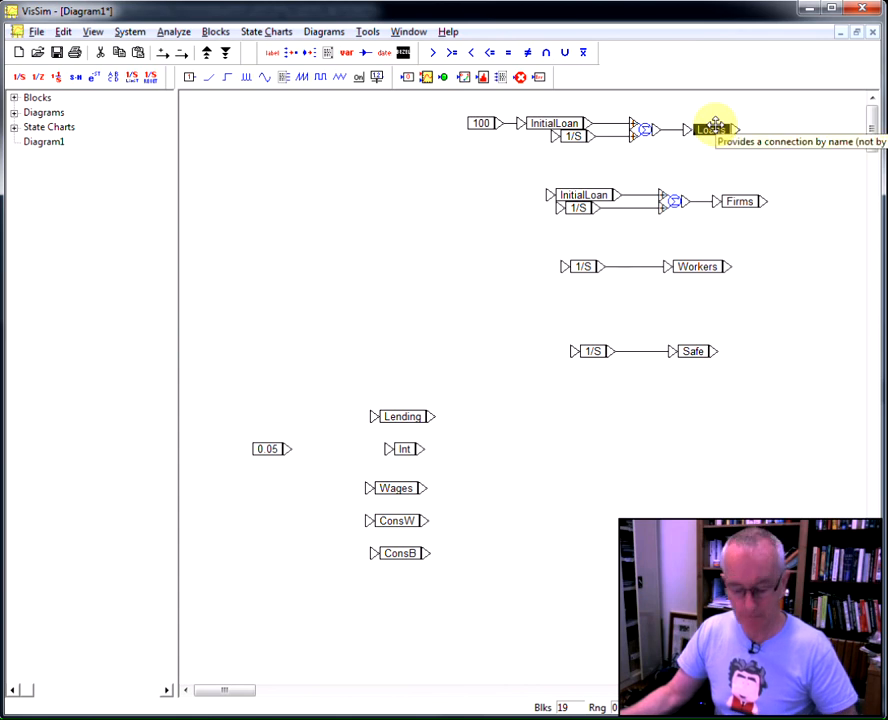
Step: Select the Loans variable to copy it below the 0.05 constant and browse the view options
{"action": "left_click", "coordinate": [240, 470]}
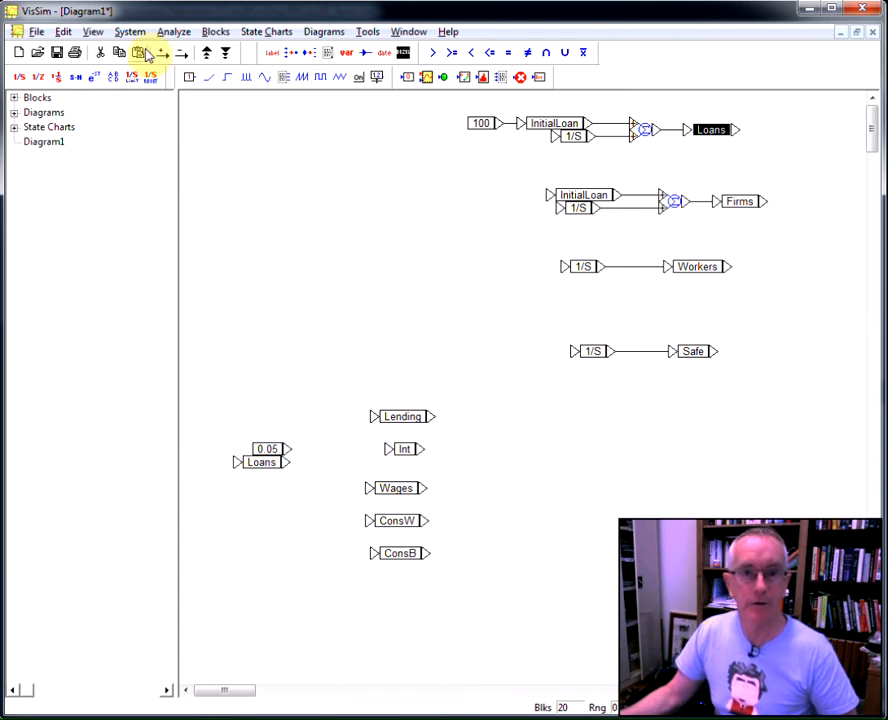
{"action": "left_click", "coordinate": [92, 31]}
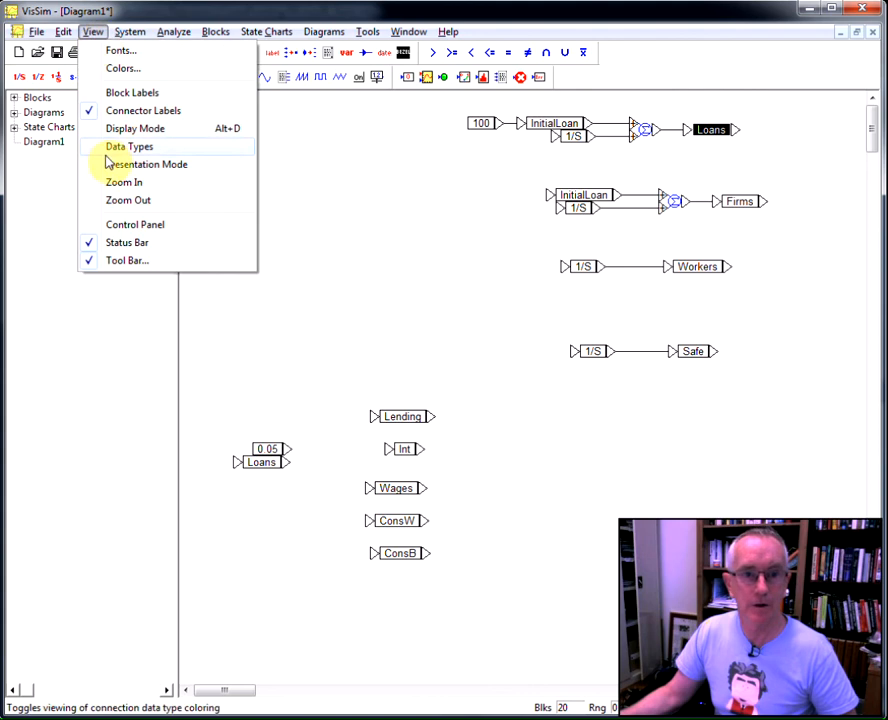
{"action": "mouse_move", "coordinate": [120, 51]}
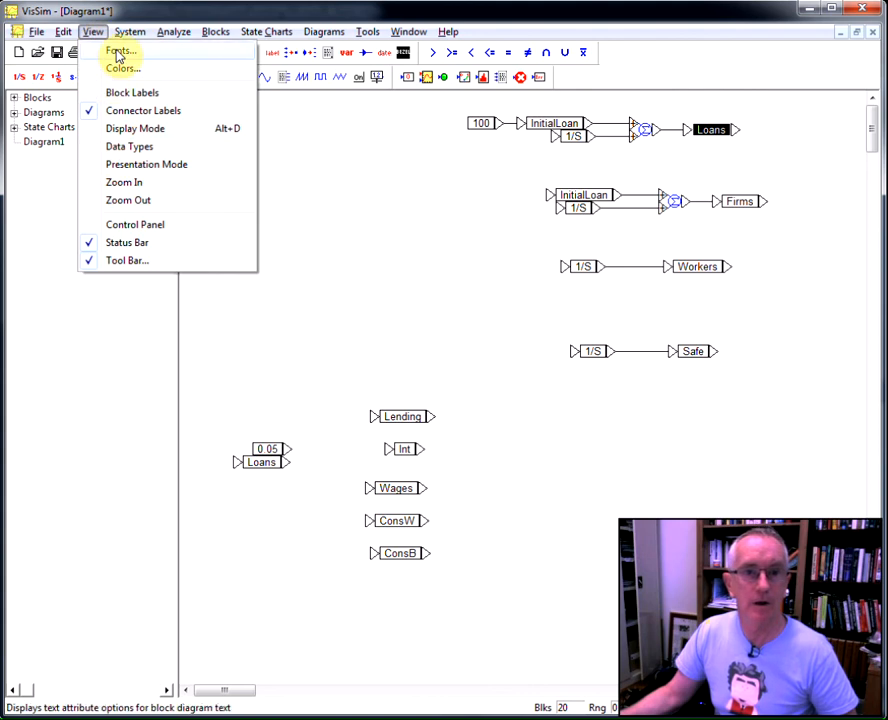
Step: Browse the Blocks catalogue for an arithmetic multiply block
{"action": "left_click", "coordinate": [215, 31]}
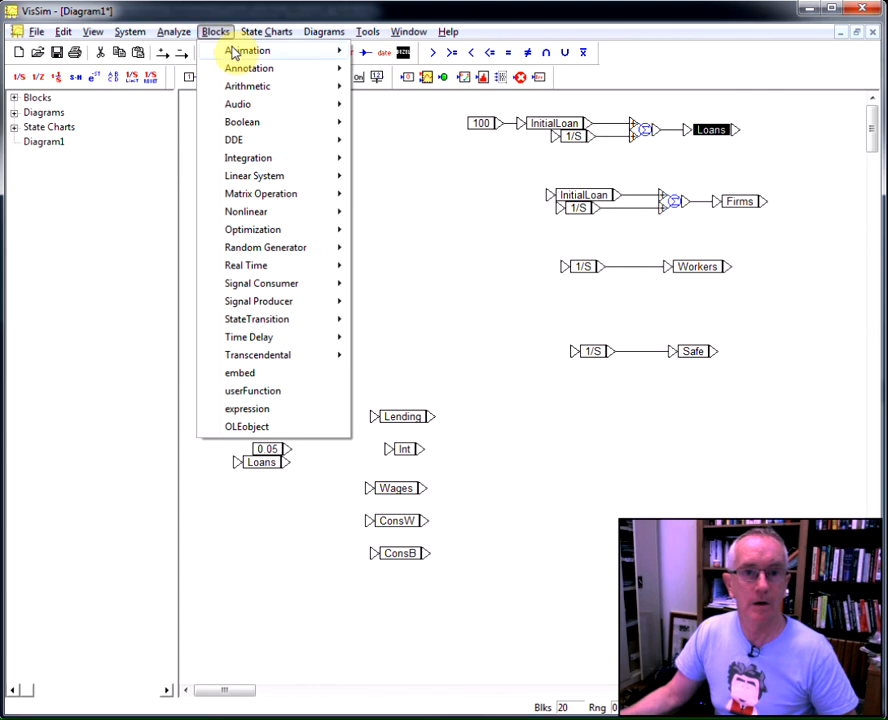
{"action": "mouse_move", "coordinate": [248, 85]}
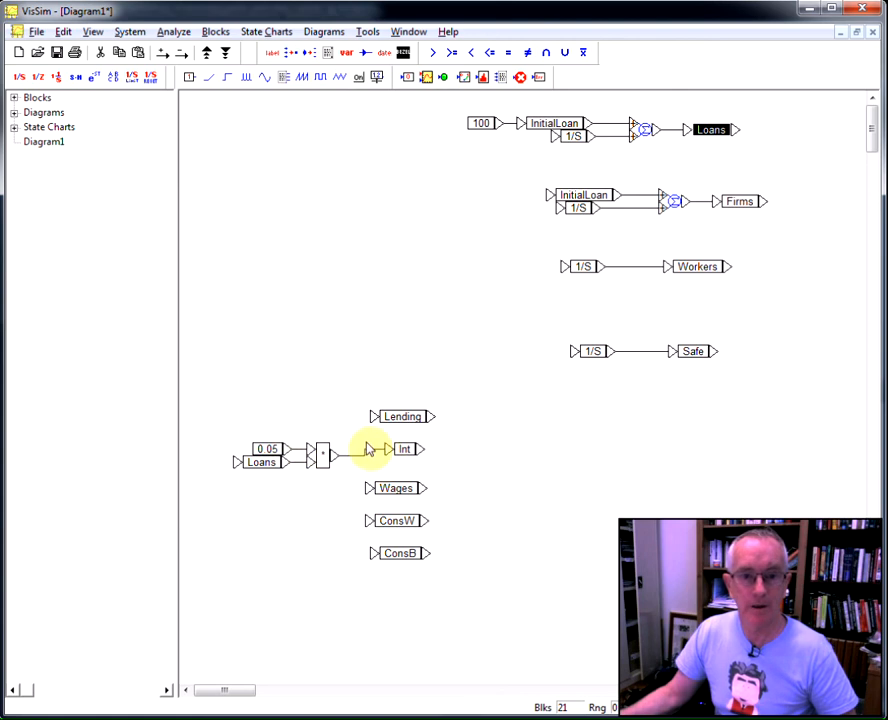
{"action": "mouse_move", "coordinate": [265, 490]}
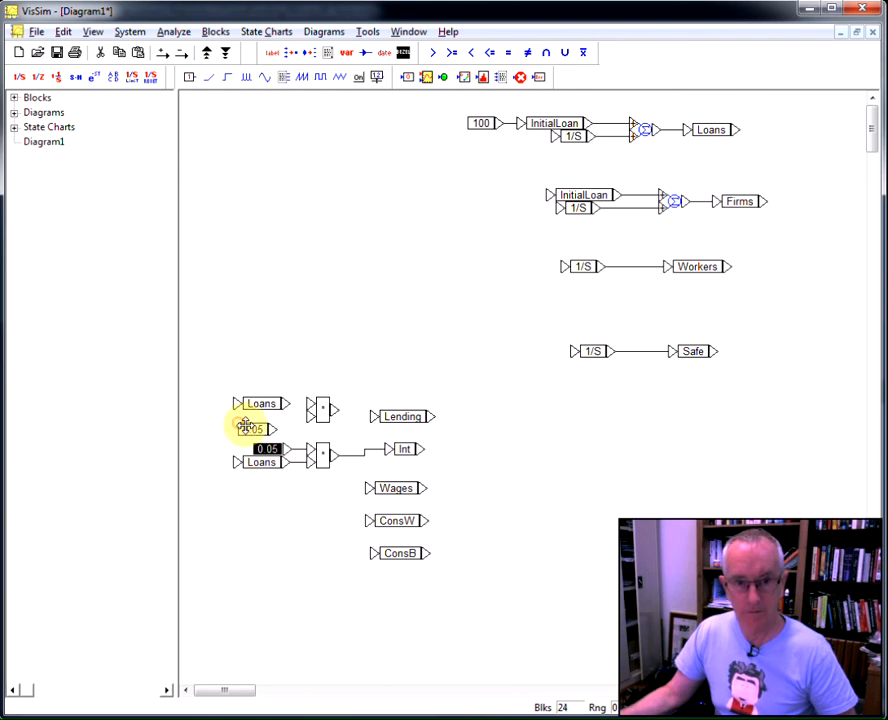
Step: Set the copied constant to 0.1 labelled Loans Growth Rate
{"action": "double_click", "coordinate": [252, 428]}
{"action": "type", "text": "Loans Growth Rat"}
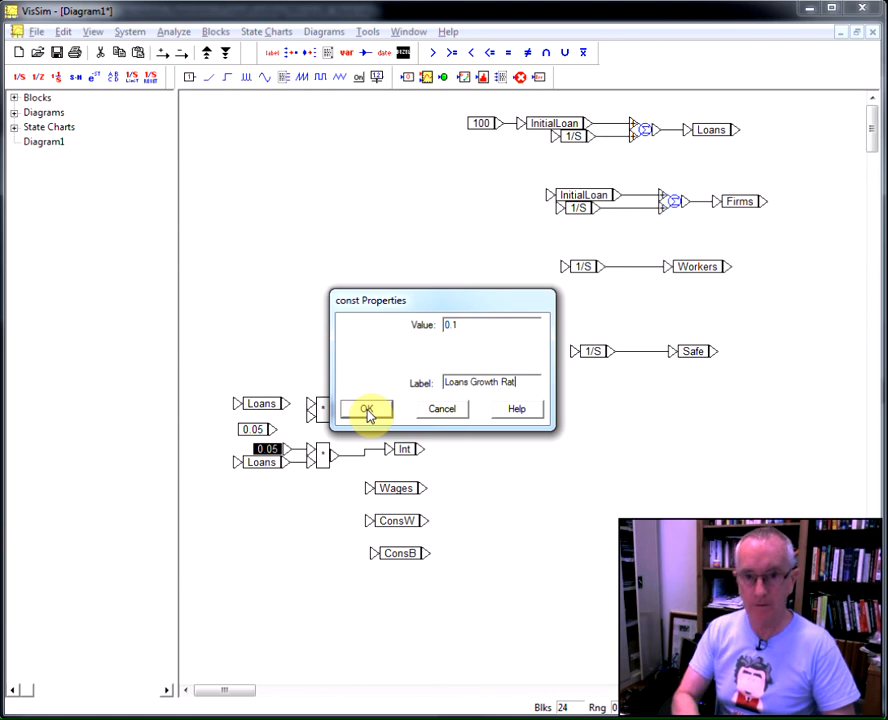
{"action": "left_click", "coordinate": [366, 410]}
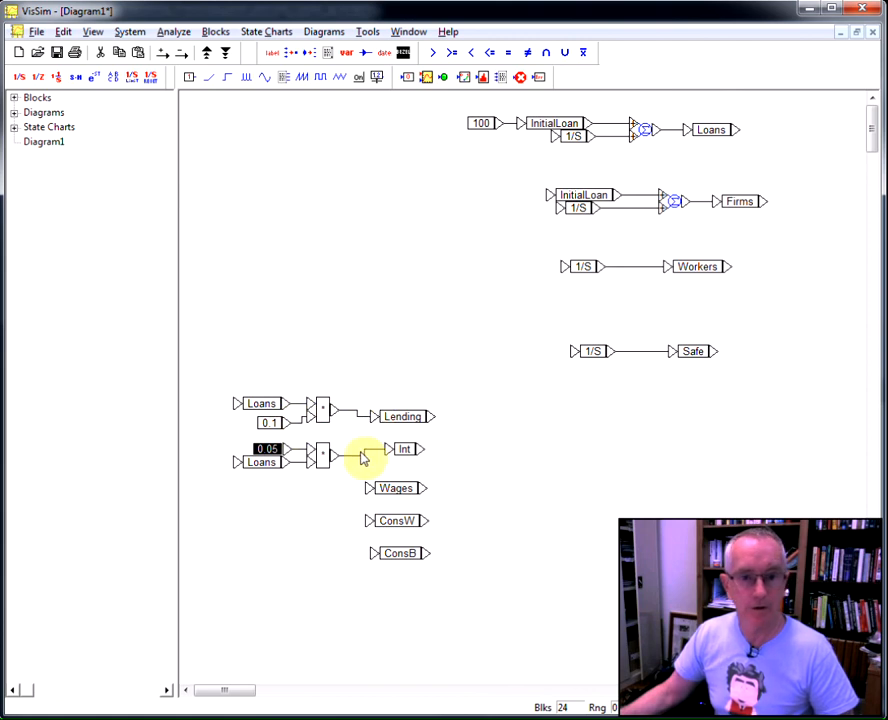
{"action": "mouse_move", "coordinate": [388, 180]}
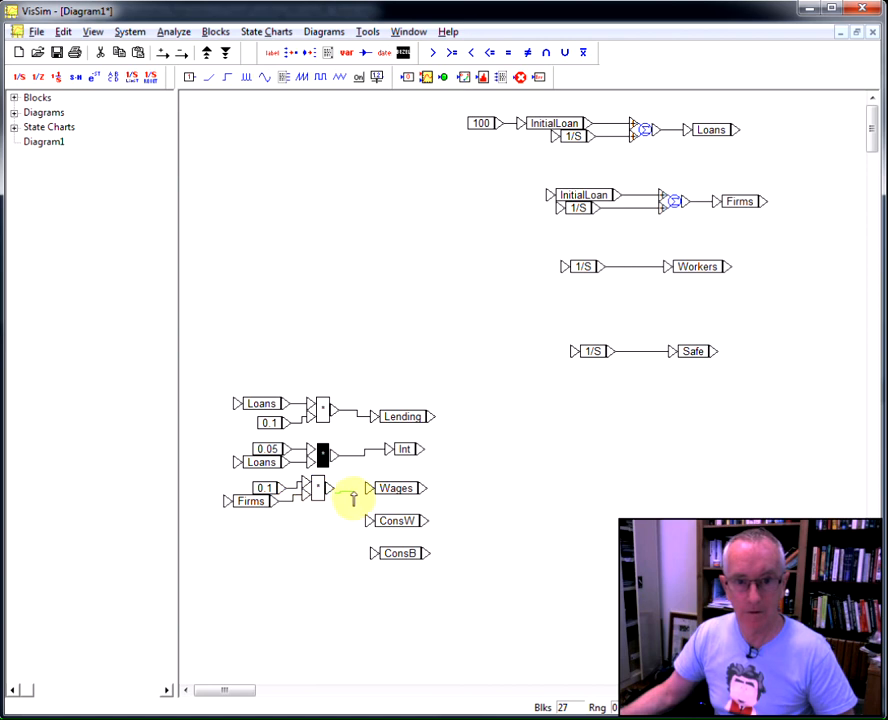
{"action": "mouse_move", "coordinate": [353, 538]}
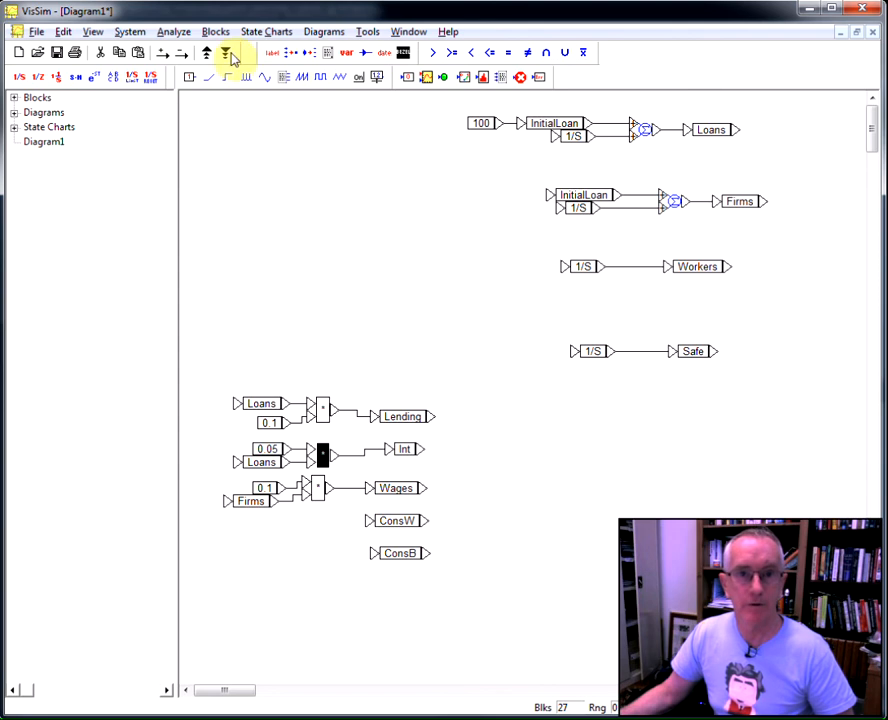
Step: Add a divide block beside a Workers variable for the ConsW calculation
{"action": "left_click", "coordinate": [216, 31]}
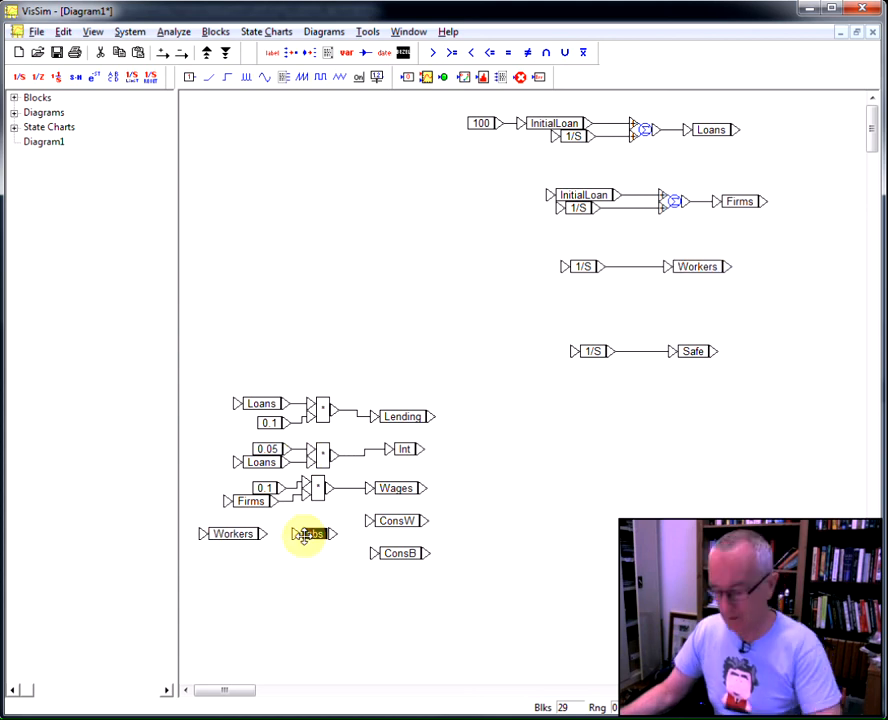
{"action": "left_click", "coordinate": [215, 31]}
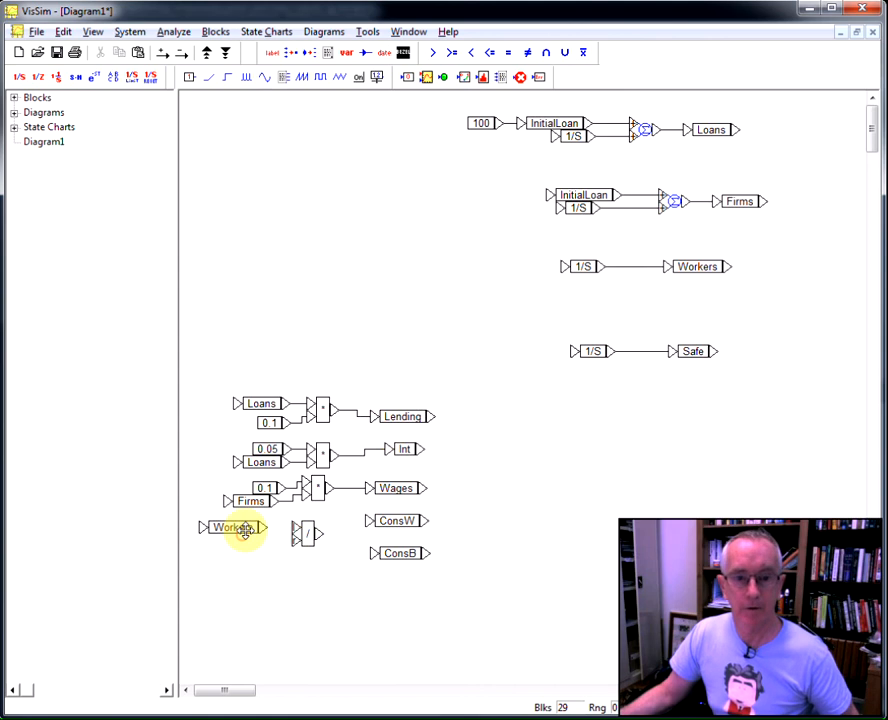
{"action": "double_click", "coordinate": [235, 527]}
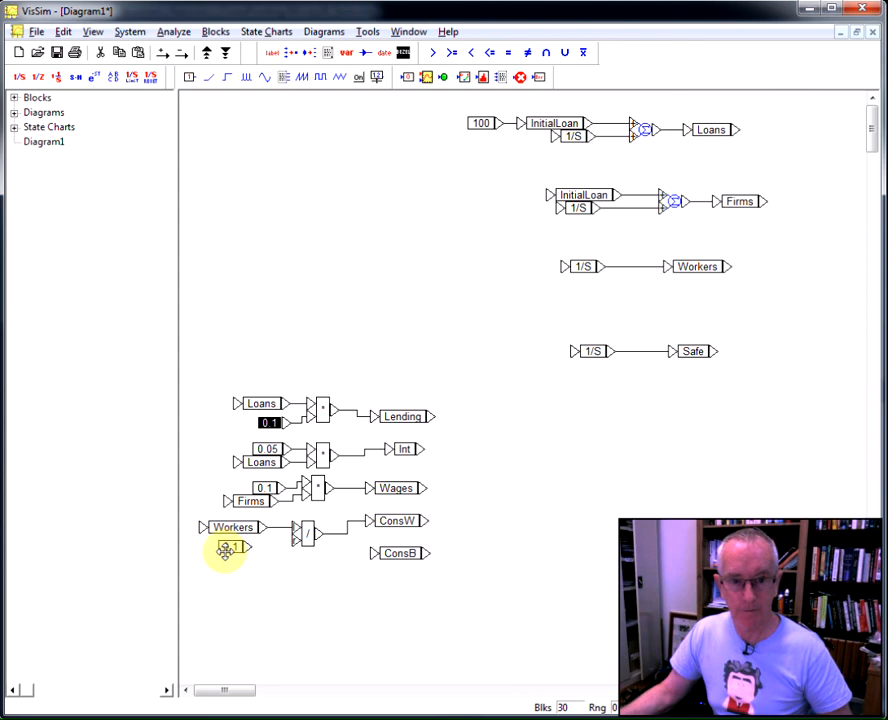
Step: Set the constant below Workers to 0.04 labelled as consumption time constant
{"action": "double_click", "coordinate": [225, 551]}
{"action": "type", "text": "Workers consu"}
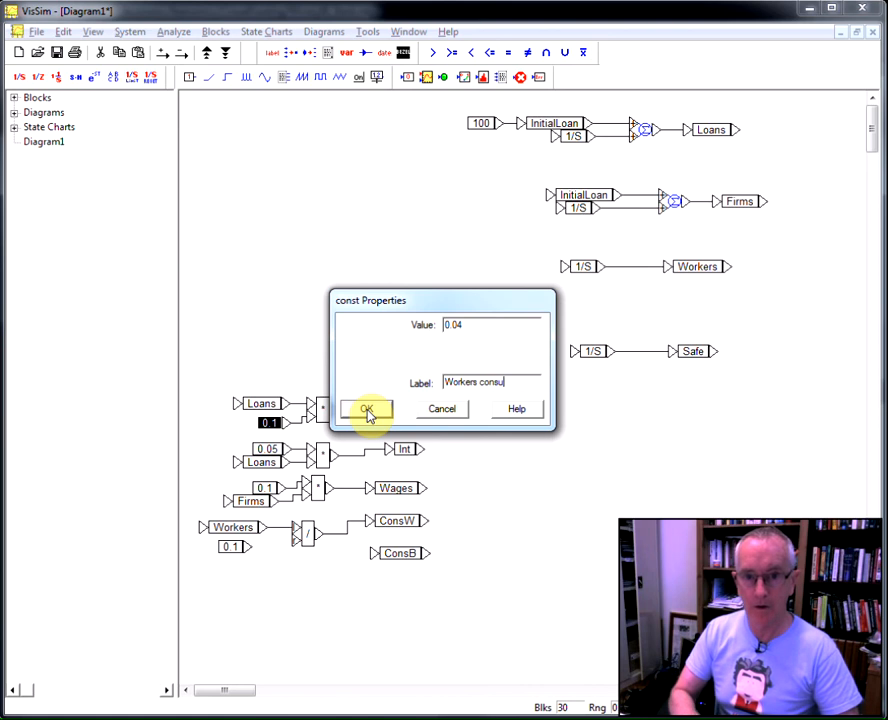
{"action": "key", "text": "Backspace"}
{"action": "type", "text": " time constant"}
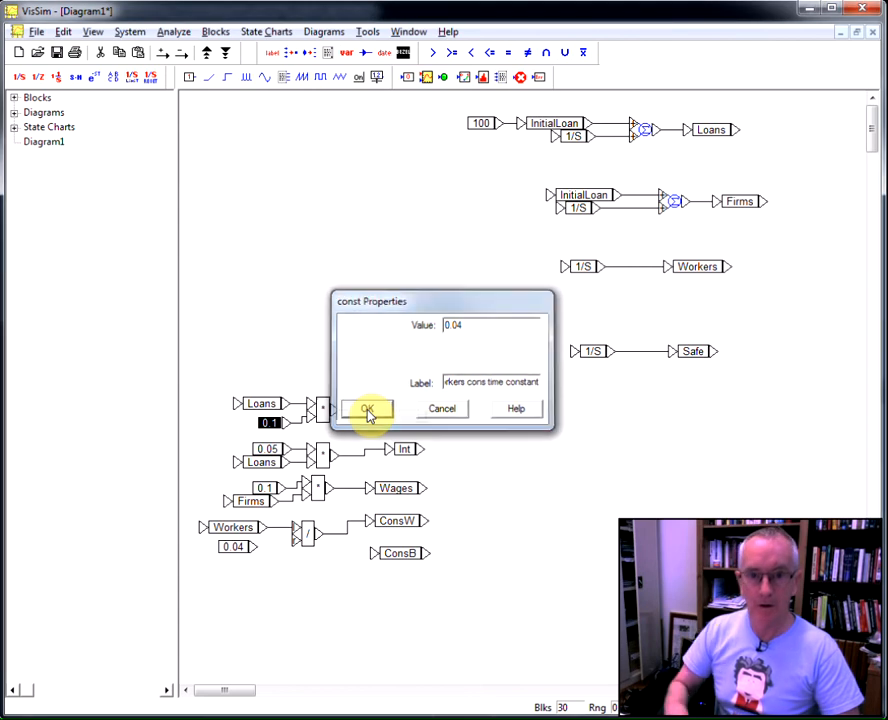
{"action": "left_click", "coordinate": [366, 410]}
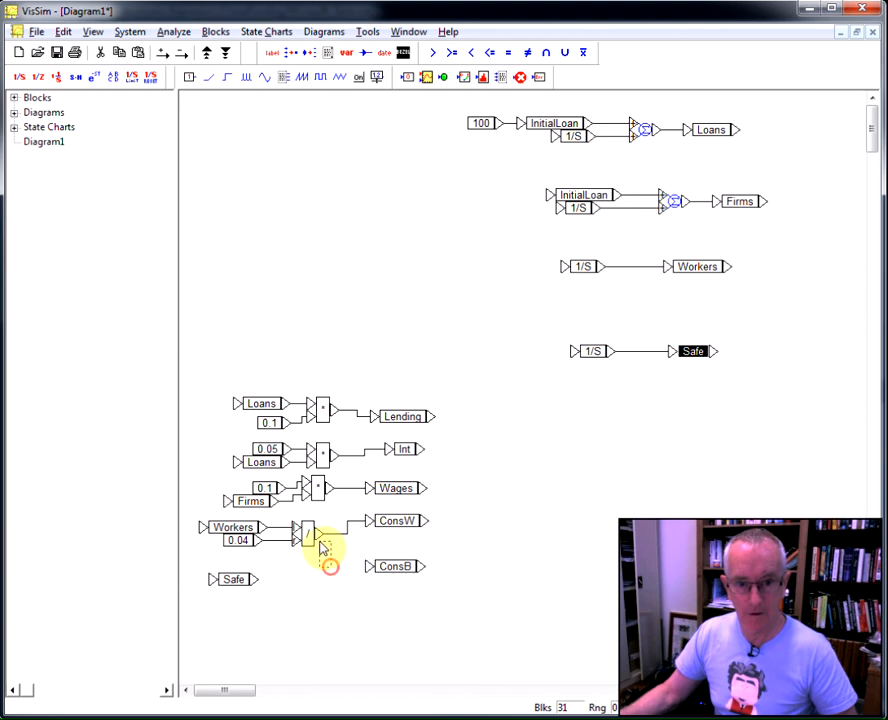
Step: Place a Safe copy beside ConsB and set its constant to 1
{"action": "left_click", "coordinate": [310, 533]}
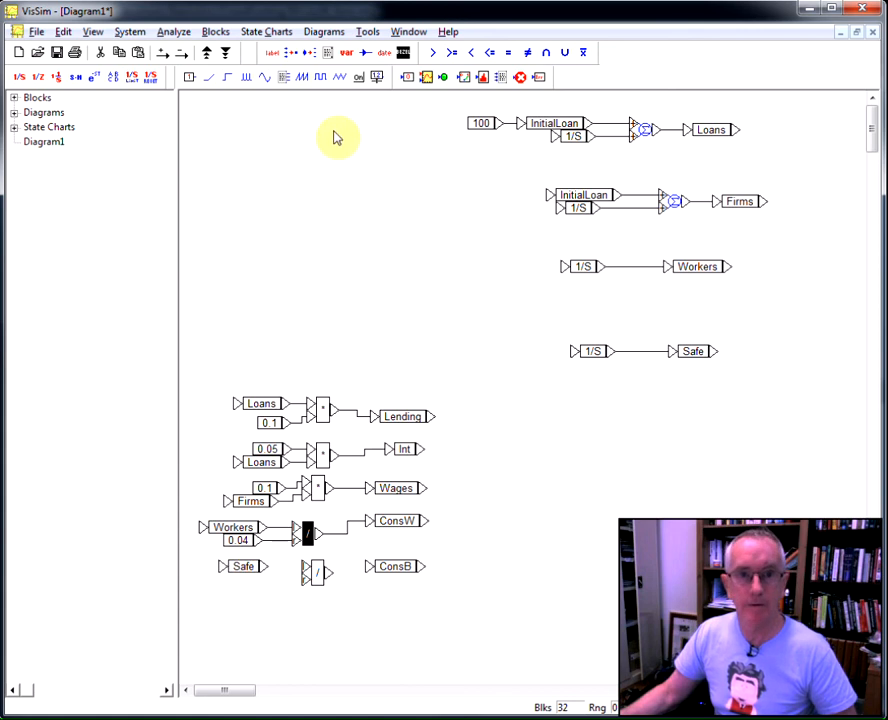
{"action": "mouse_move", "coordinate": [277, 110]}
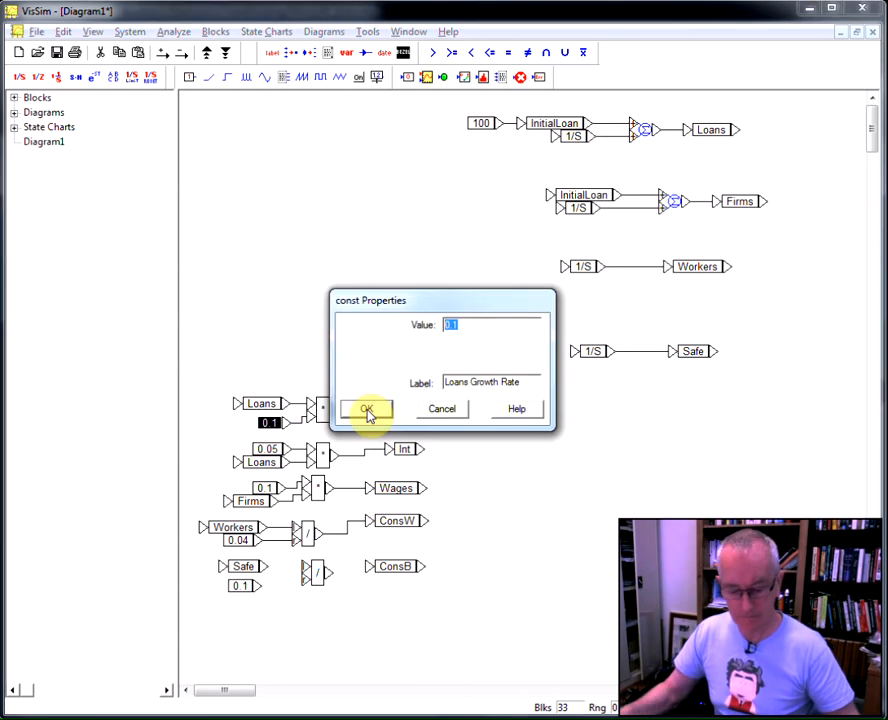
{"action": "left_click", "coordinate": [367, 409]}
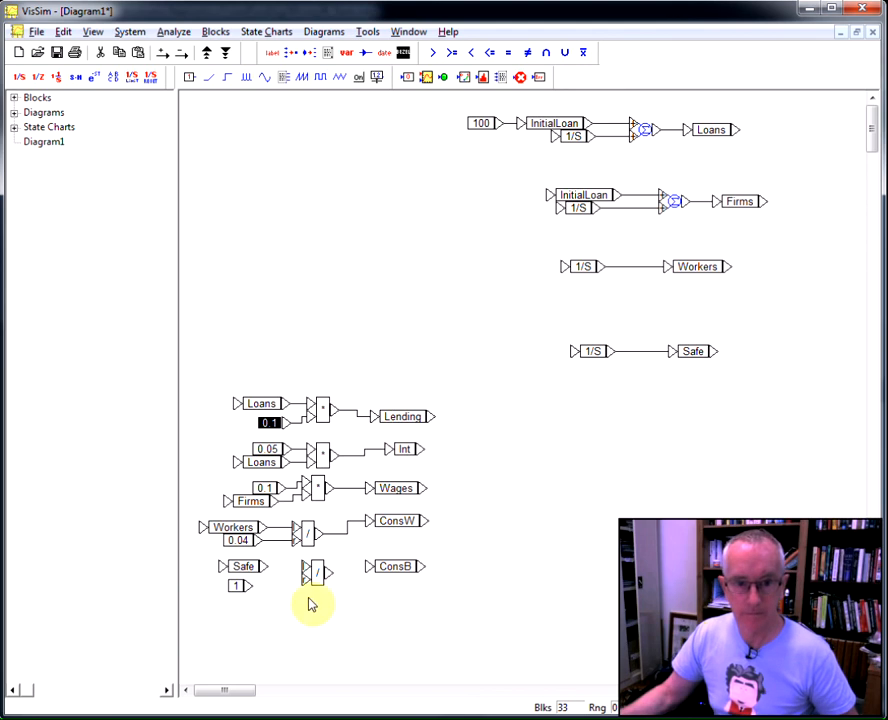
{"action": "mouse_move", "coordinate": [249, 590]}
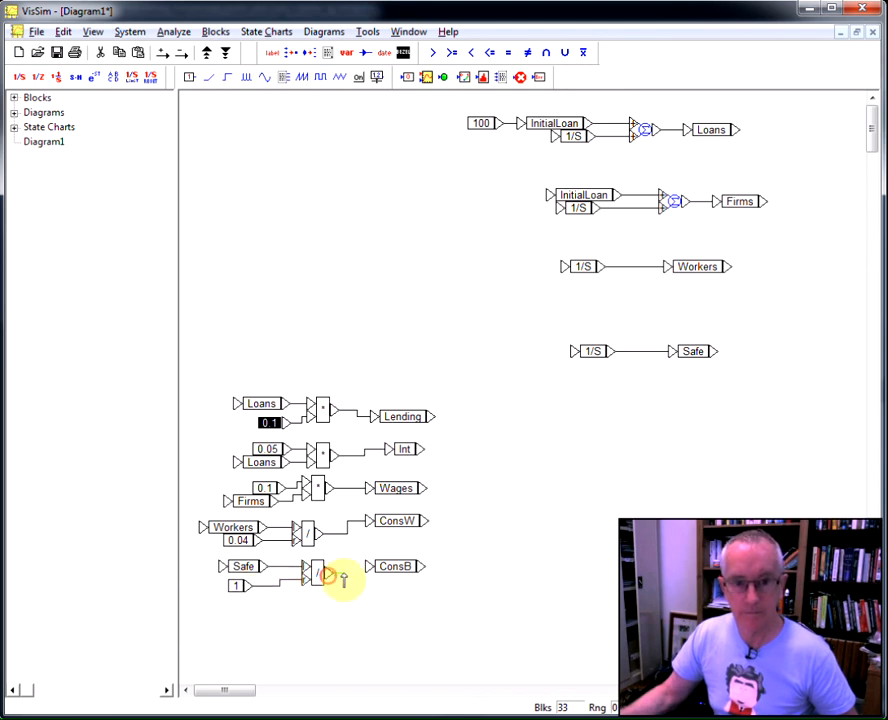
{"action": "mouse_move", "coordinate": [382, 567]}
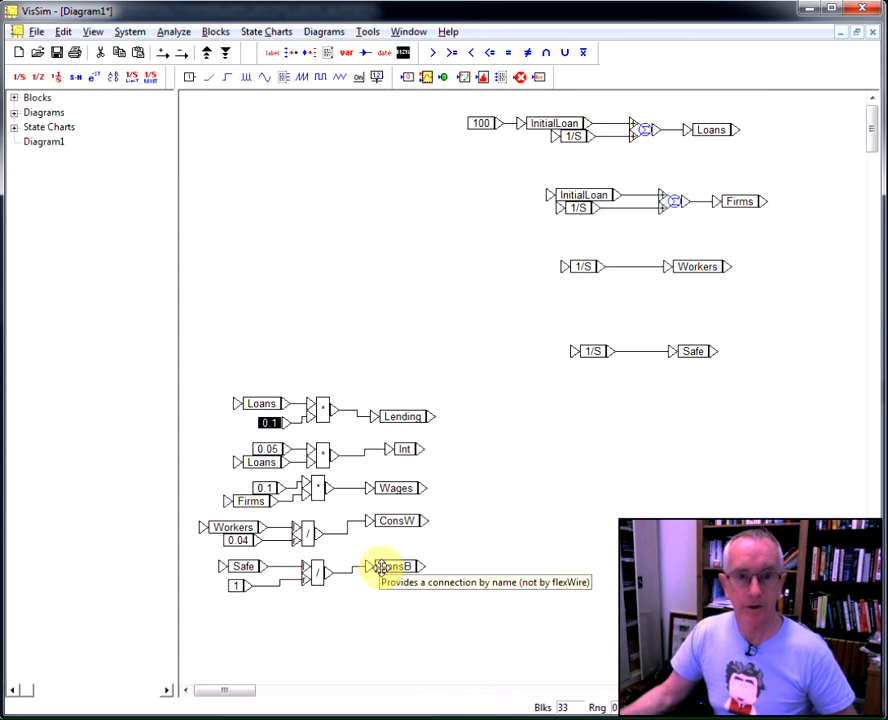
{"action": "mouse_move", "coordinate": [441, 210]}
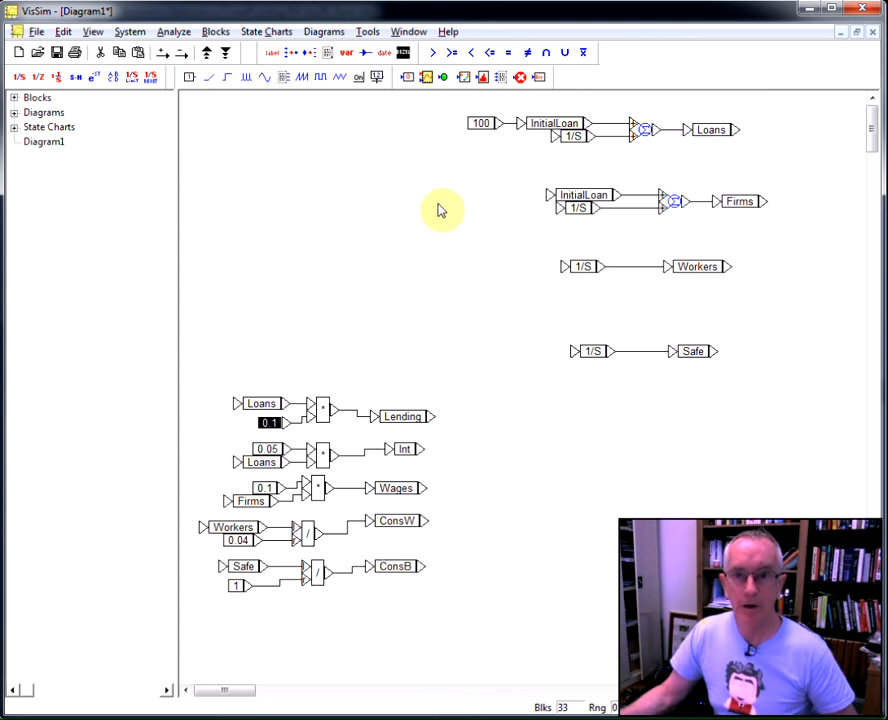
{"action": "mouse_move", "coordinate": [242, 125]}
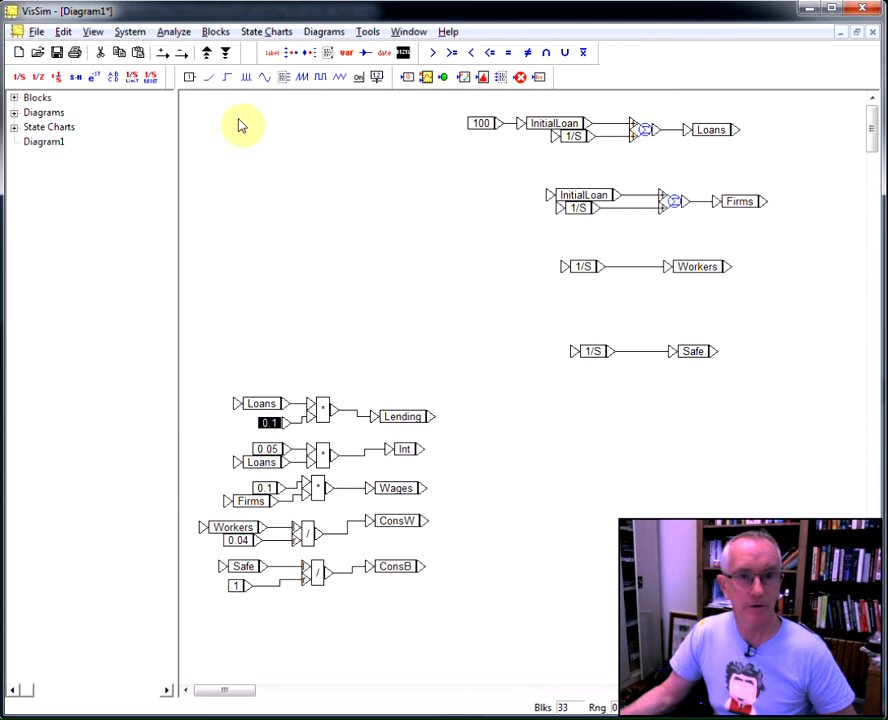
{"action": "mouse_move", "coordinate": [240, 97]}
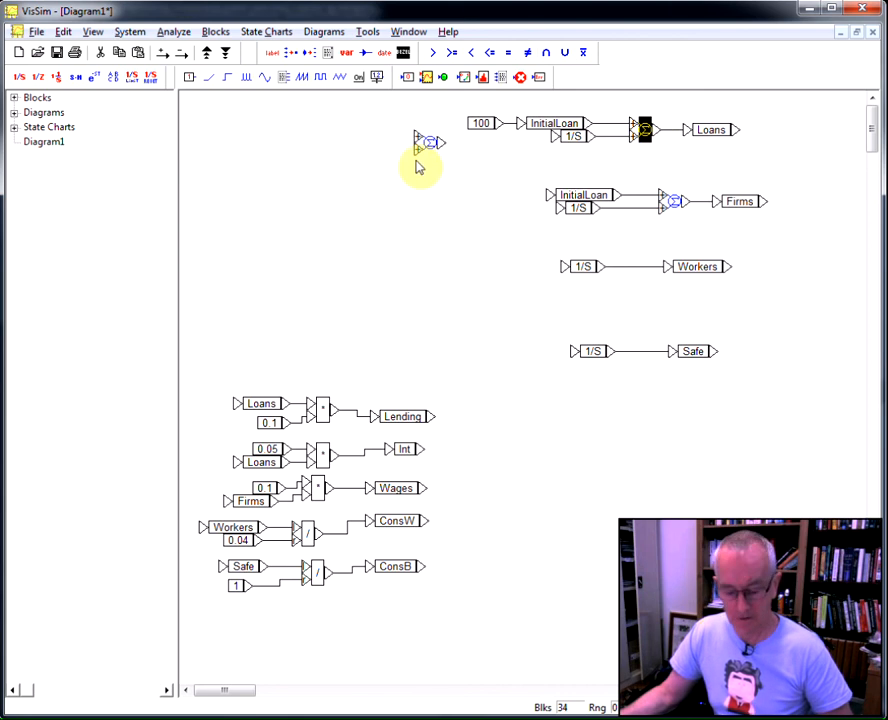
Step: Place summing junctions ahead of the stock integrators and wire one into the Safe integrator
{"action": "left_click", "coordinate": [415, 205]}
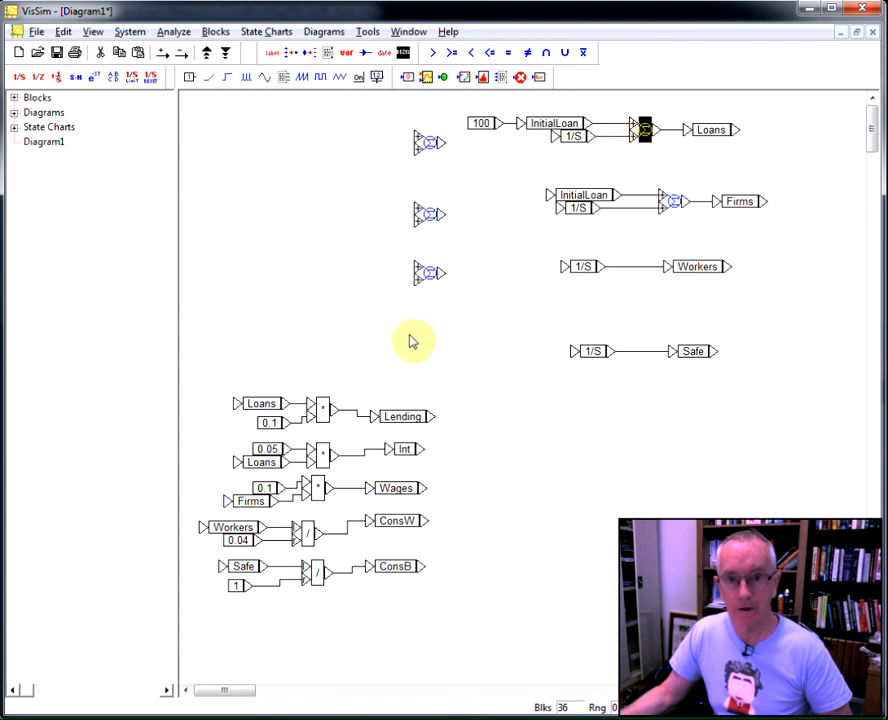
{"action": "left_click", "coordinate": [425, 345]}
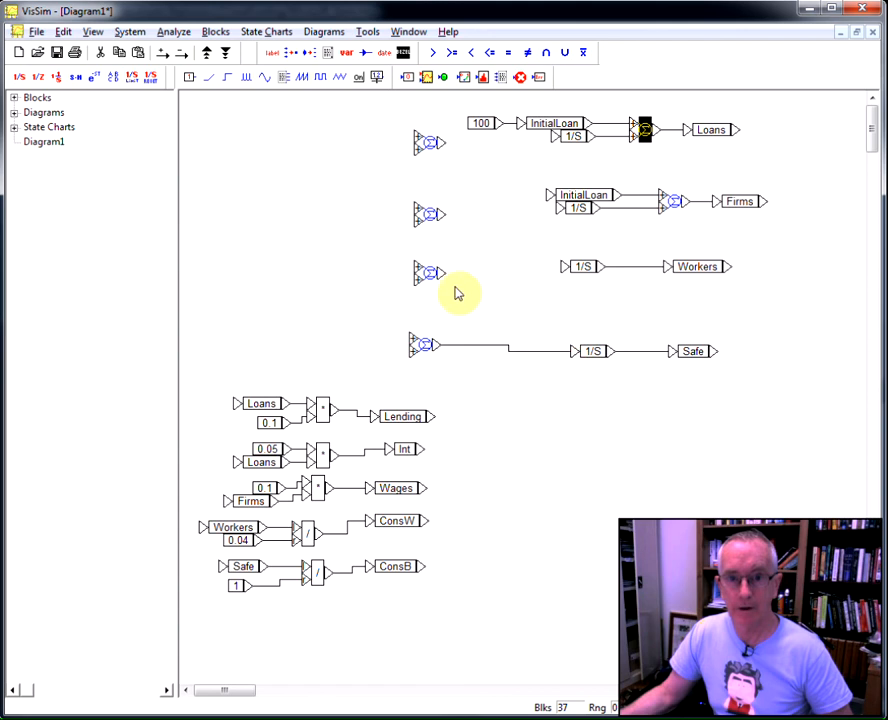
{"action": "left_click_drag", "start_coordinate": [443, 266], "coordinate": [565, 266]}
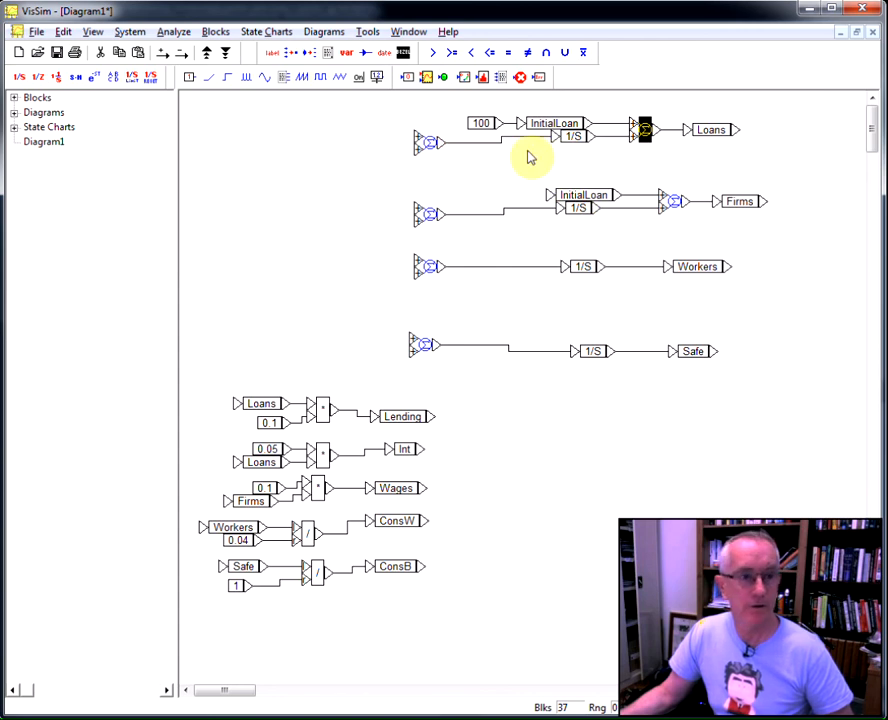
{"action": "mouse_move", "coordinate": [417, 390]}
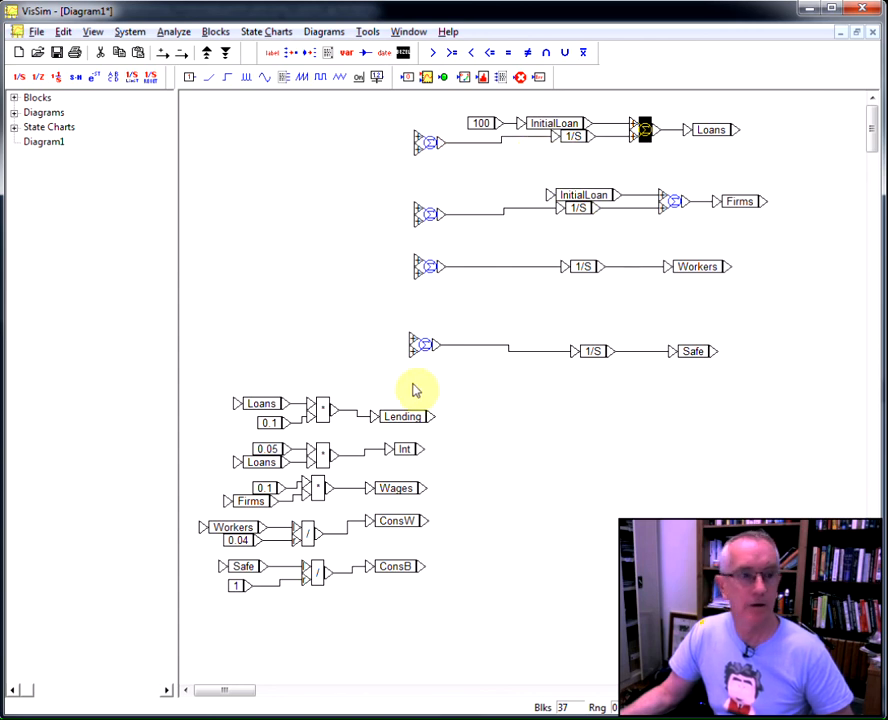
Step: Replace the Loans summing junction with a Lending variable wired into the Loans integrator
{"action": "left_click", "coordinate": [403, 415]}
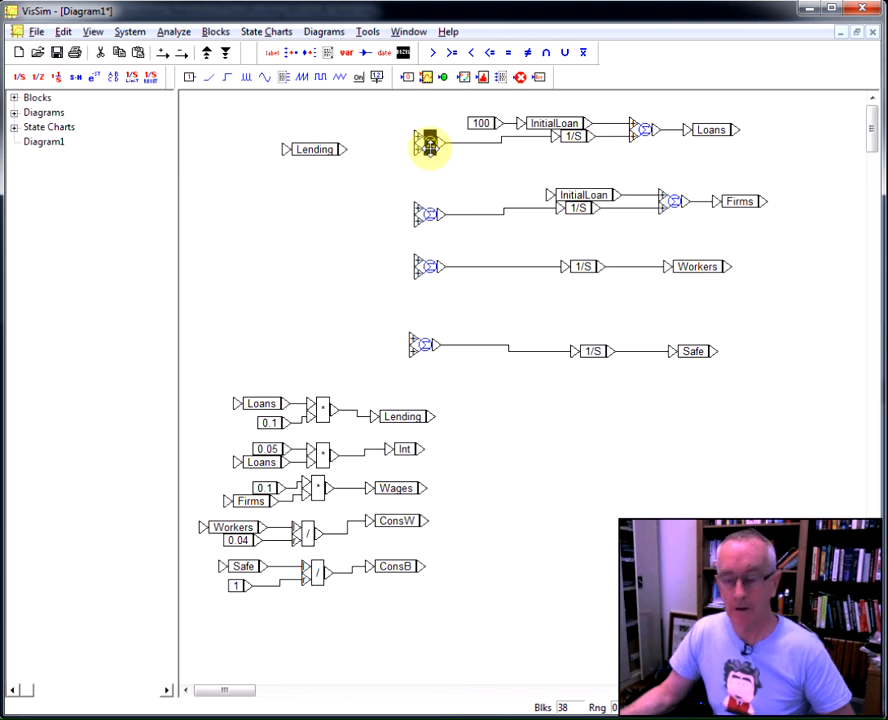
{"action": "key", "text": "Delete"}
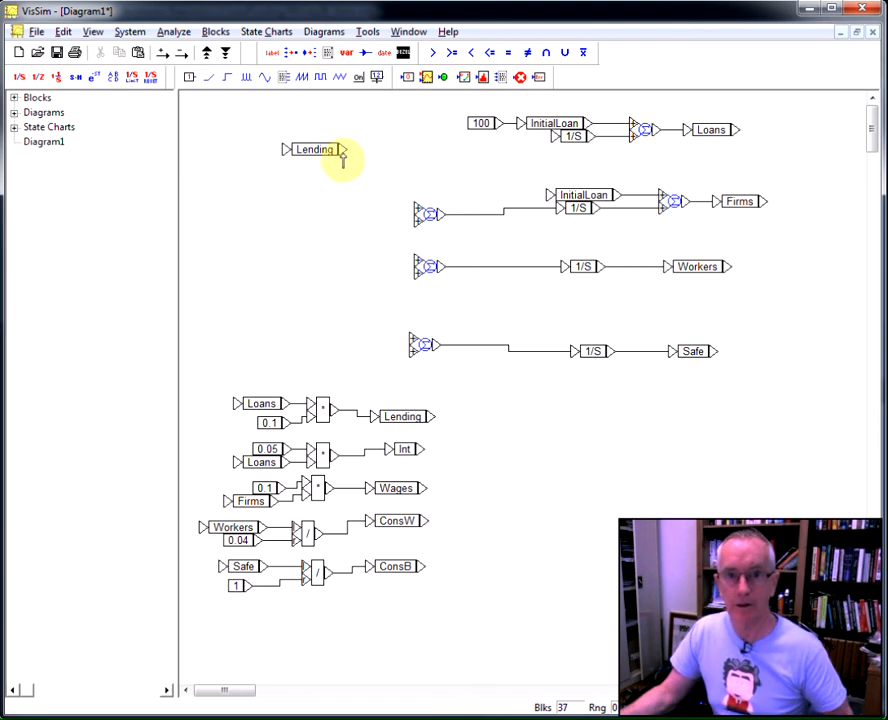
{"action": "left_click_drag", "start_coordinate": [340, 149], "coordinate": [548, 150]}
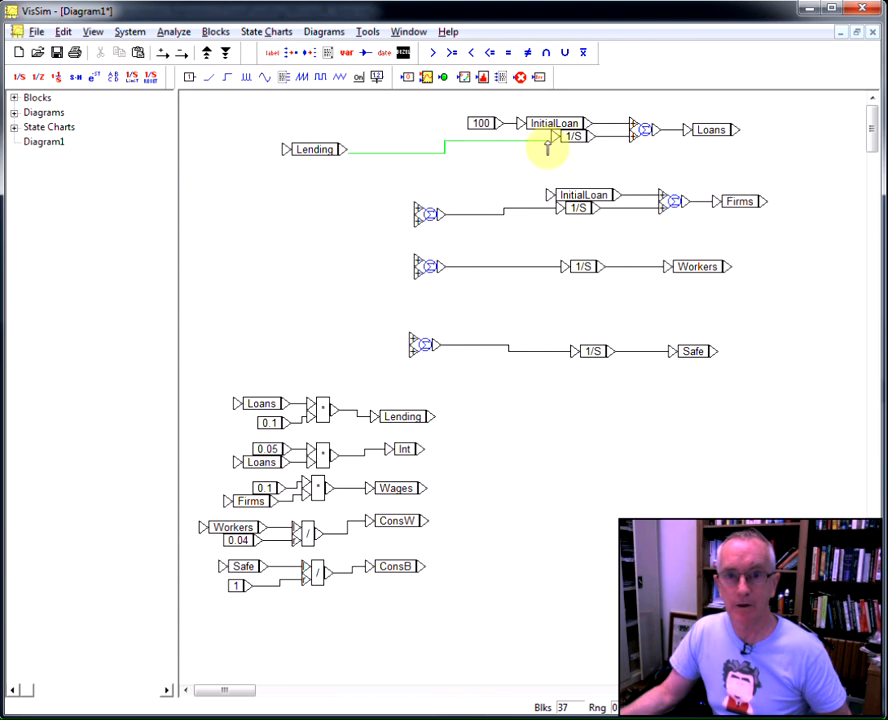
{"action": "left_click_drag", "start_coordinate": [315, 149], "coordinate": [340, 135]}
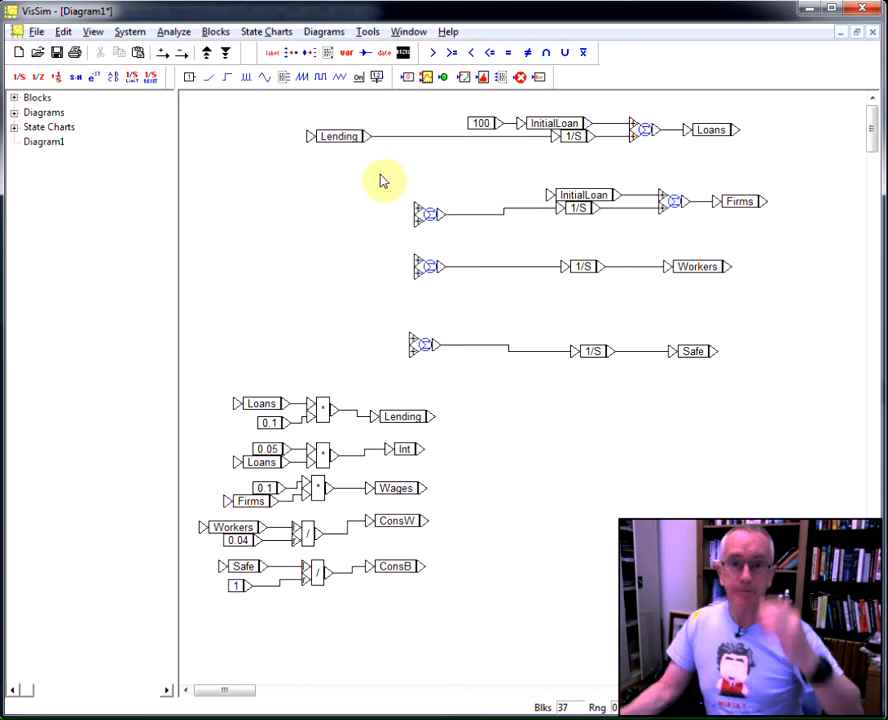
{"action": "mouse_move", "coordinate": [371, 357]}
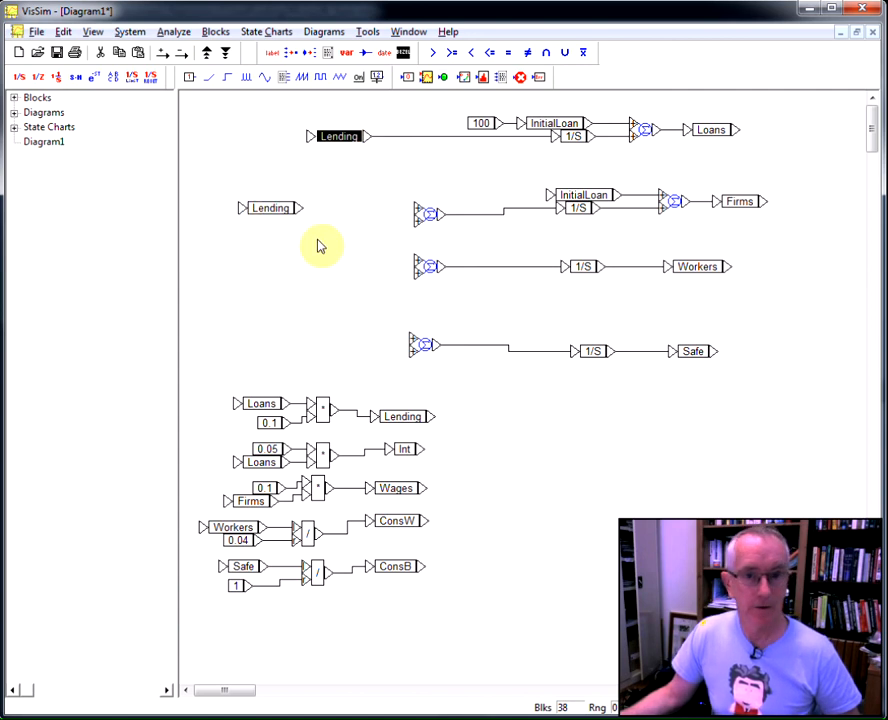
{"action": "mouse_move", "coordinate": [383, 249]}
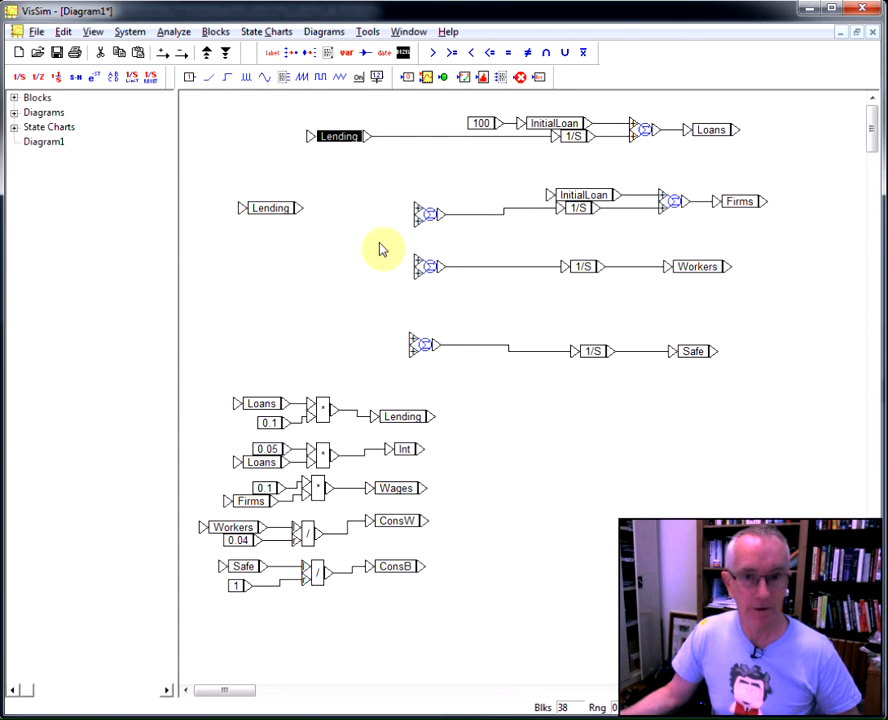
{"action": "mouse_move", "coordinate": [328, 407]}
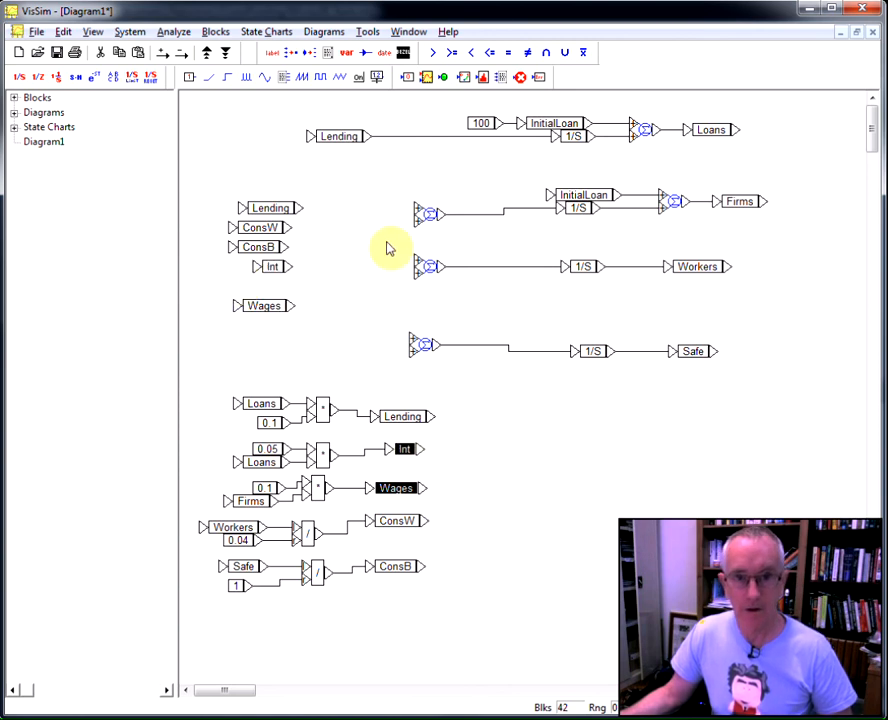
{"action": "mouse_move", "coordinate": [302, 189]}
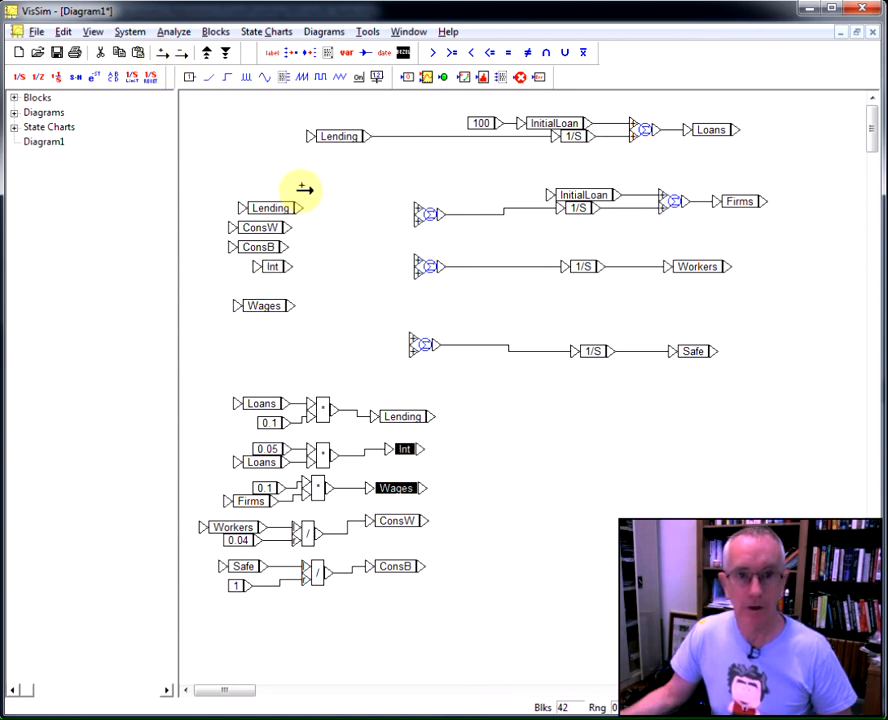
{"action": "mouse_move", "coordinate": [413, 218]}
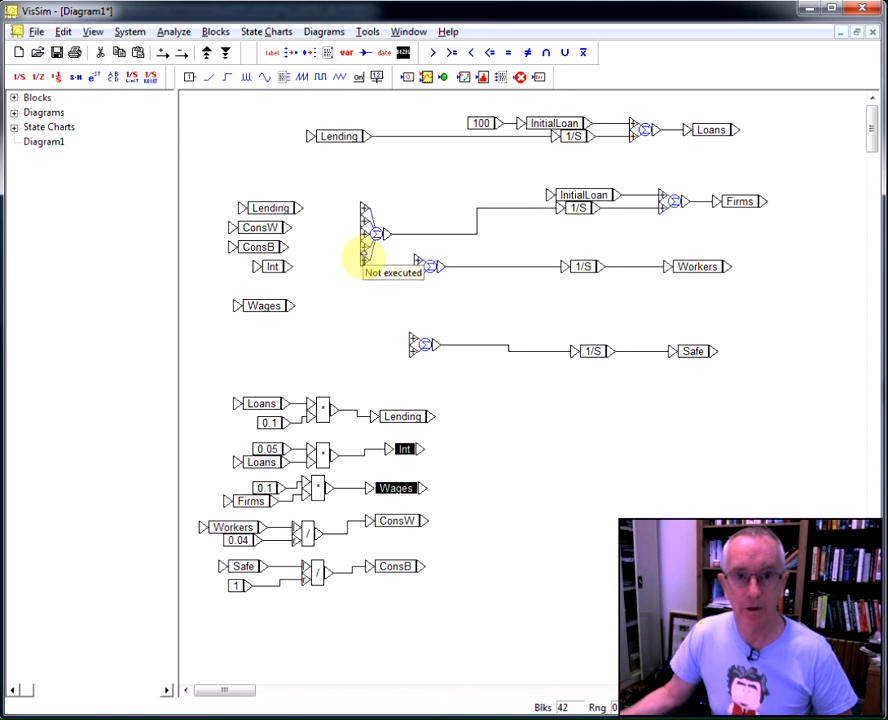
{"action": "mouse_move", "coordinate": [363, 268]}
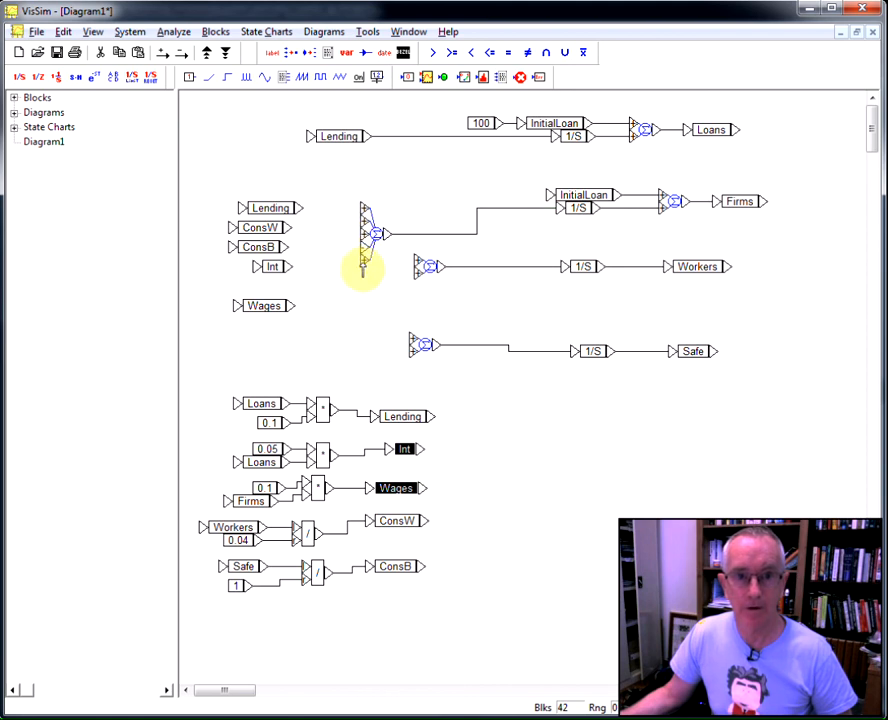
{"action": "mouse_move", "coordinate": [327, 213]}
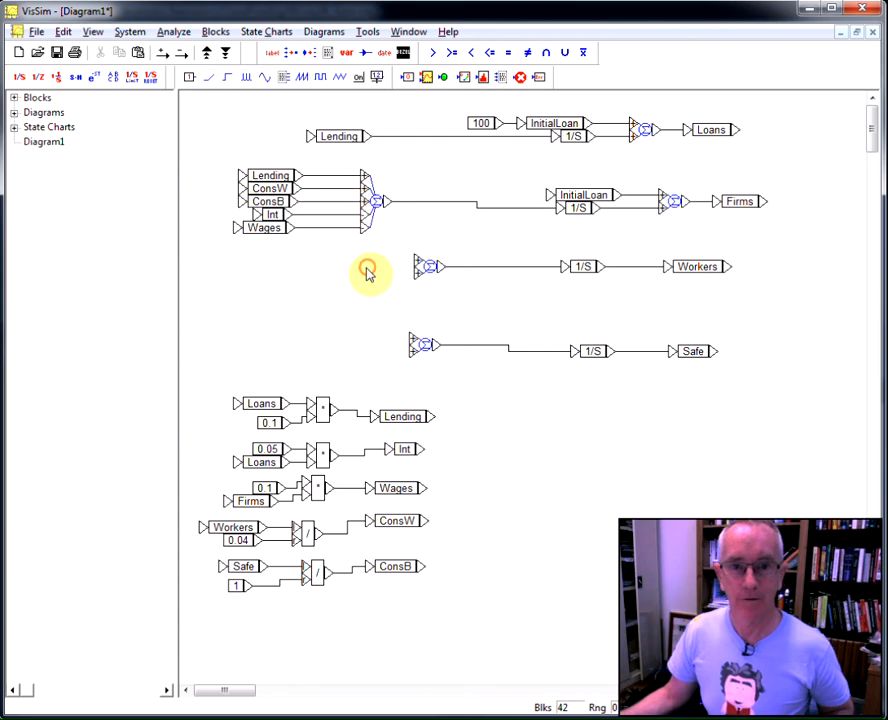
{"action": "mouse_move", "coordinate": [430, 485]}
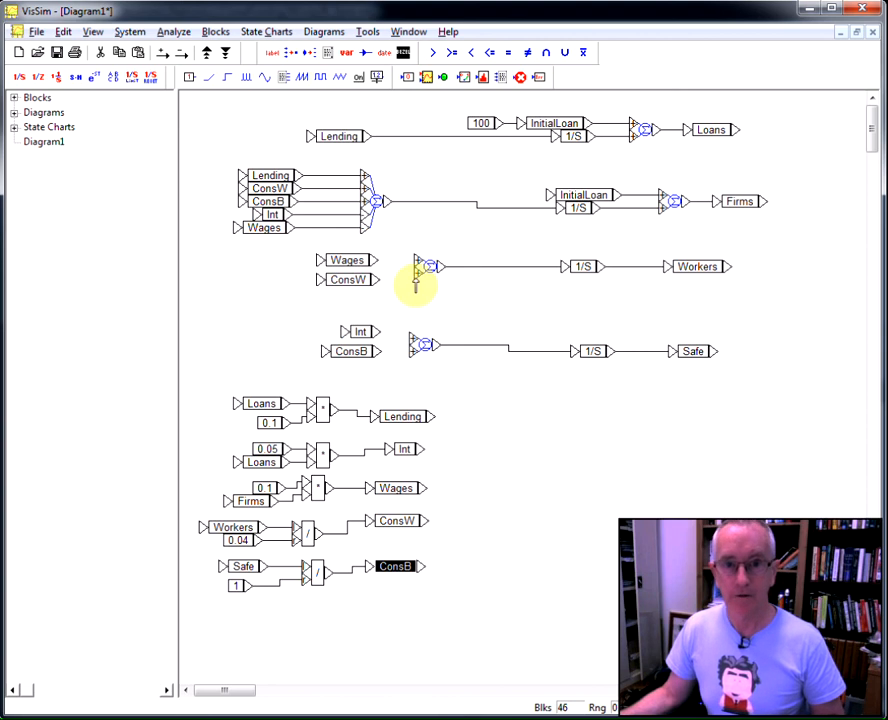
{"action": "mouse_move", "coordinate": [405, 320]}
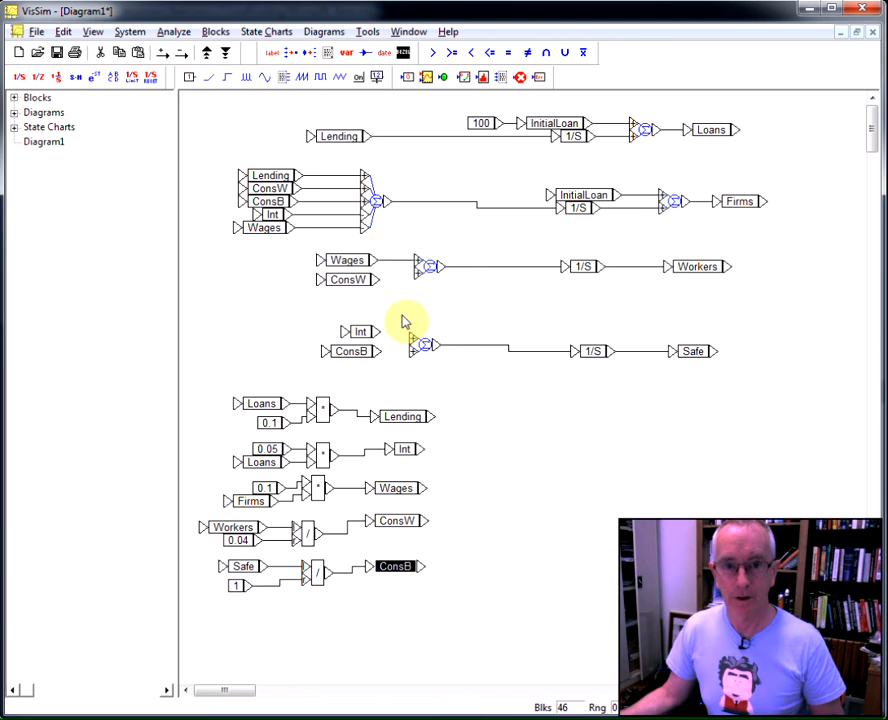
{"action": "mouse_move", "coordinate": [378, 292]}
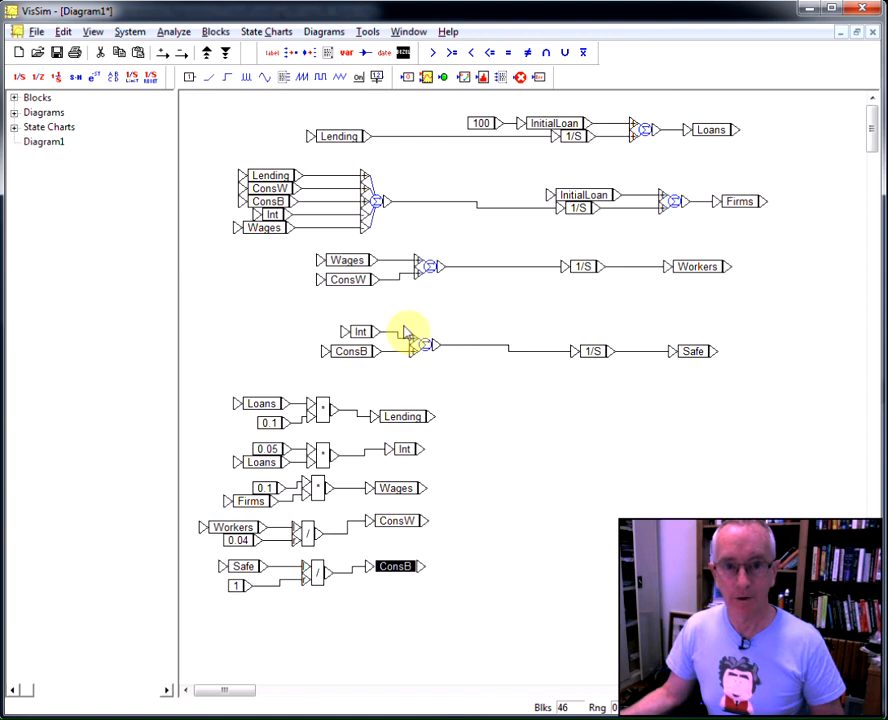
{"action": "mouse_move", "coordinate": [420, 305]}
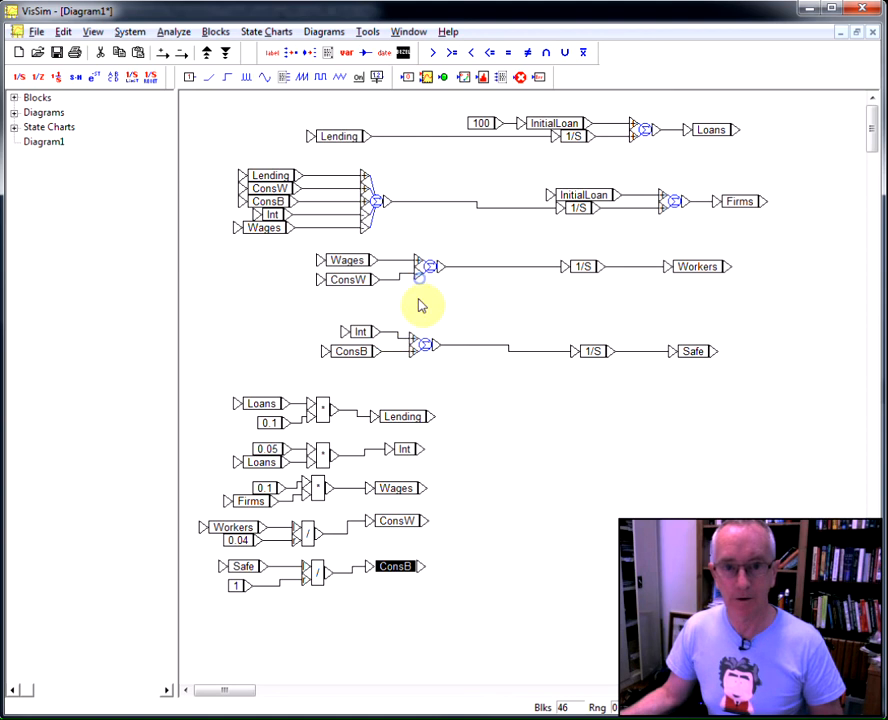
{"action": "mouse_move", "coordinate": [415, 360]}
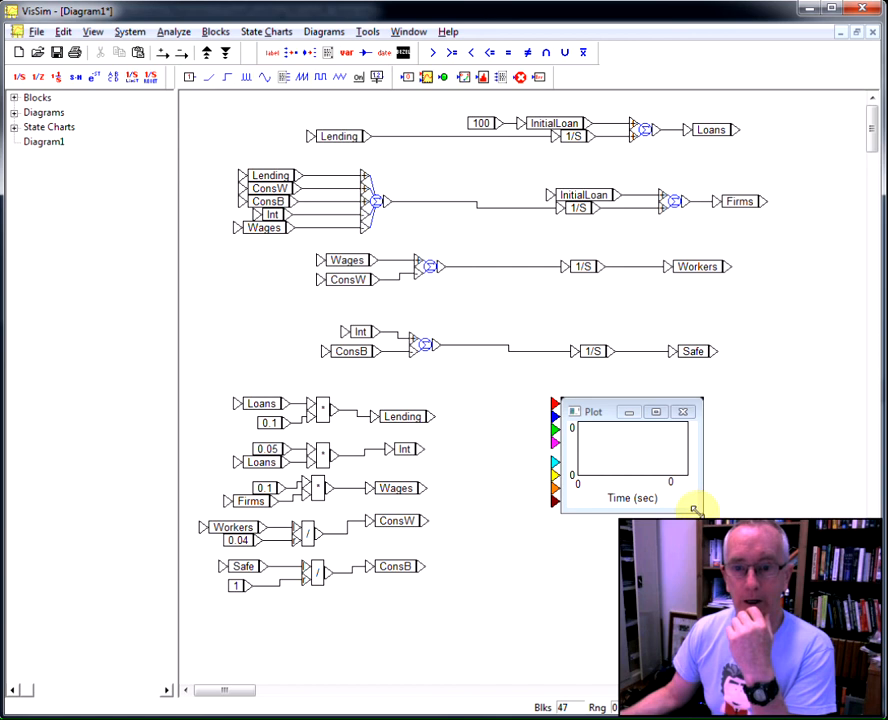
Step: Enlarge the new plot block so its curves will be readable
{"action": "left_click_drag", "start_coordinate": [697, 510], "coordinate": [810, 625]}
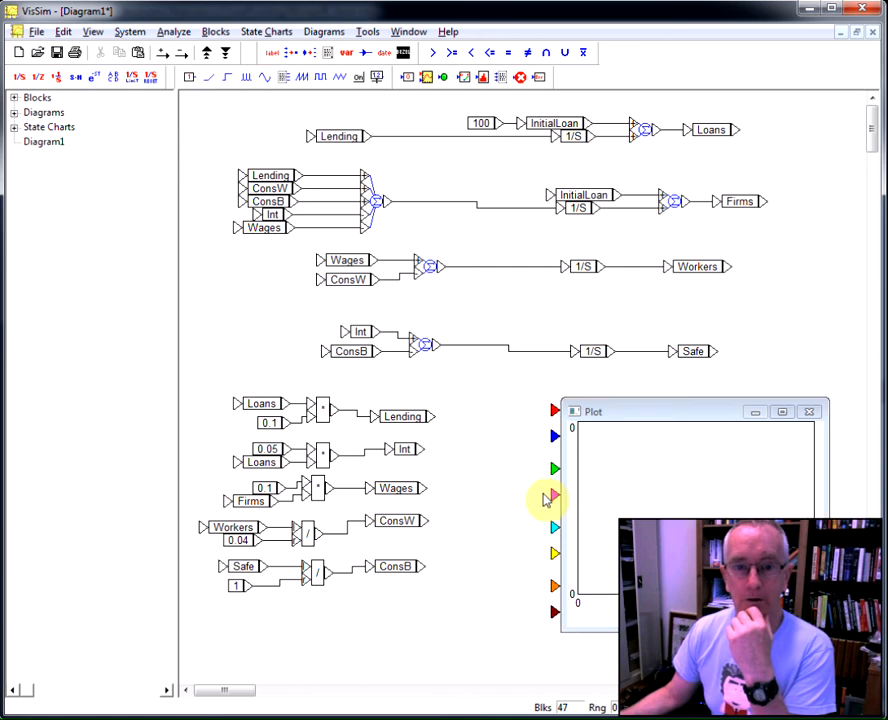
{"action": "mouse_move", "coordinate": [749, 164]}
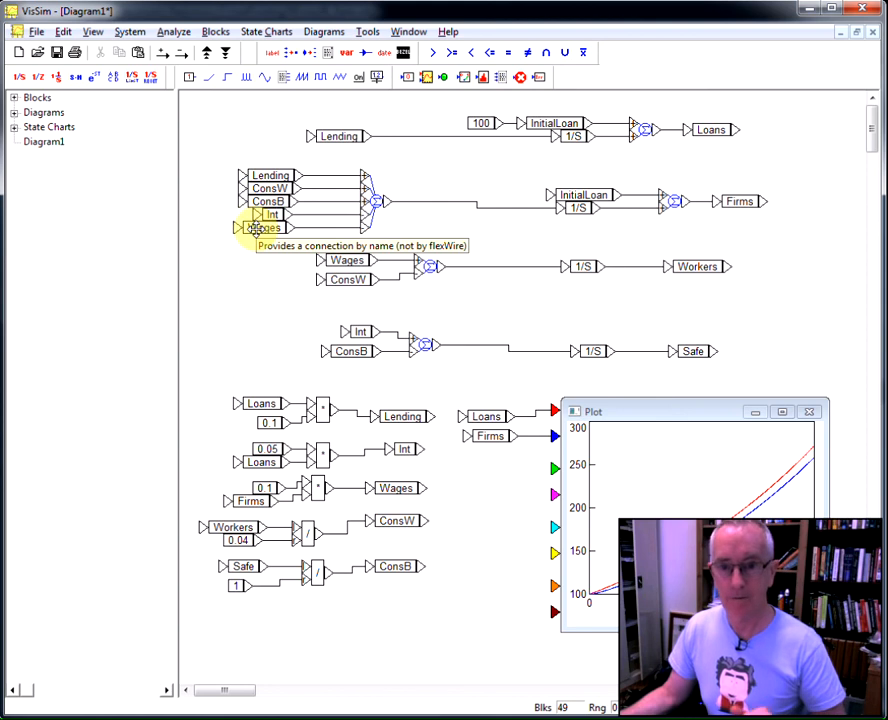
{"action": "mouse_move", "coordinate": [272, 265]}
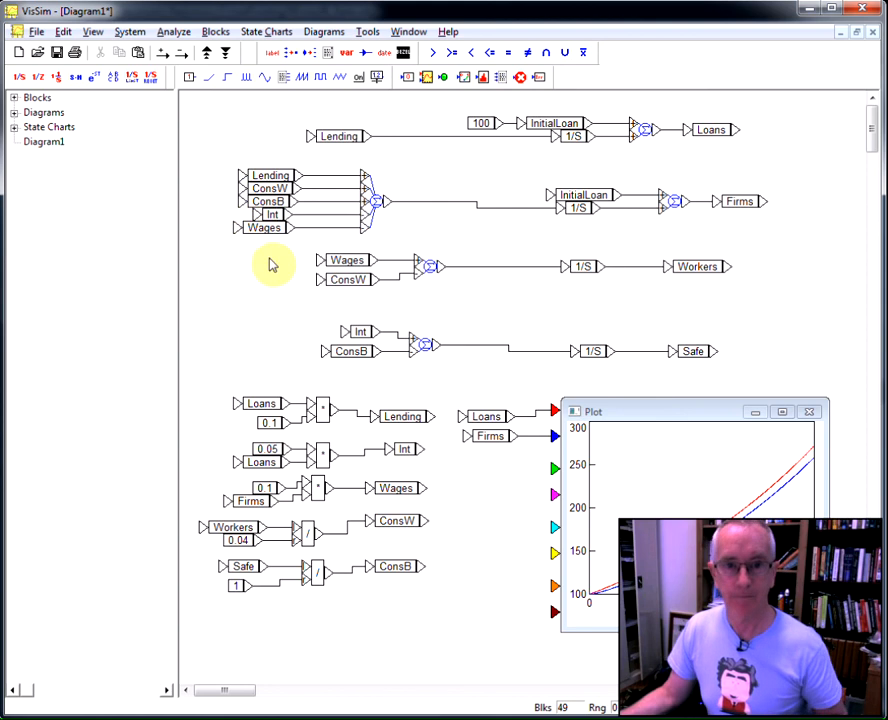